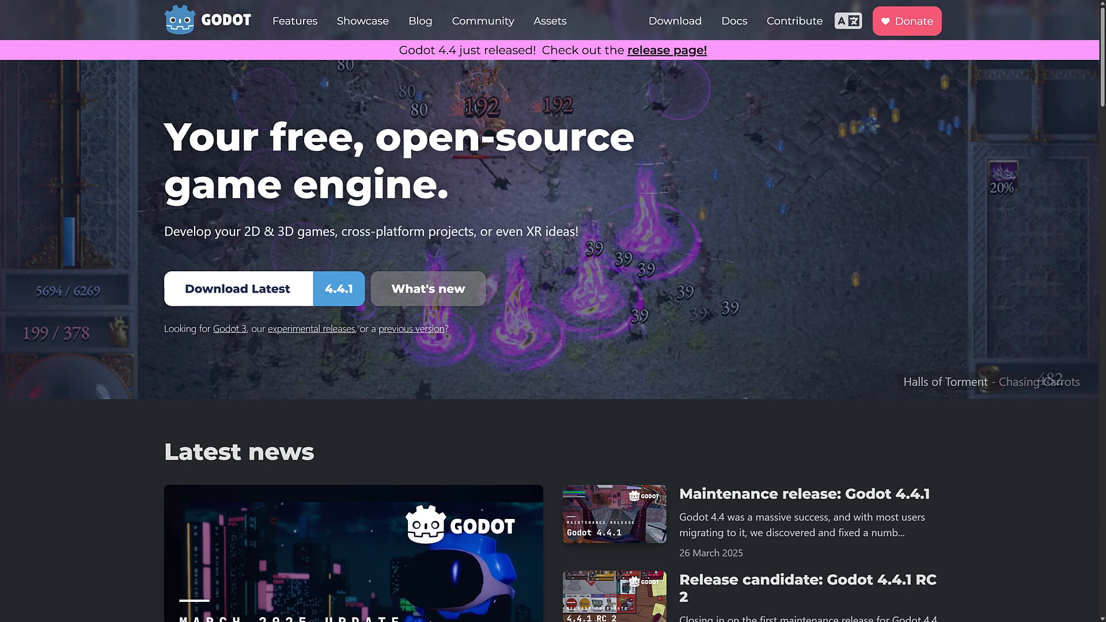
mouse_move(586, 379)
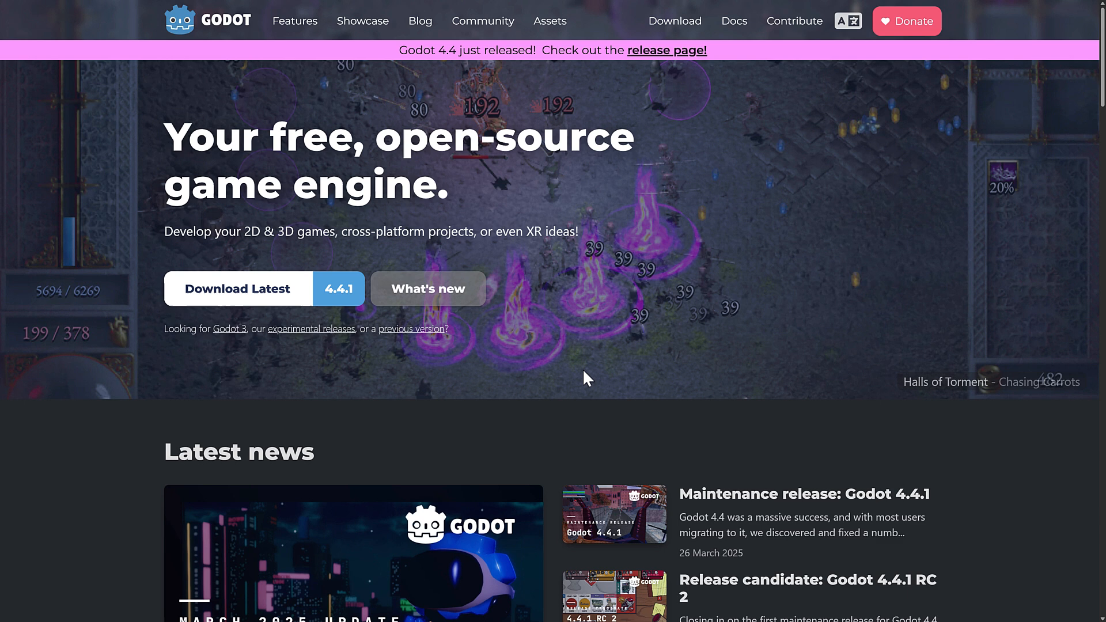
mouse_move(592, 461)
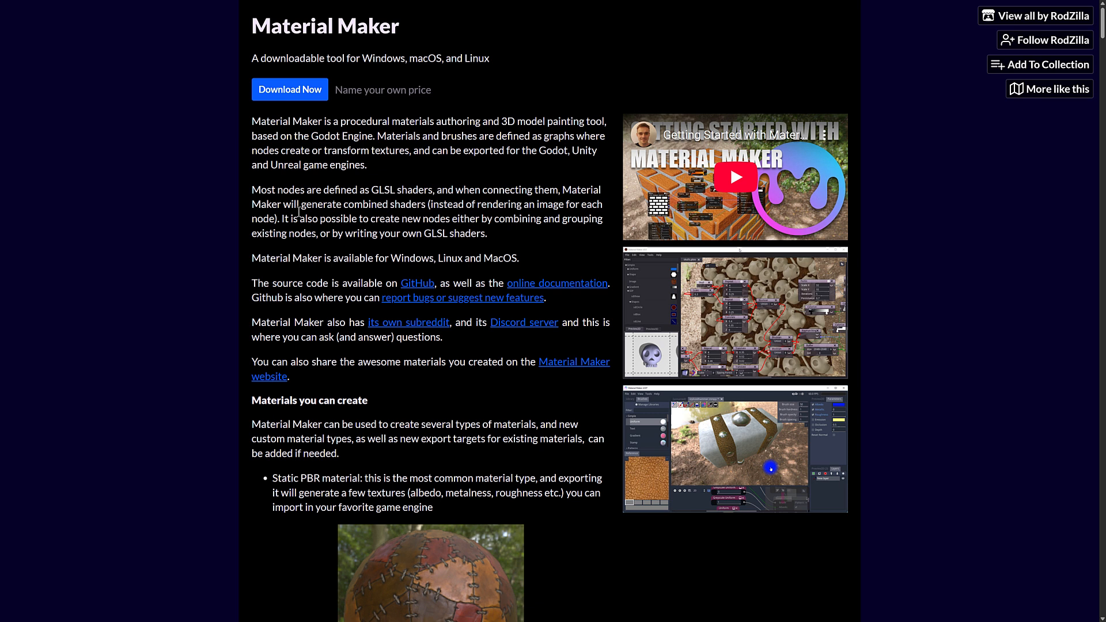
mouse_move(146, 250)
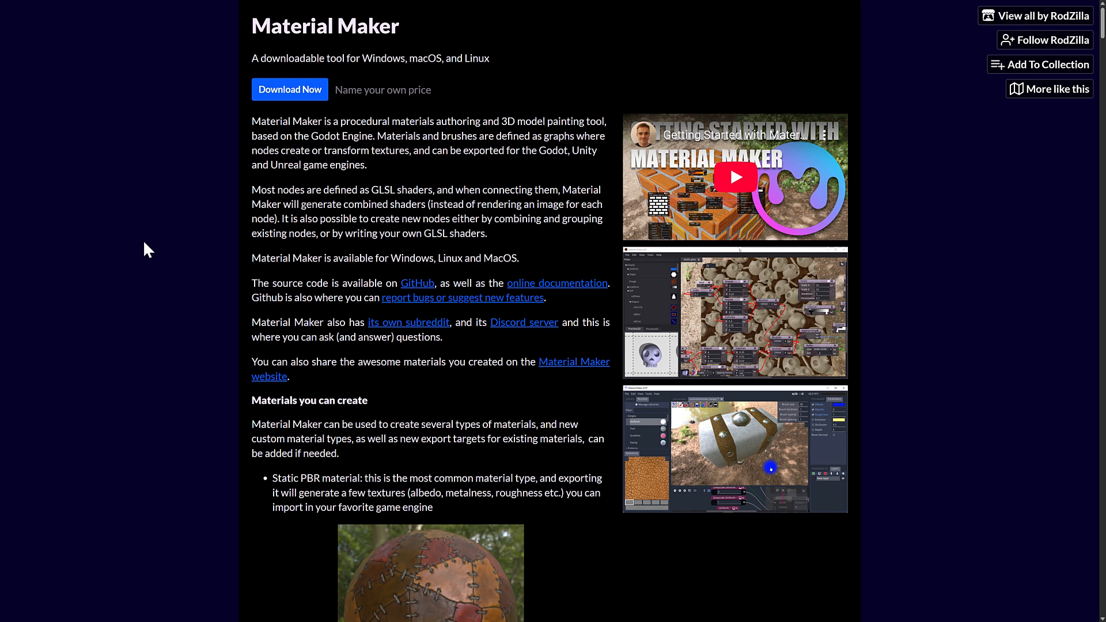
mouse_move(318, 251)
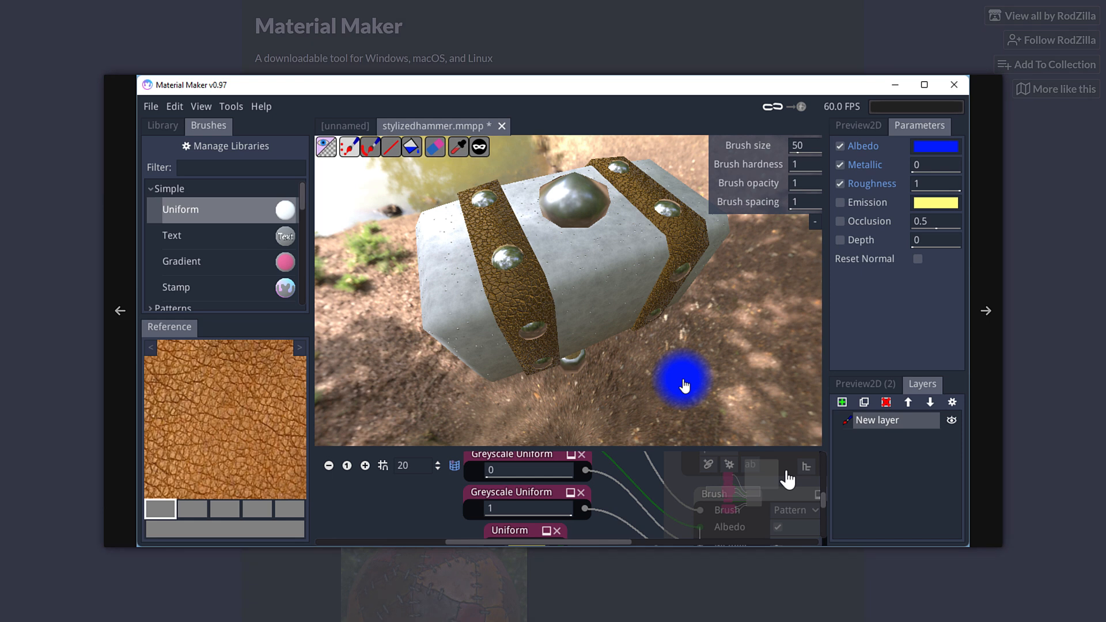
mouse_move(347, 107)
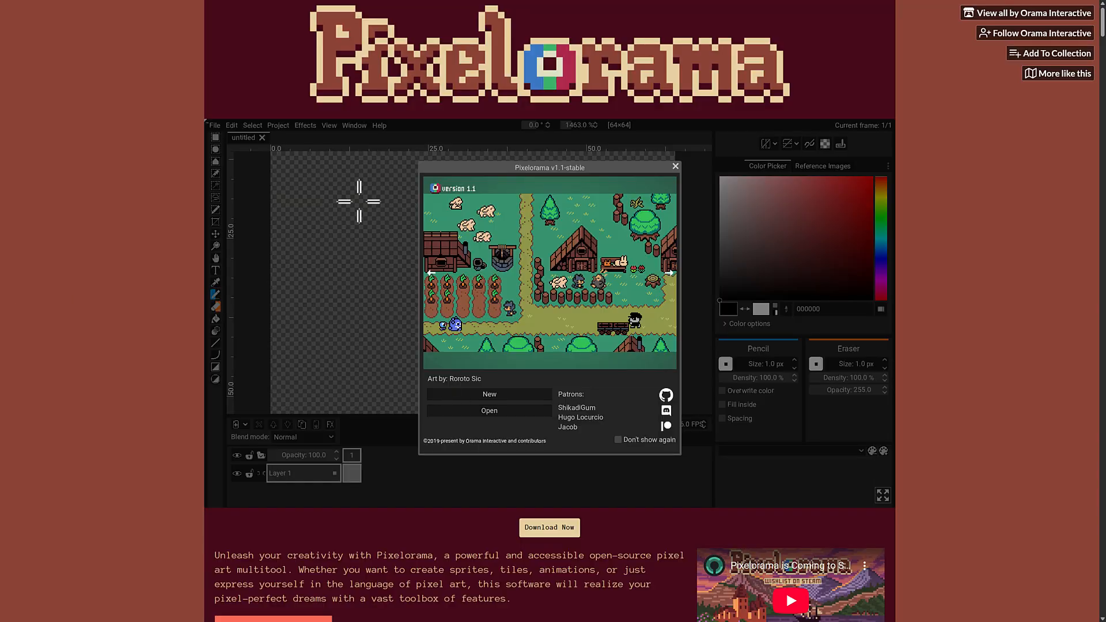
mouse_move(375, 270)
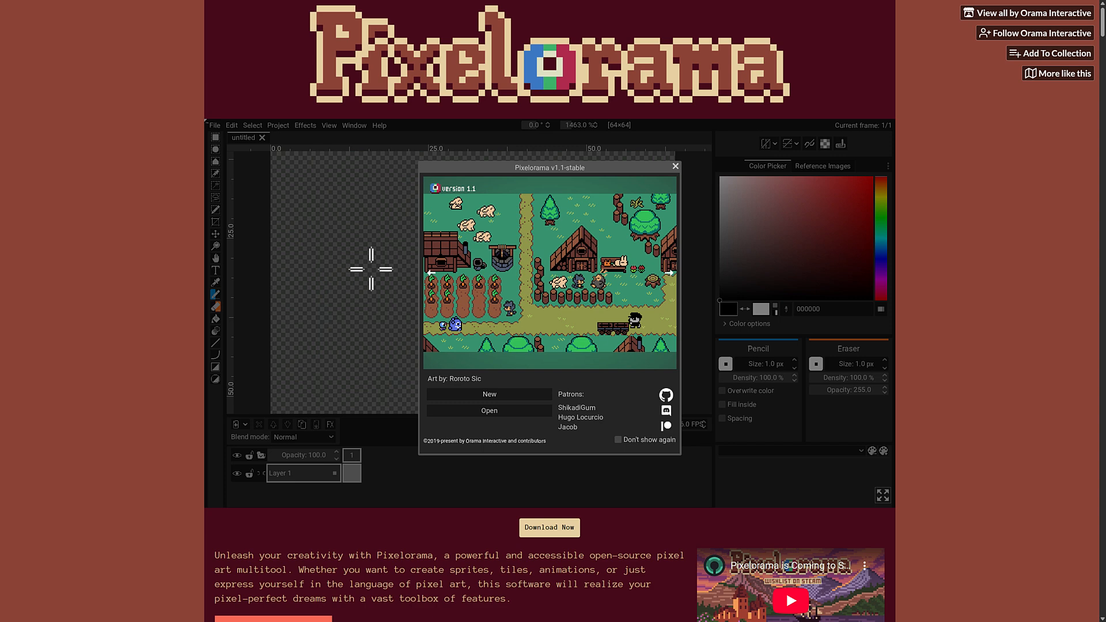
mouse_move(121, 272)
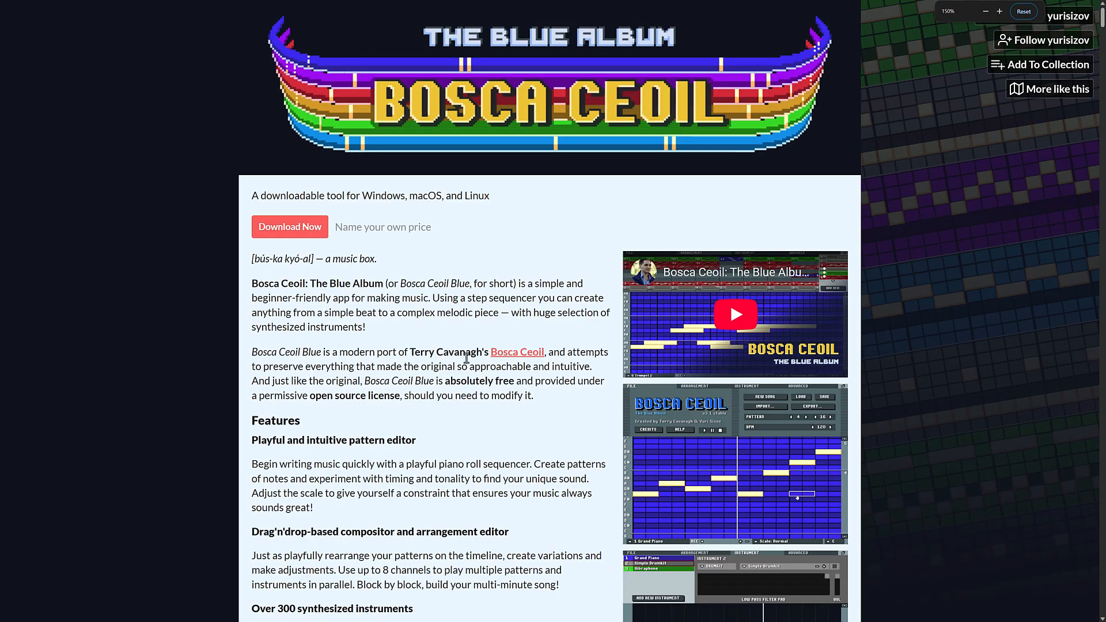
mouse_move(497, 353)
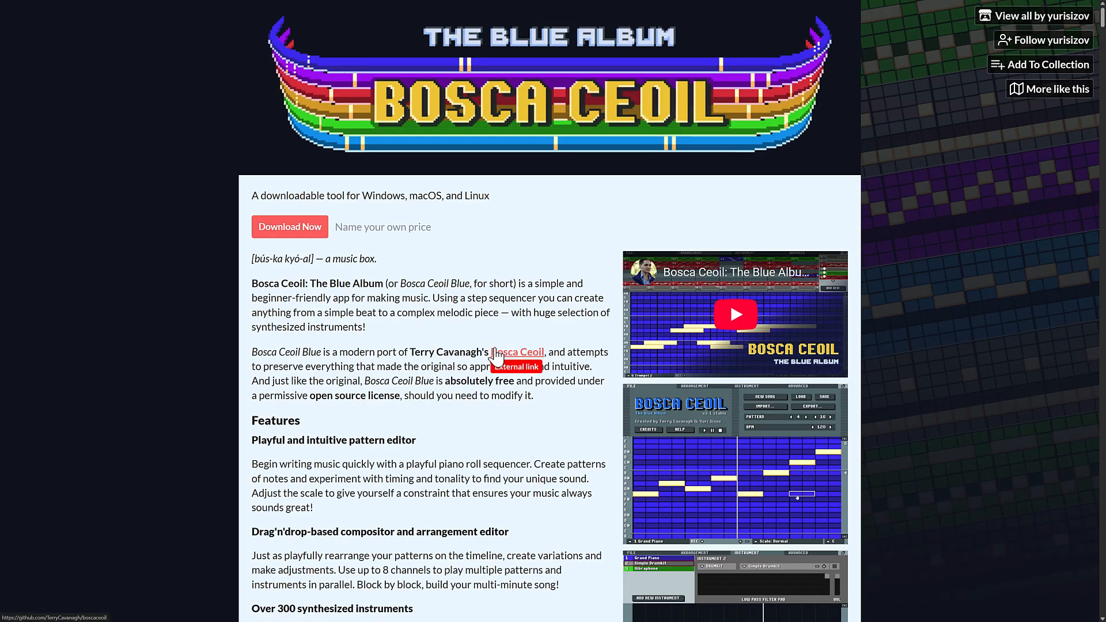
mouse_move(773, 312)
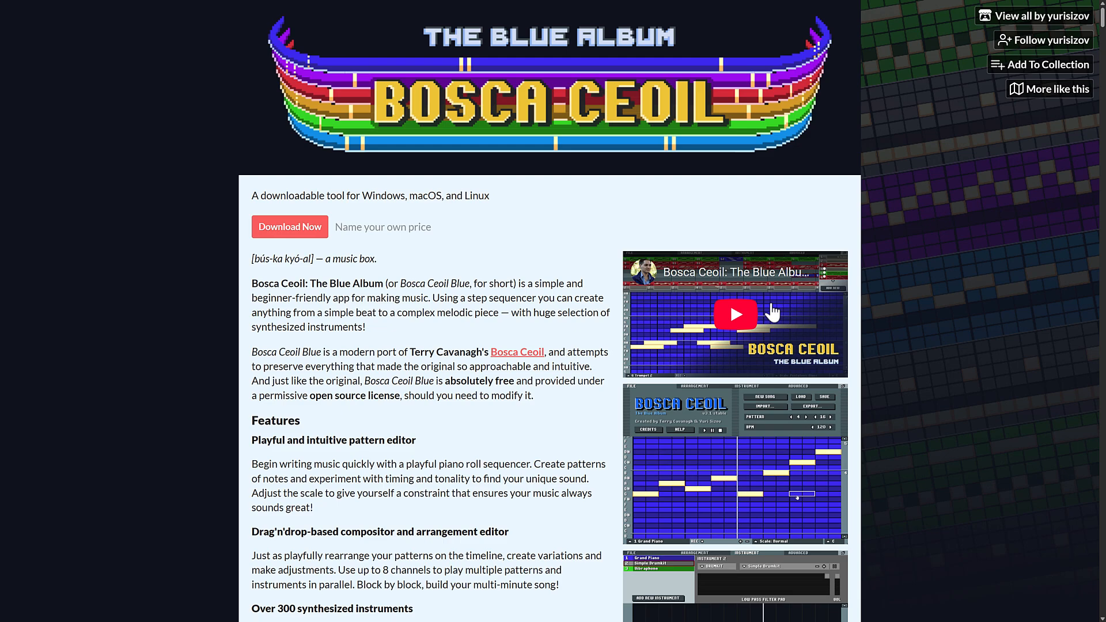
scroll("down", 3)
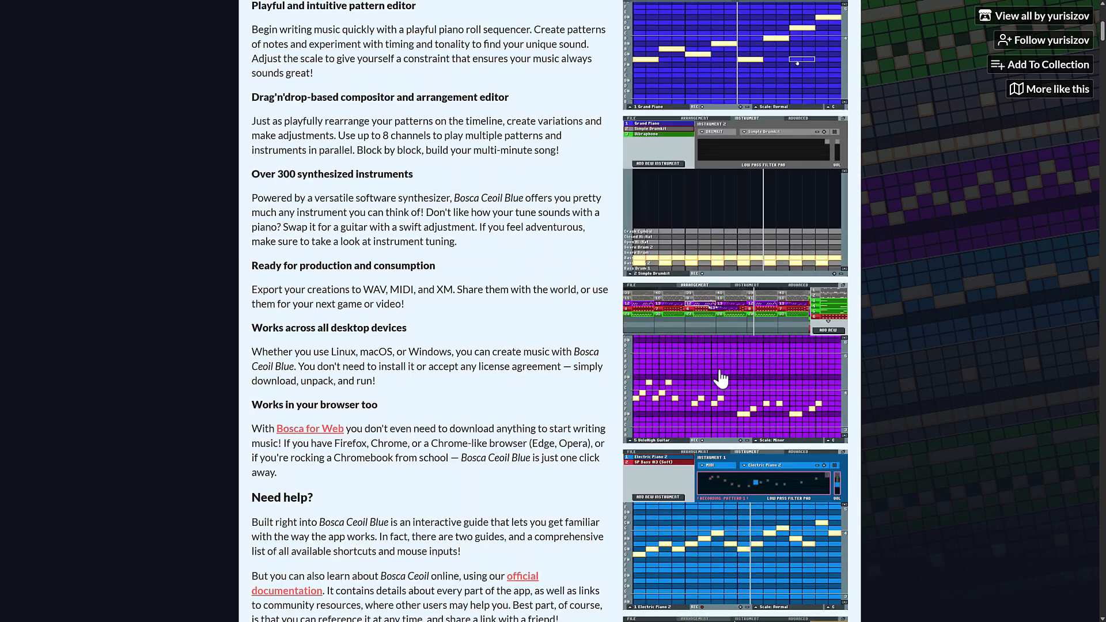
scroll("up", 3)
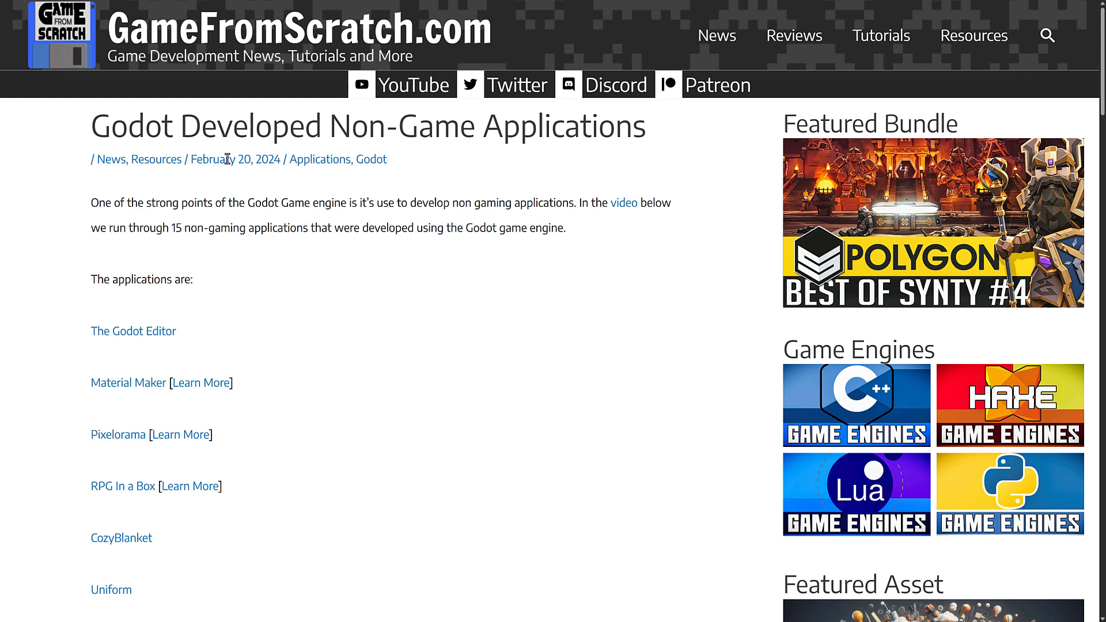
scroll("down", 3)
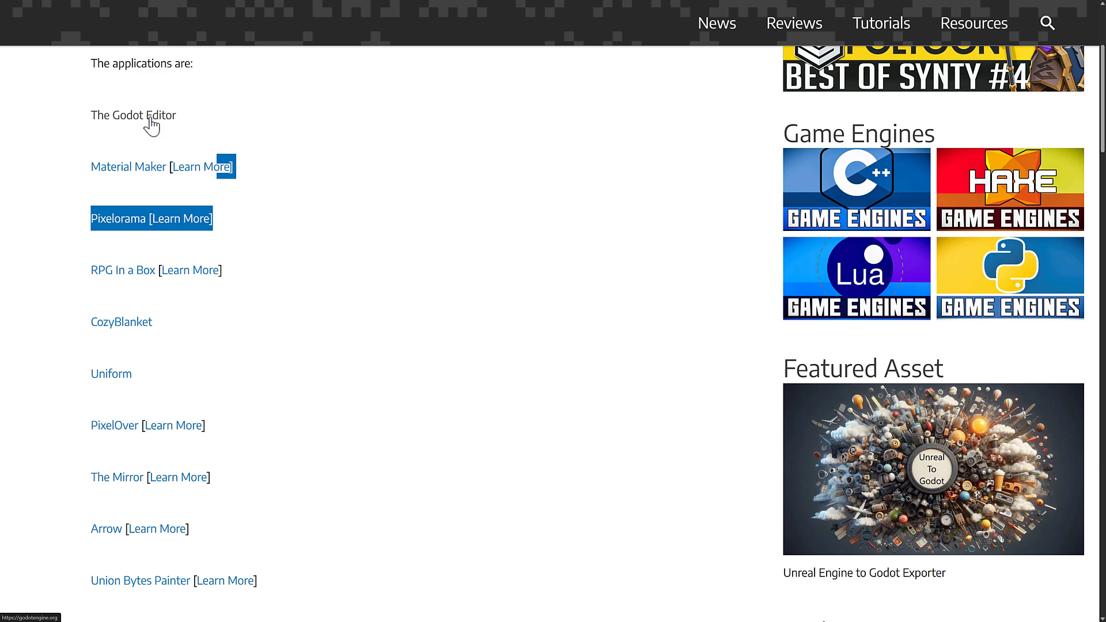
scroll("down", 3)
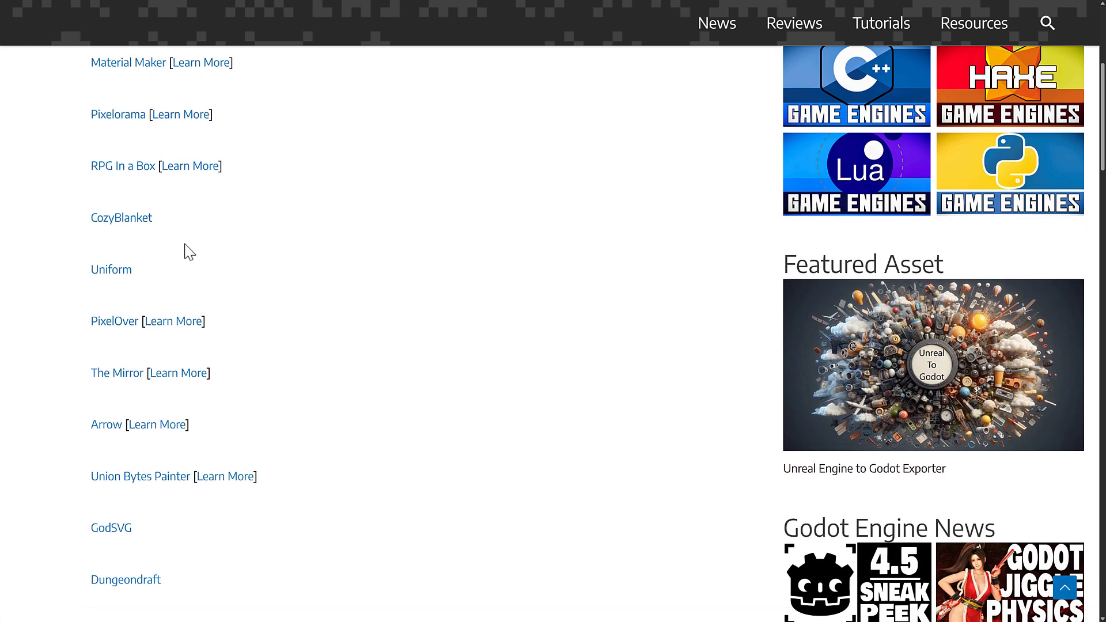
scroll("down", 3)
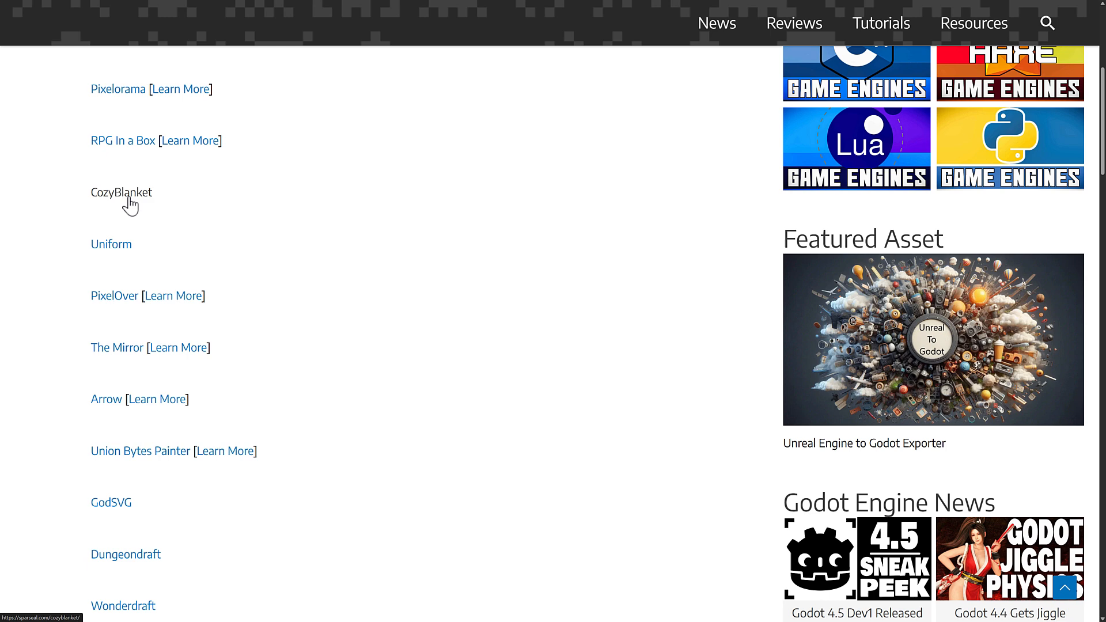
mouse_move(113, 246)
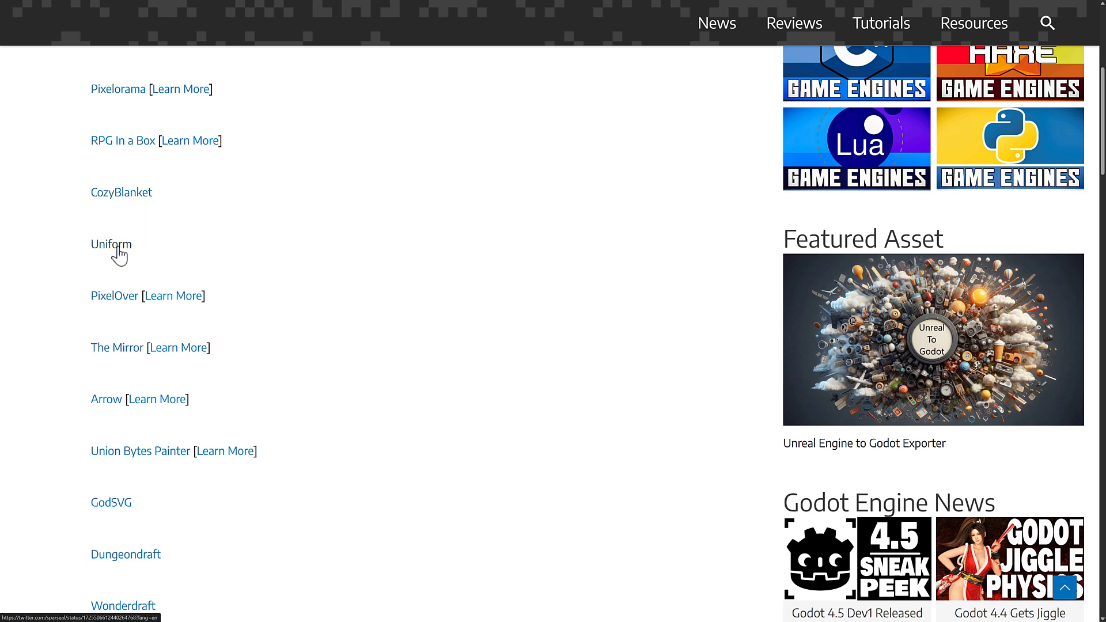
scroll("down", 3)
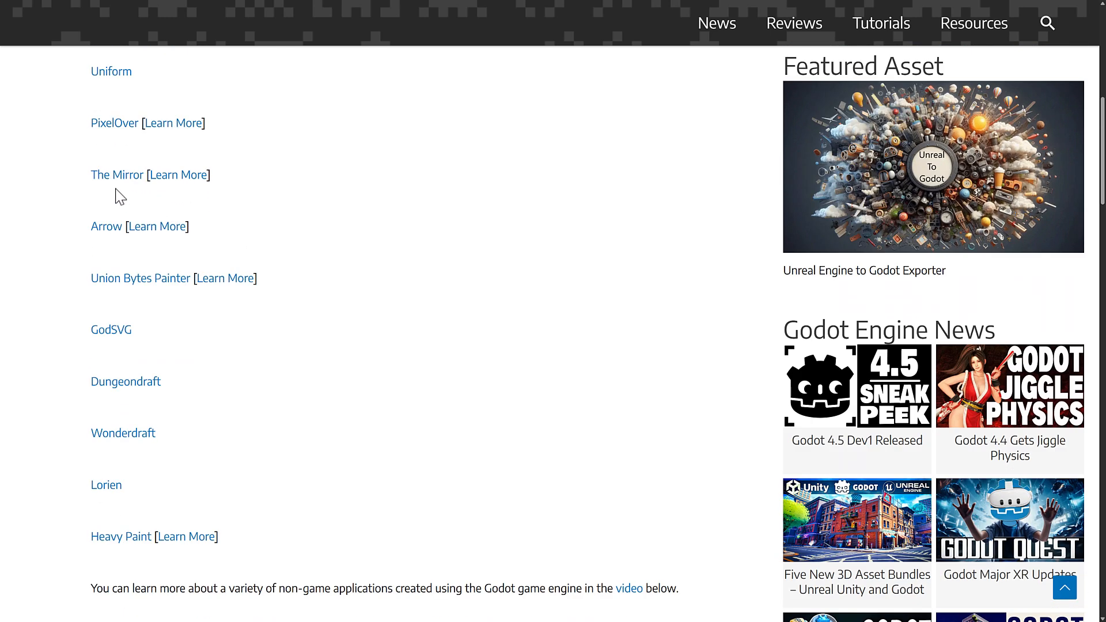
scroll("down", 3)
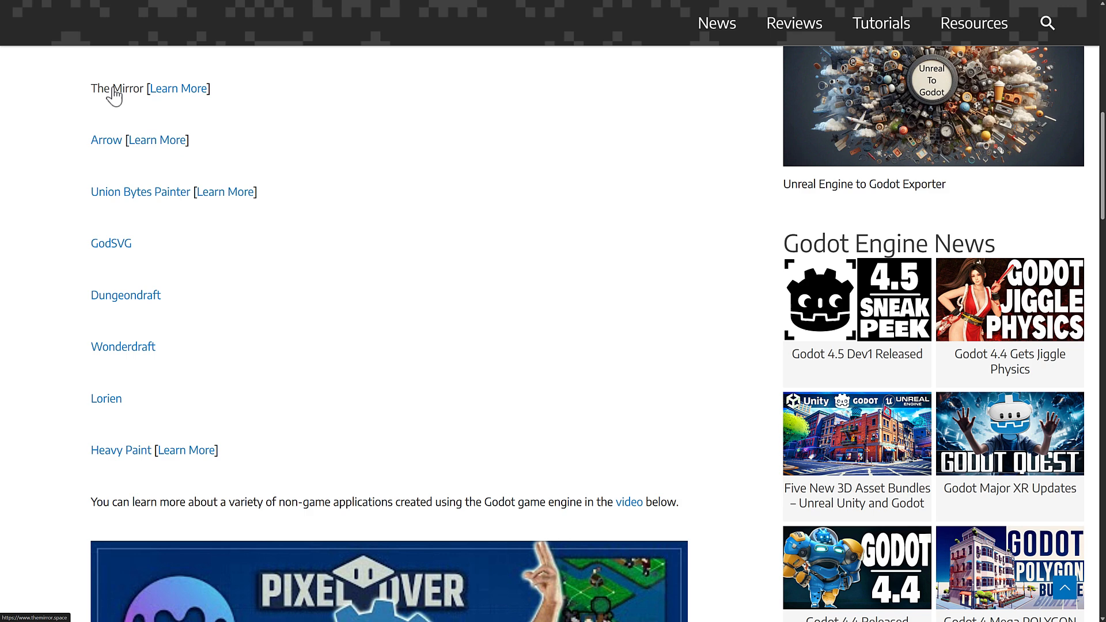
scroll("down", 3)
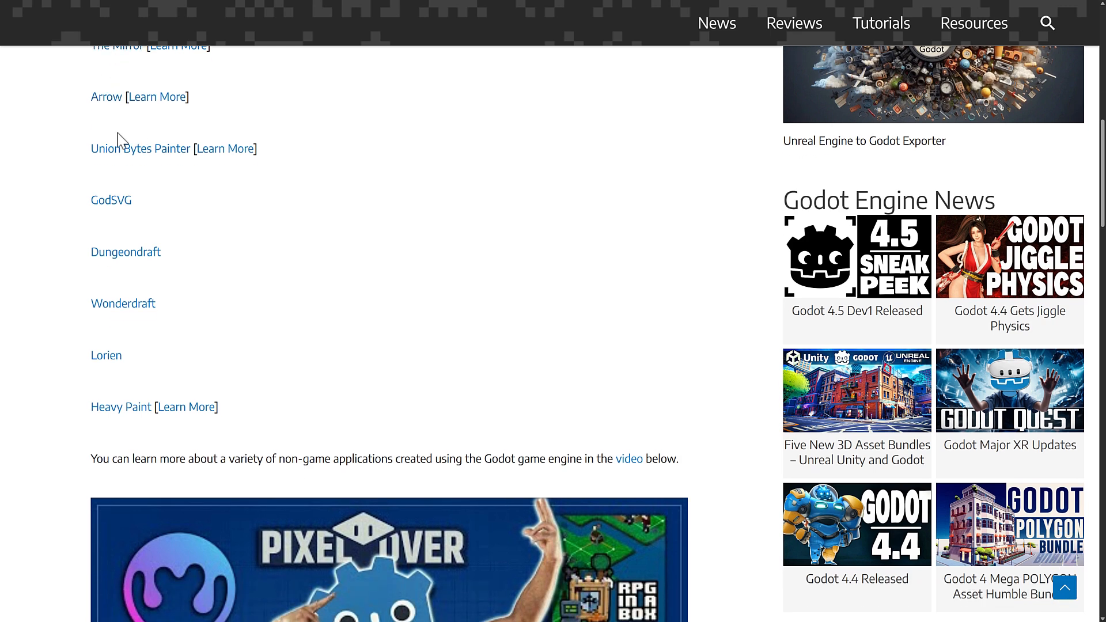
mouse_move(318, 349)
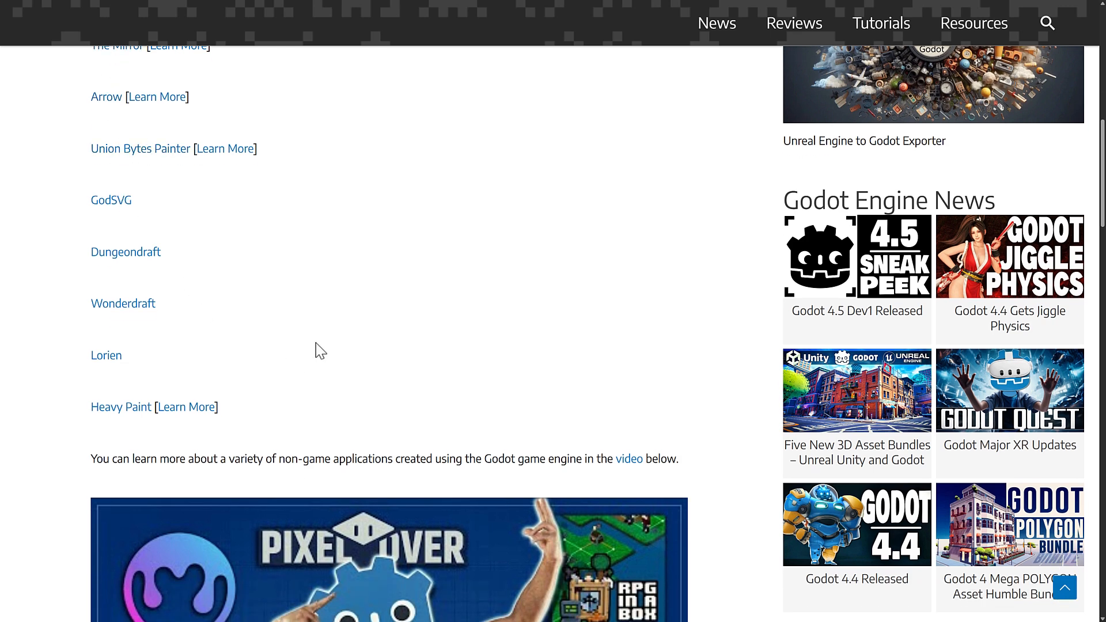
scroll("down", 3)
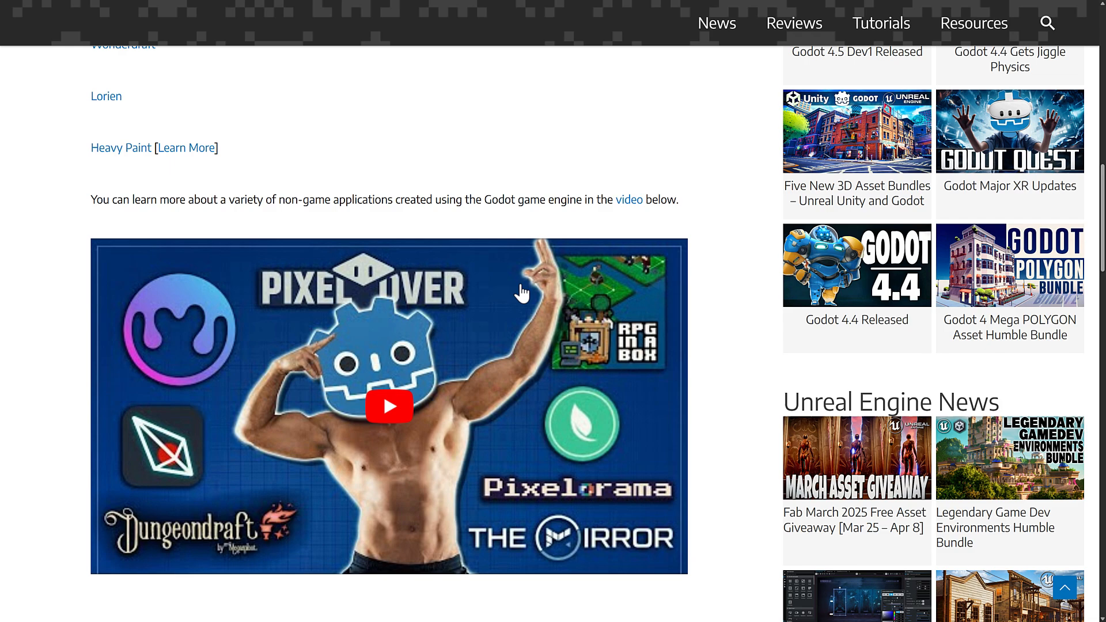
scroll("up", 3)
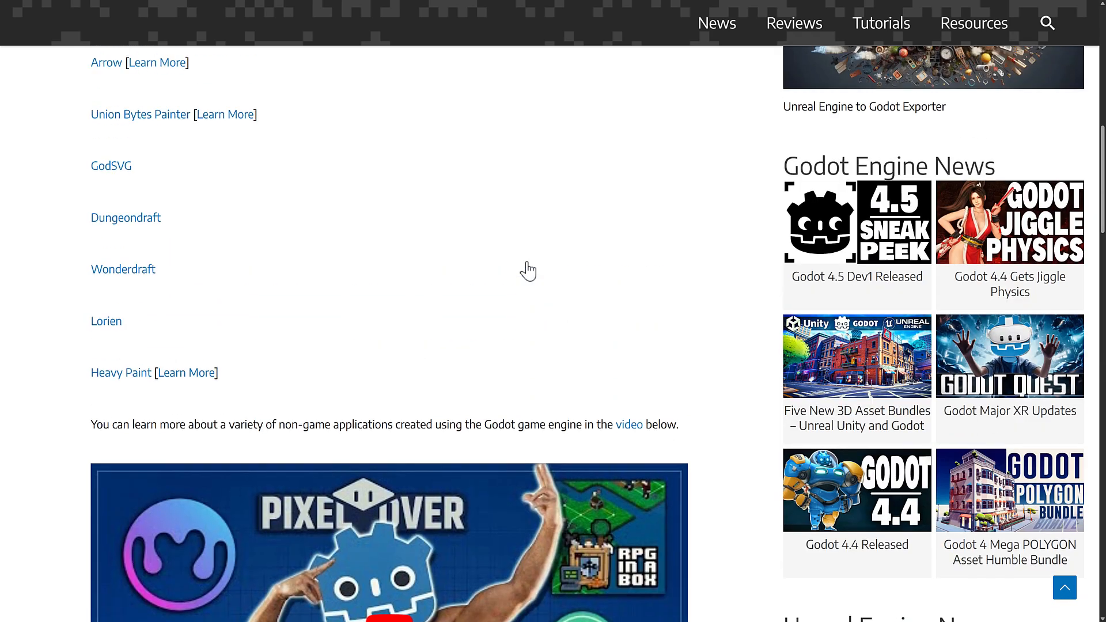
scroll("up", 3)
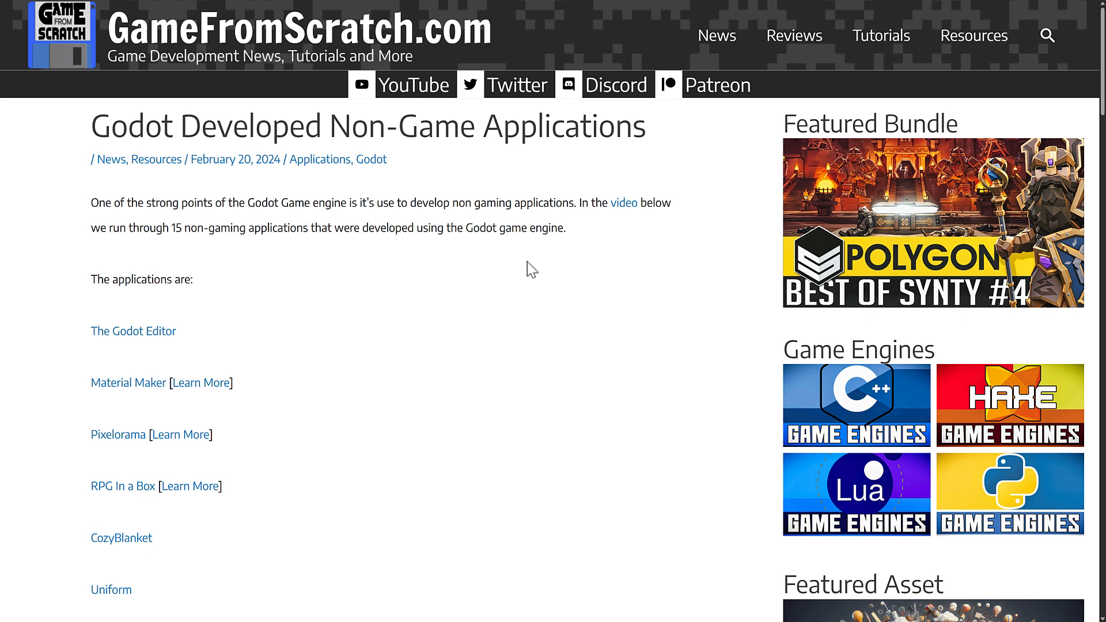
mouse_move(317, 348)
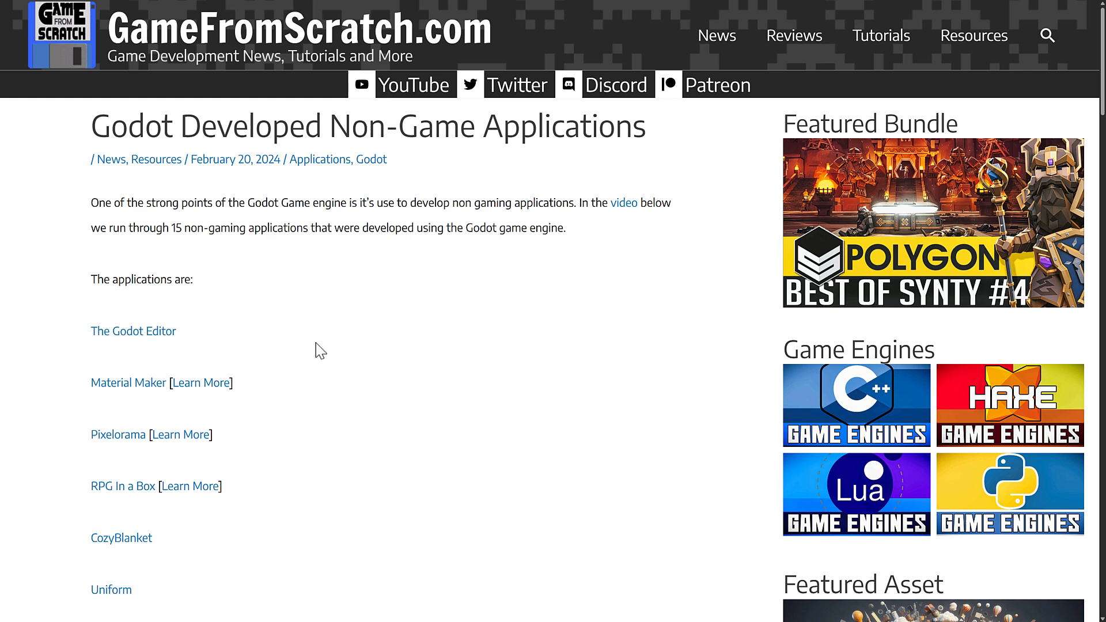
scroll("down", 3)
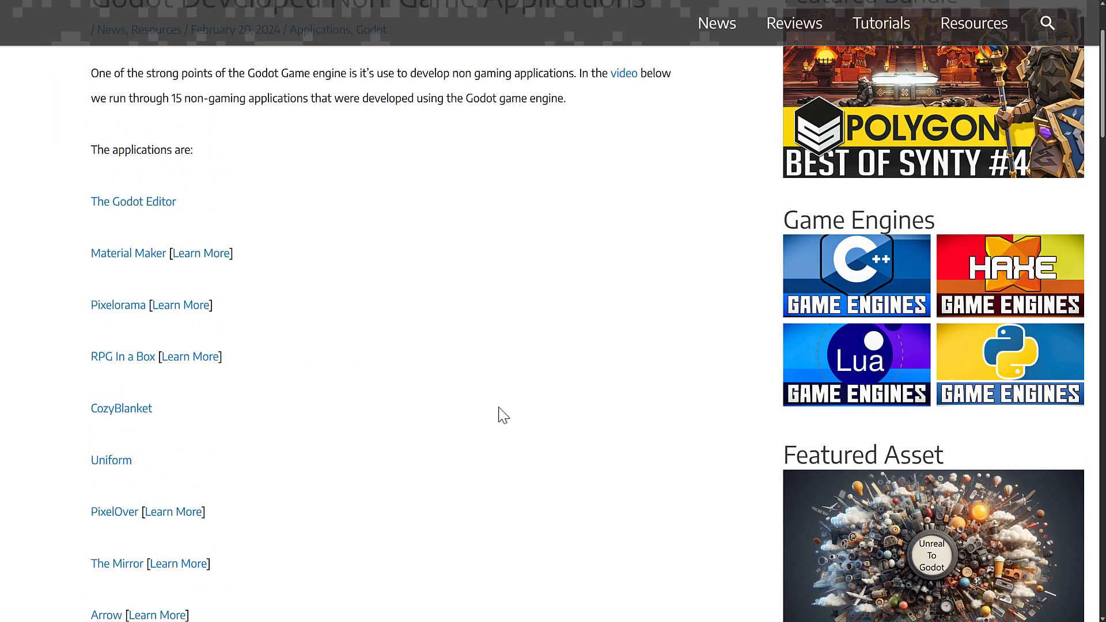
scroll("up", 3)
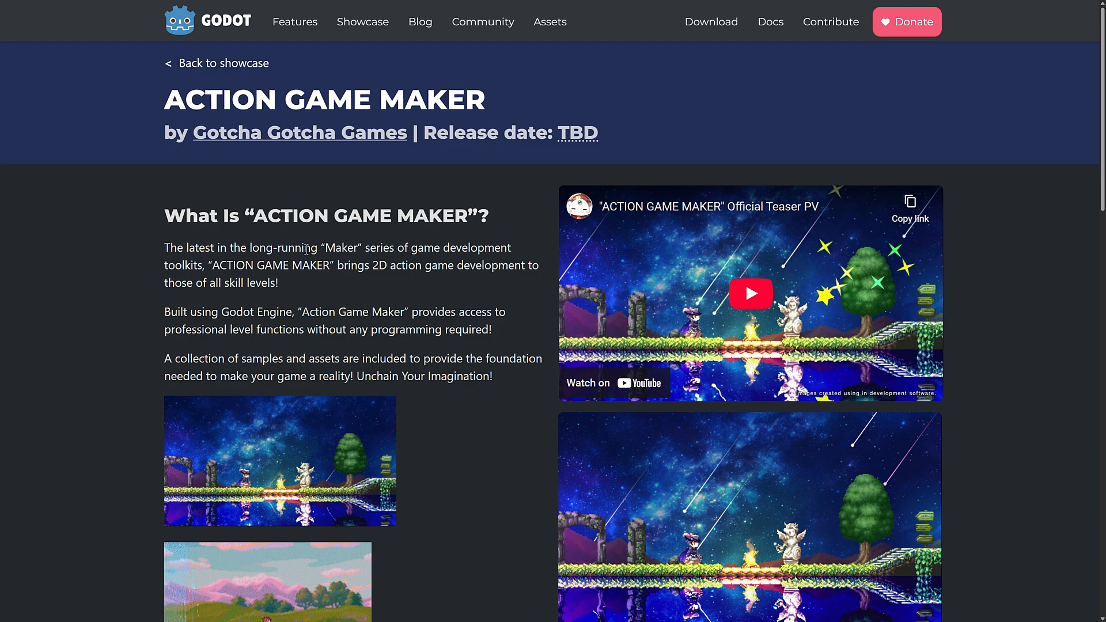
Scroll down the ACTION GAME MAKER showcase page through the visual scripting and sample assets sections
scroll("down", 3)
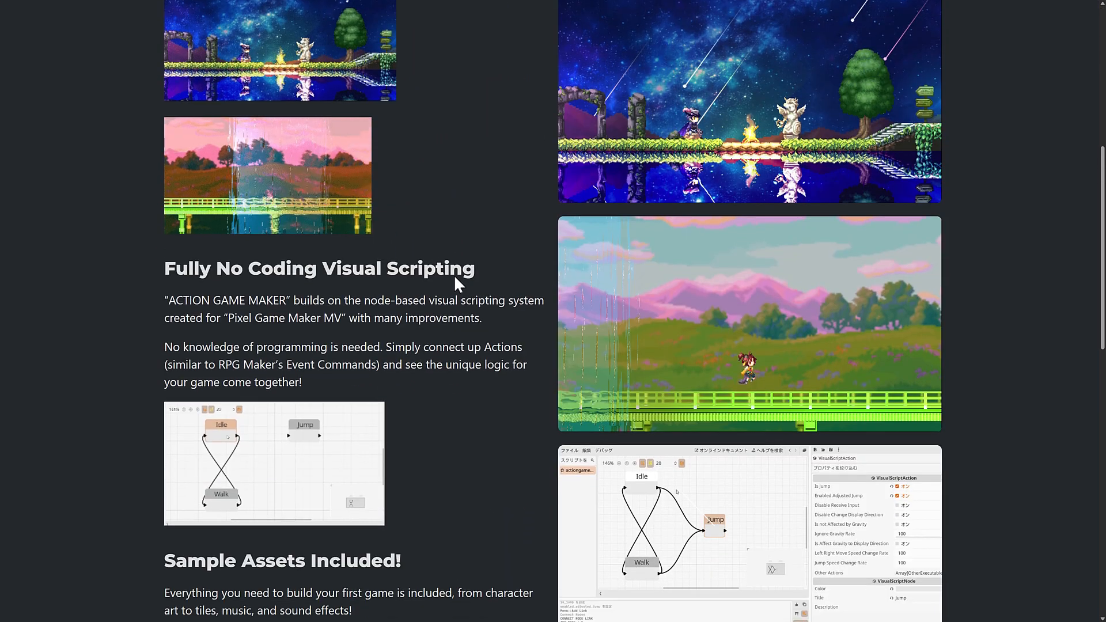
scroll("down", 3)
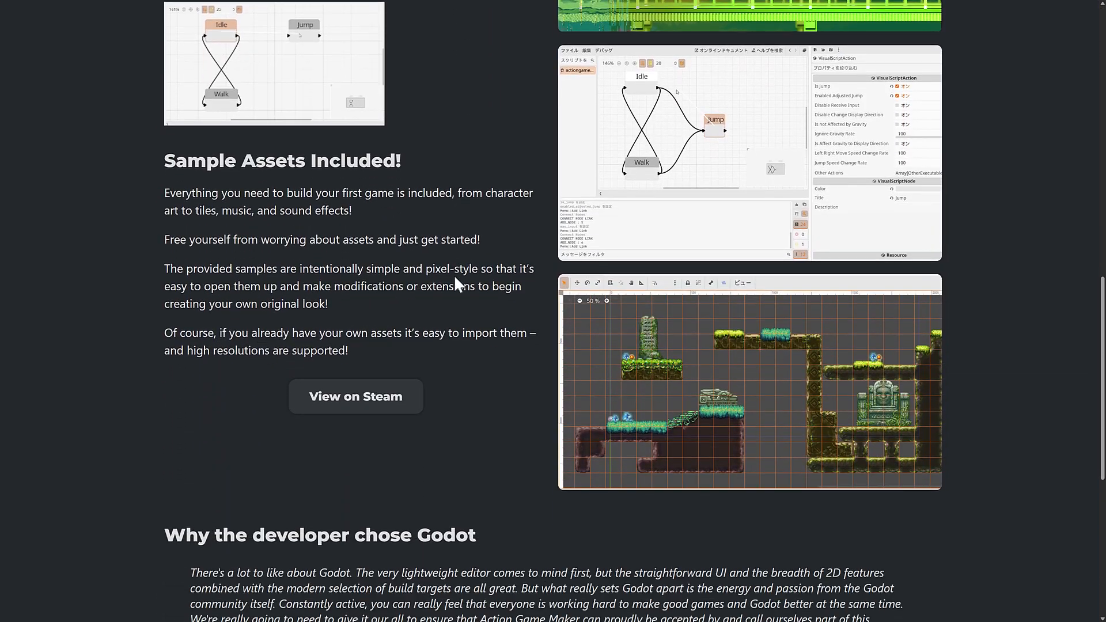
scroll("down", 3)
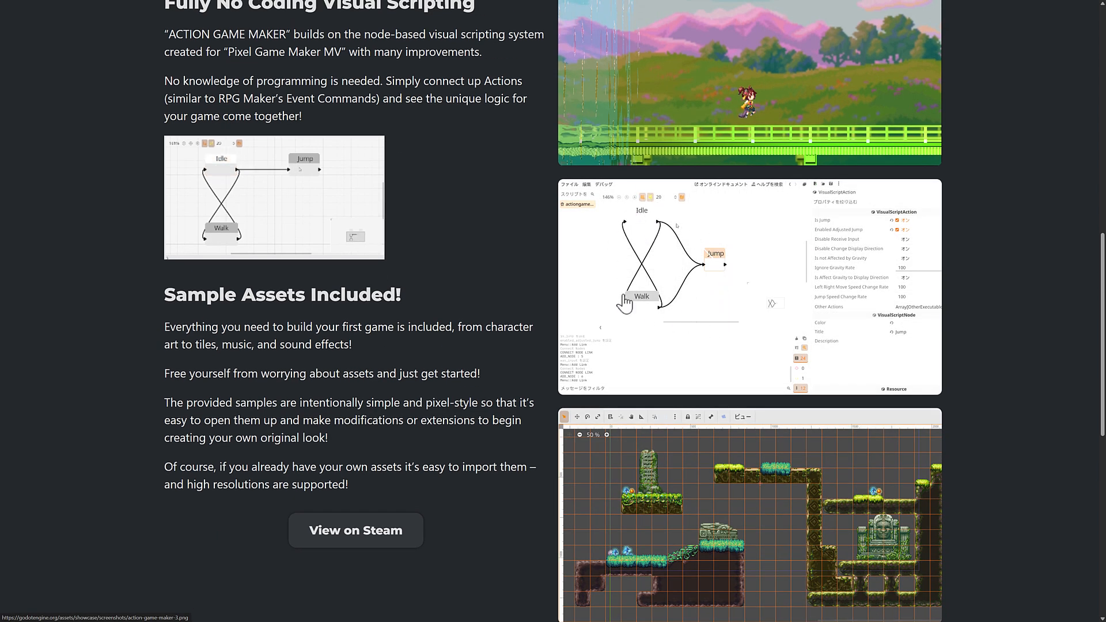
scroll("down", 3)
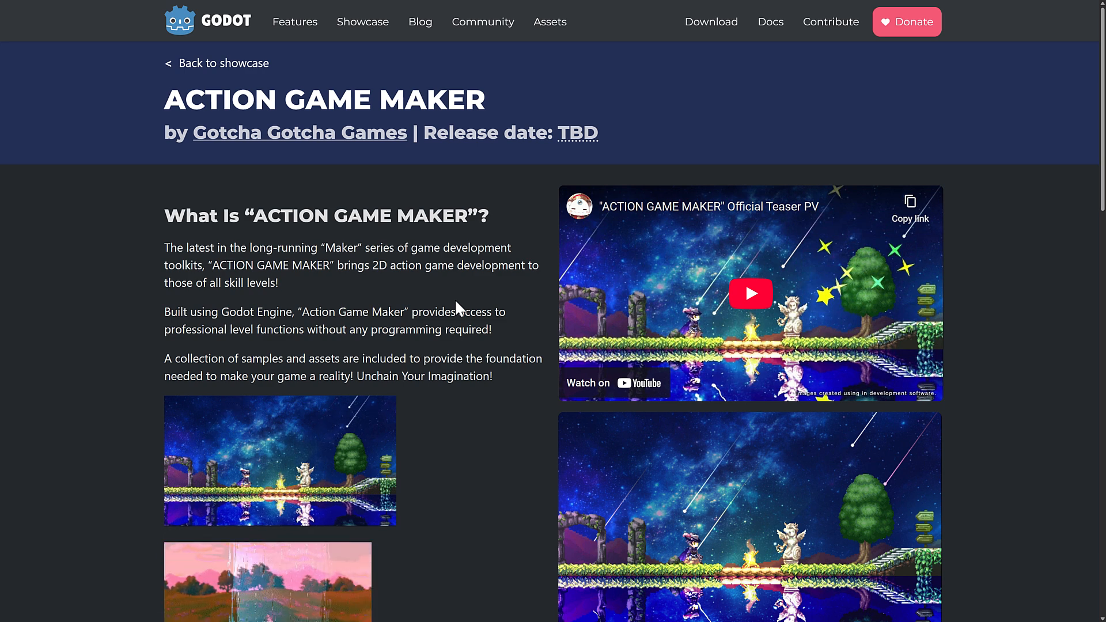
scroll("down", 3)
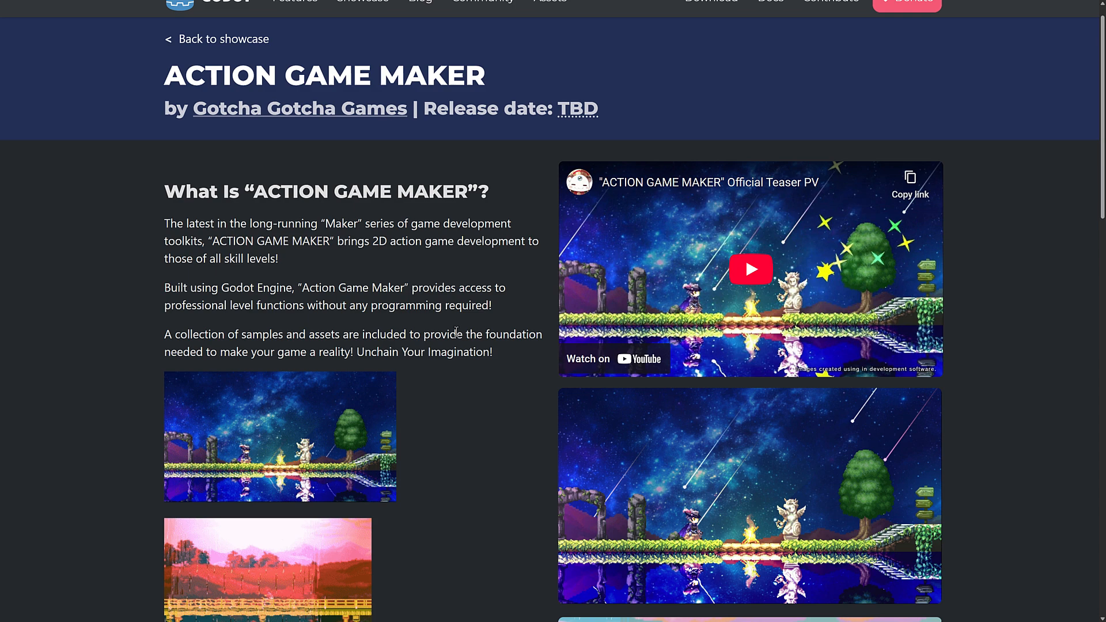
scroll("down", 3)
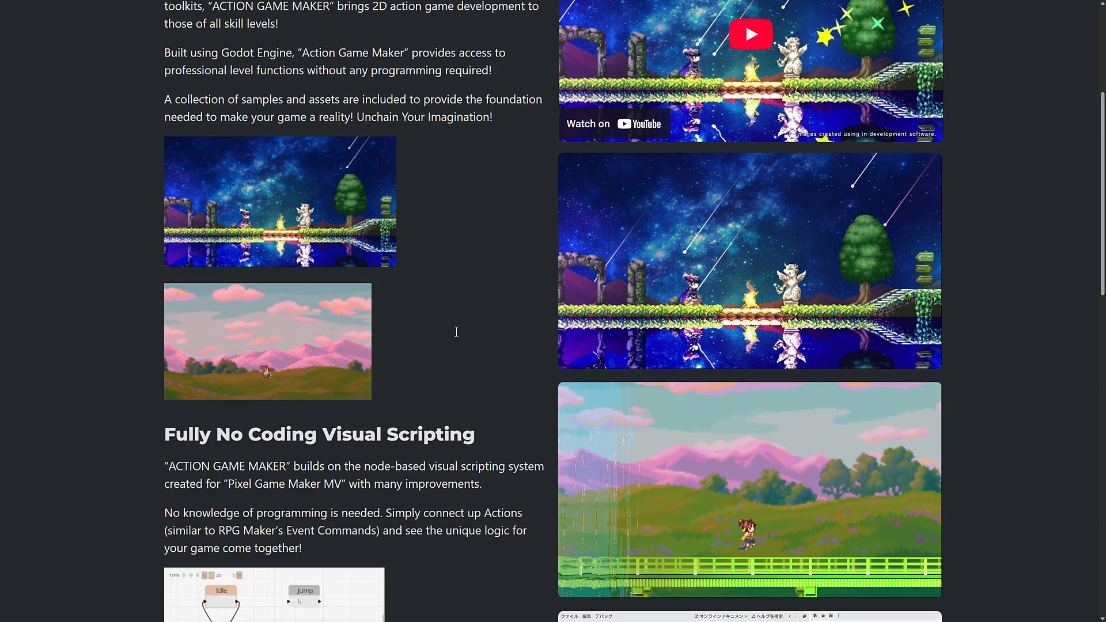
scroll("down", 3)
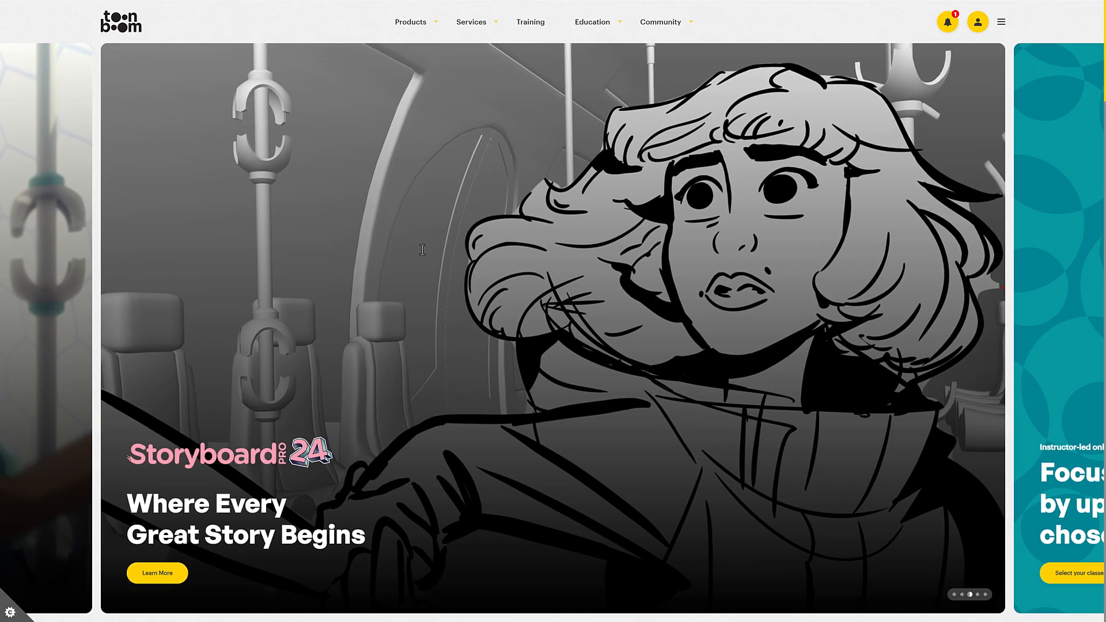
mouse_move(909, 575)
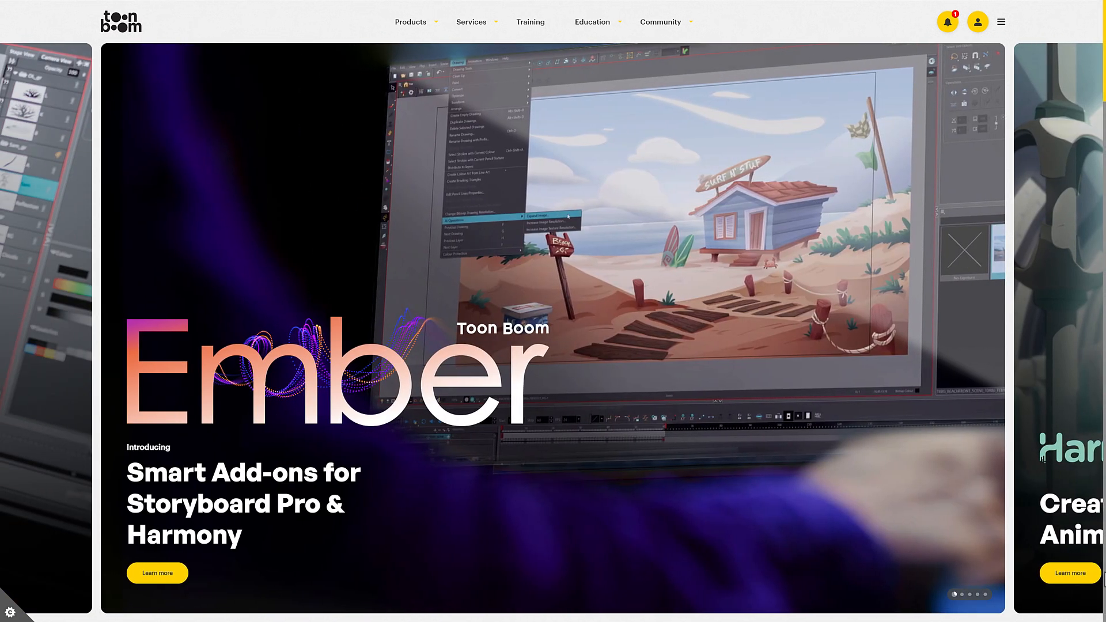
Advance the home page hero carousel from Ember add-ons to the Harmony 24 slide
left_click(971, 595)
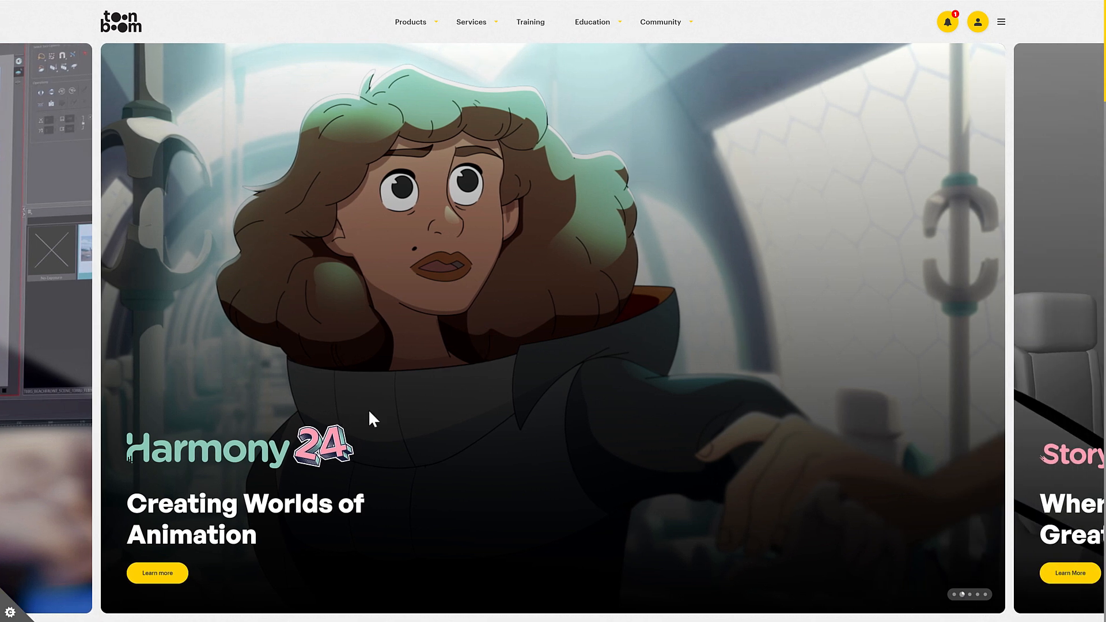
mouse_move(971, 594)
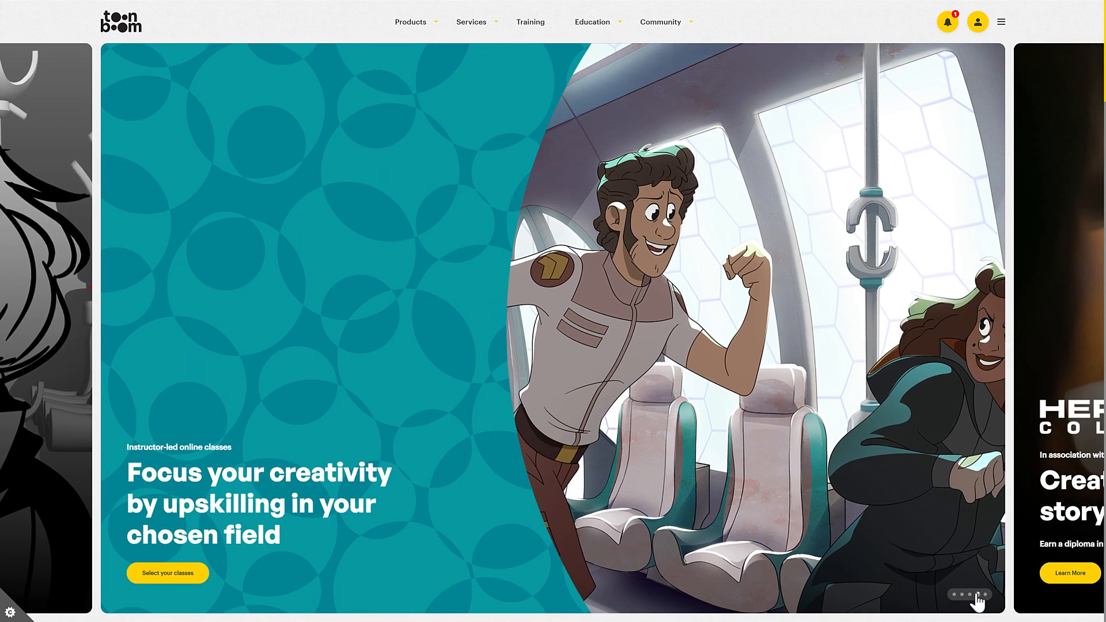
mouse_move(979, 596)
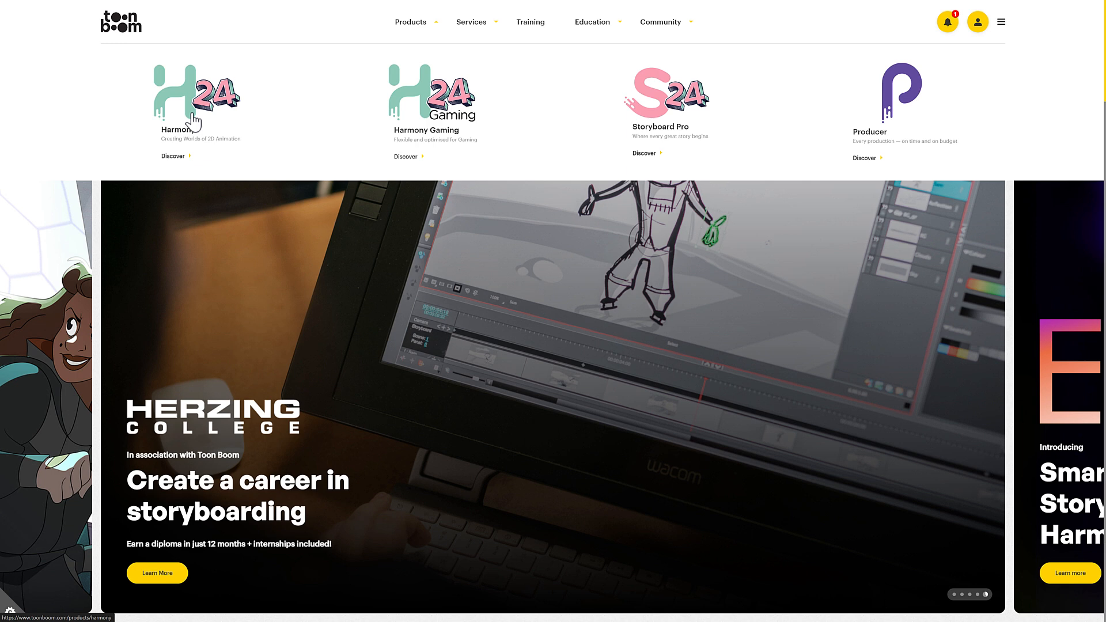
mouse_move(428, 122)
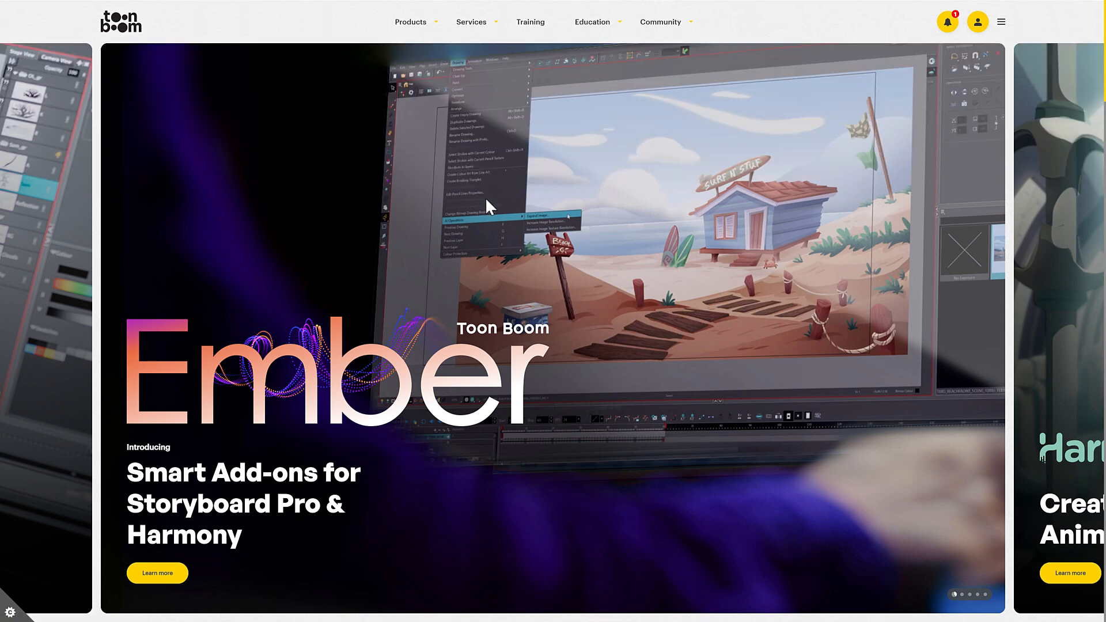
Scroll to the Jump! Beta program banner and briefly highlight its 2D game development description
scroll("down", 3)
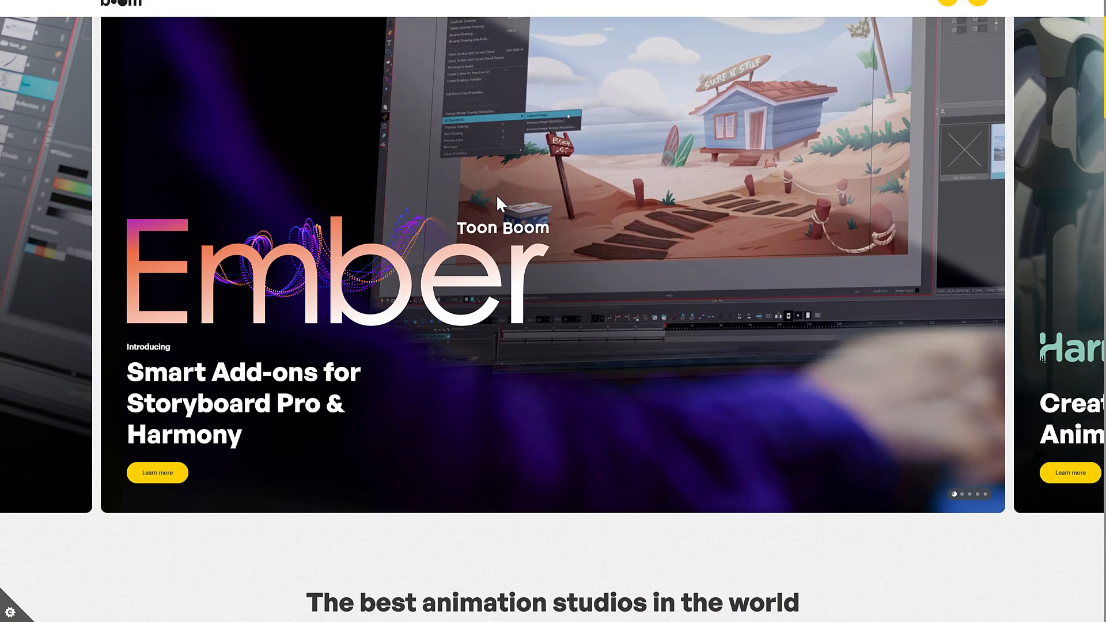
scroll("down", 3)
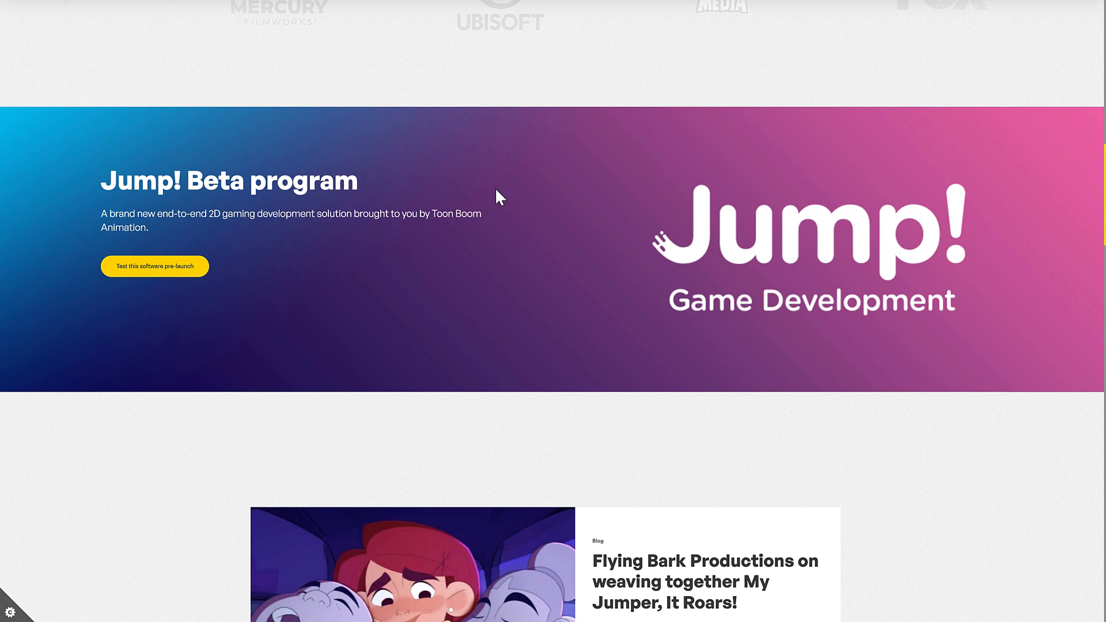
scroll("down", 3)
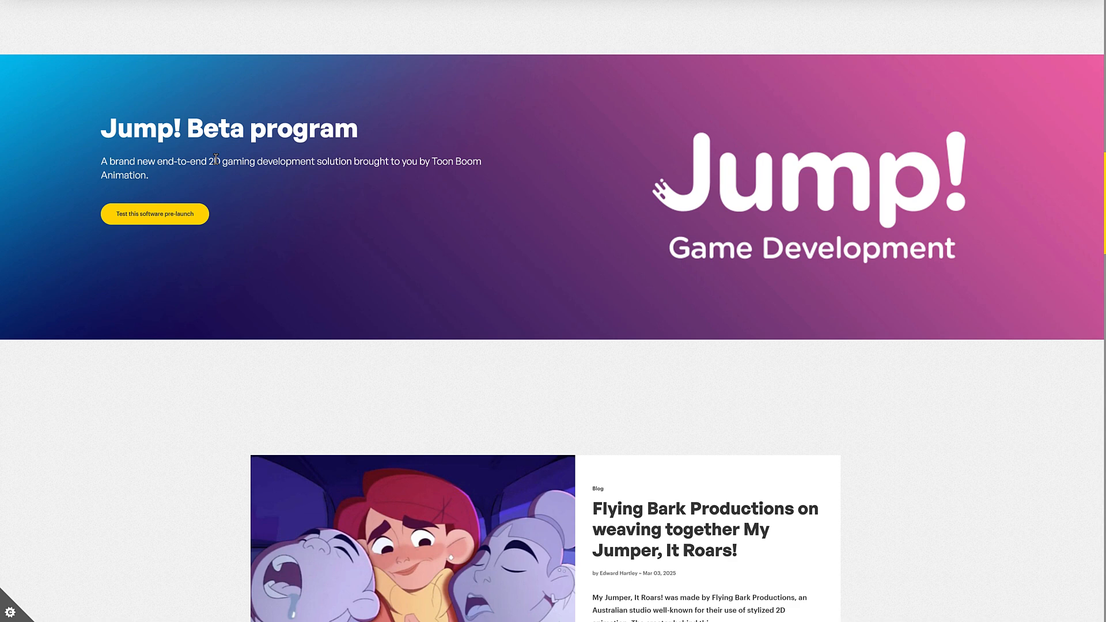
left_click_drag(213, 161, 483, 161)
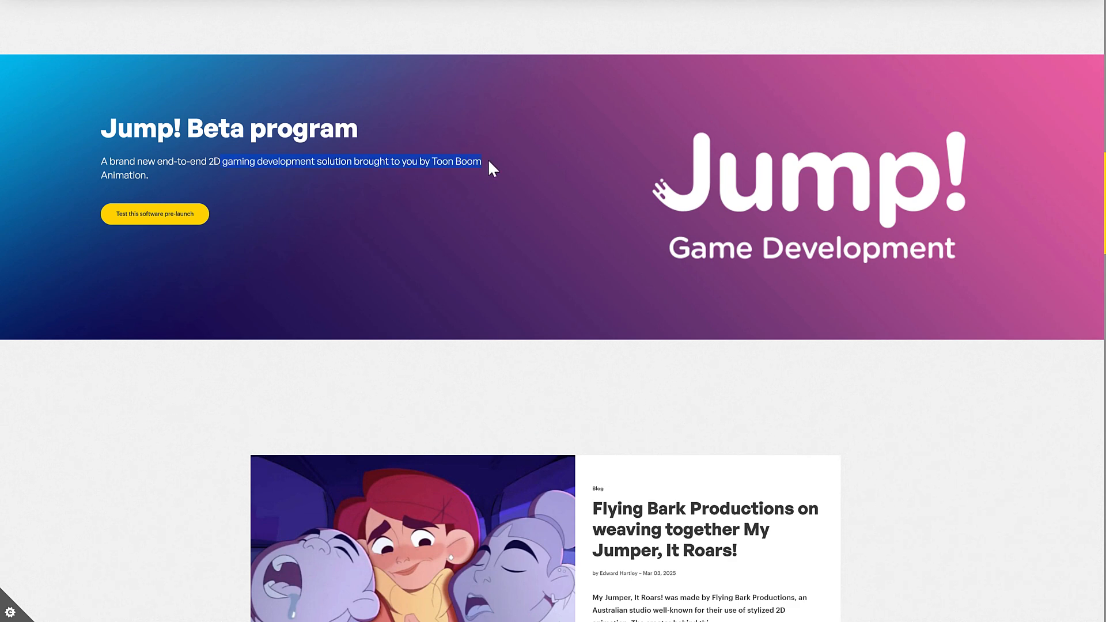
left_click(268, 190)
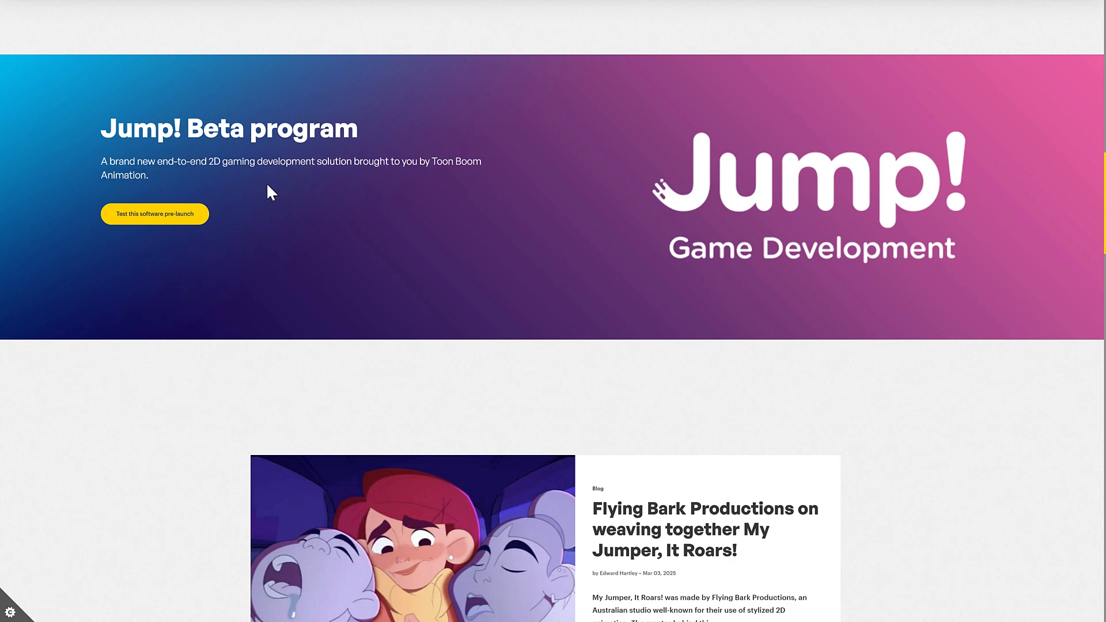
mouse_move(523, 230)
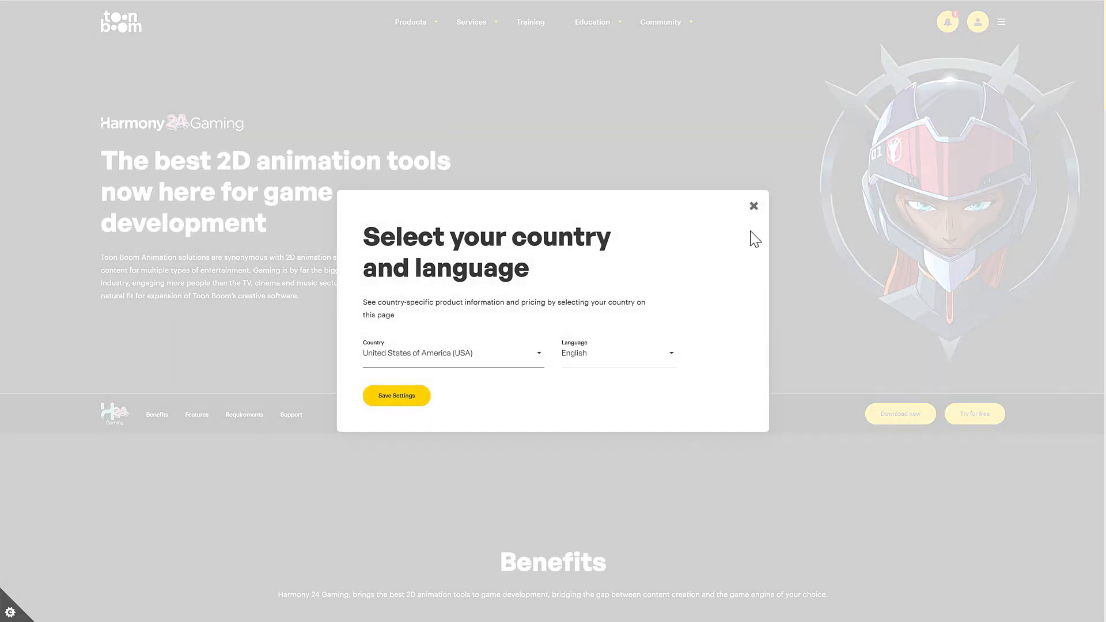
Dismiss the Select your country prompt and scroll the Harmony 24 Gaming page toward requirements and documentation
left_click(754, 205)
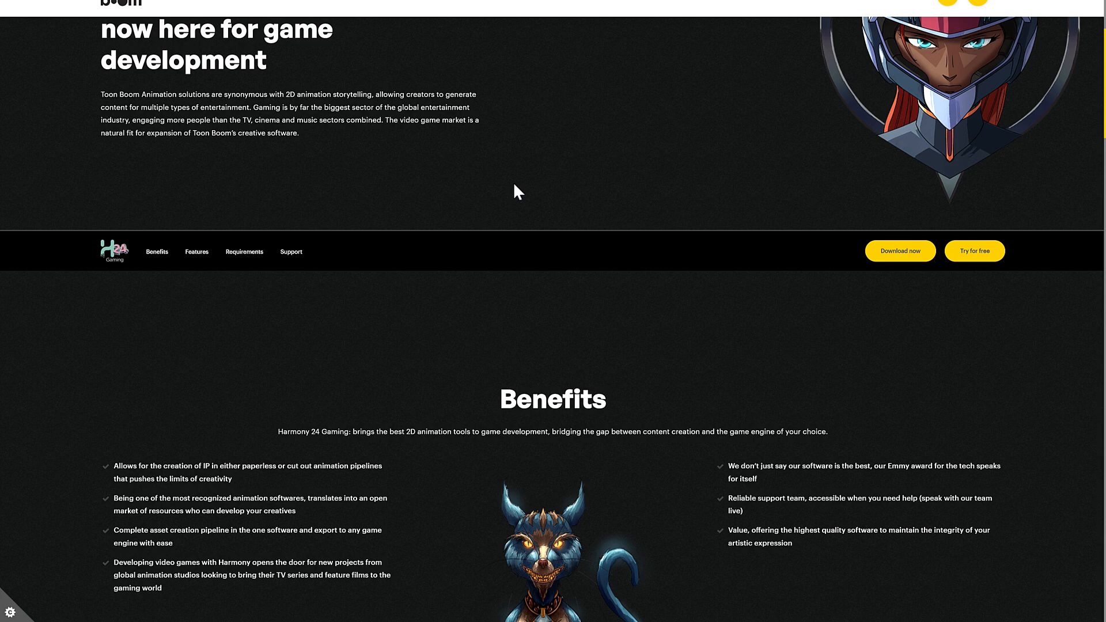
scroll("down", 3)
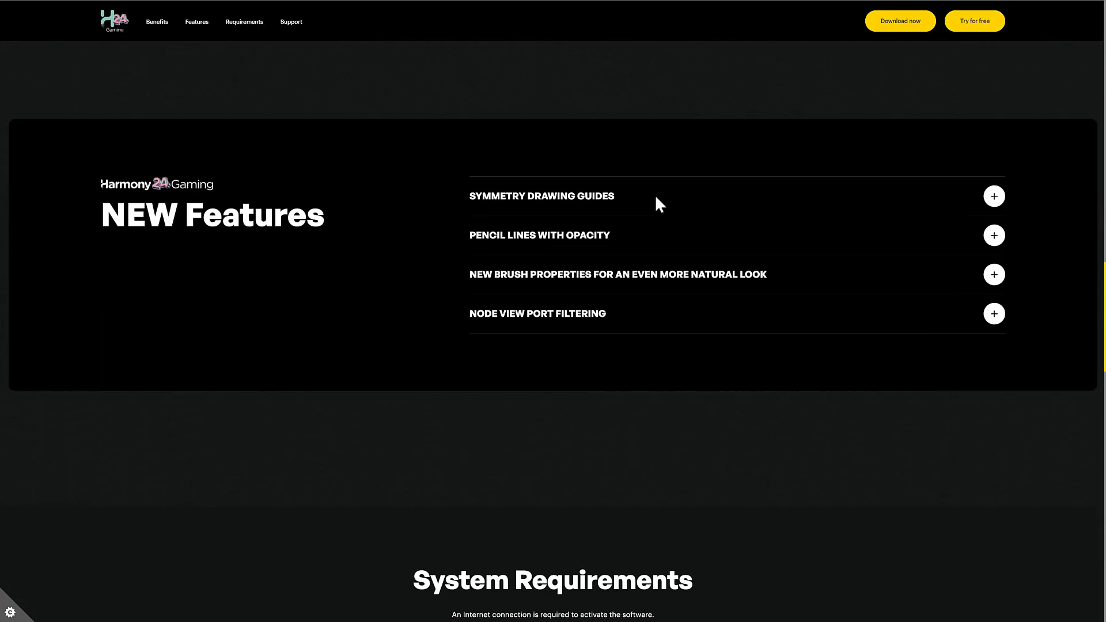
scroll("down", 3)
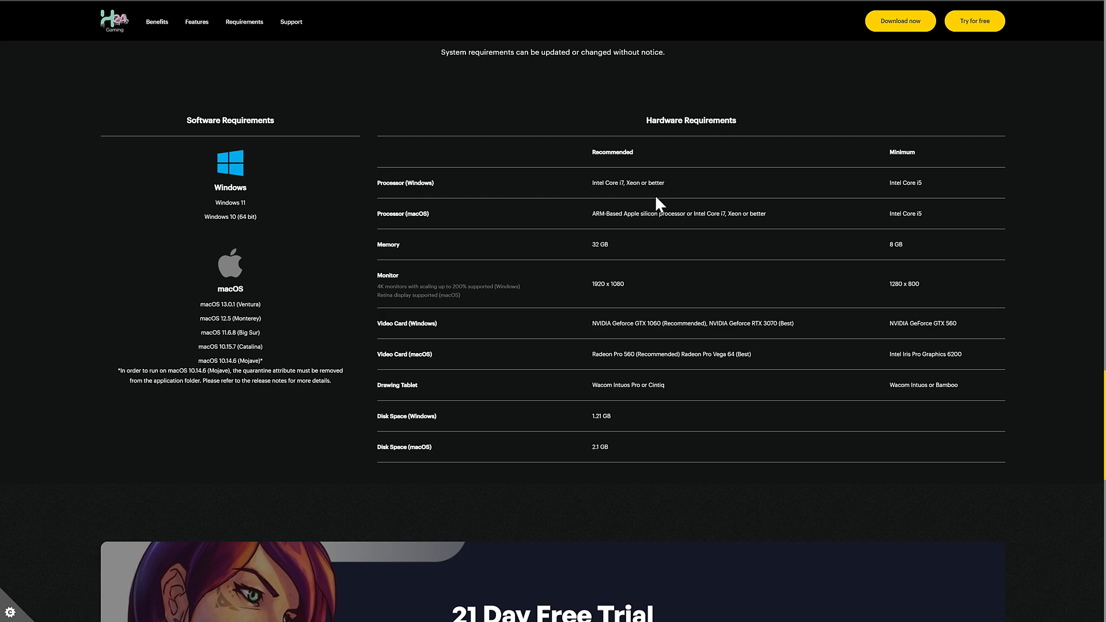
scroll("down", 3)
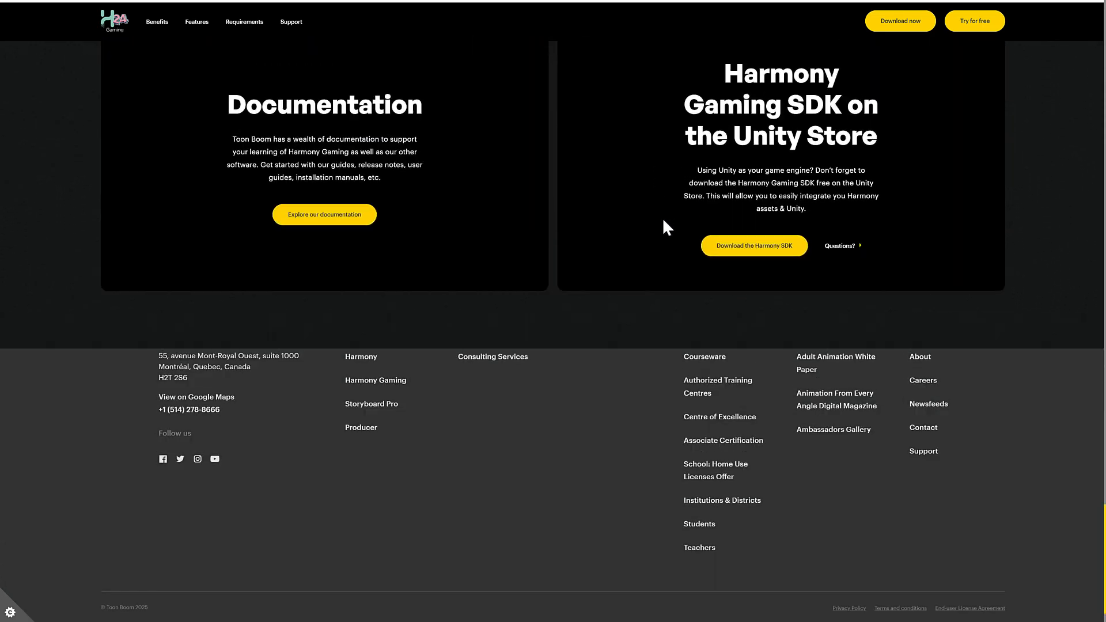
scroll("up", 3)
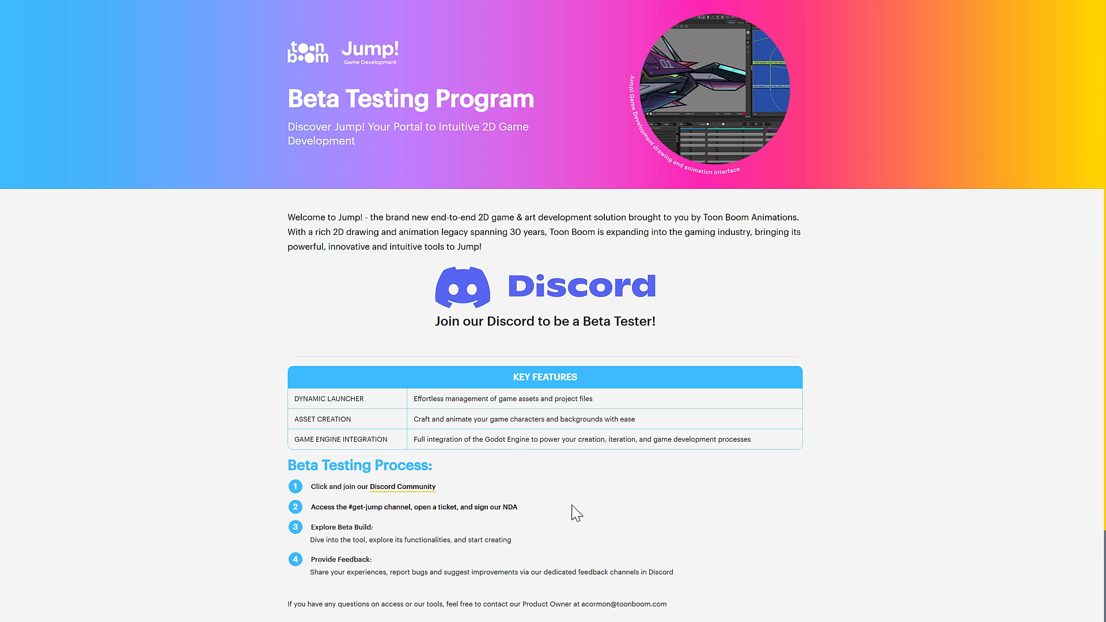
mouse_move(586, 515)
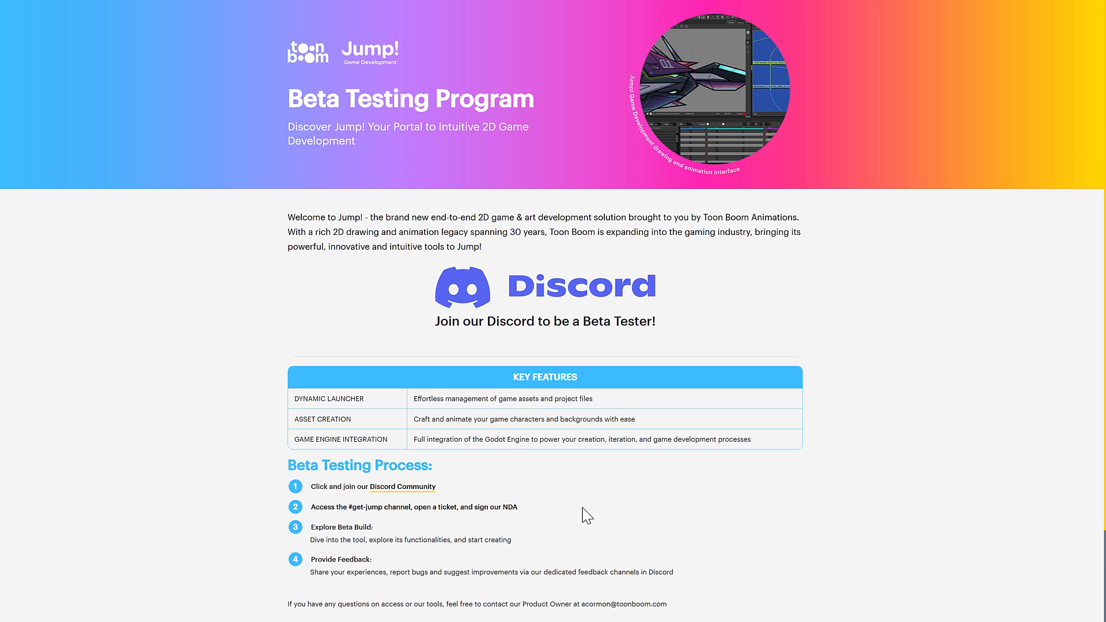
mouse_move(294, 224)
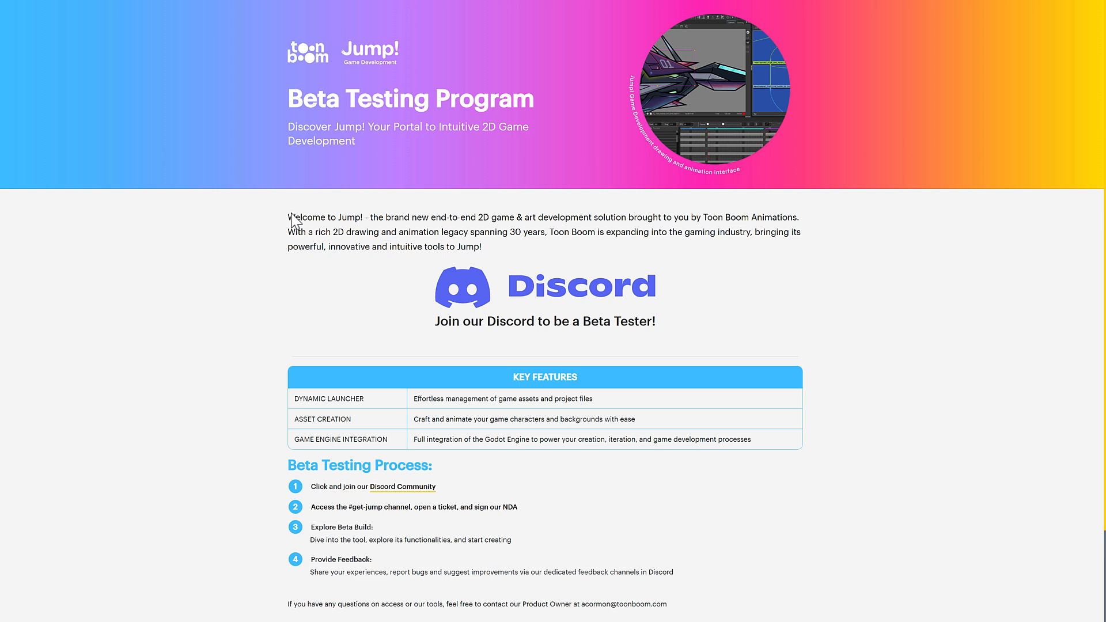
scroll("down", 3)
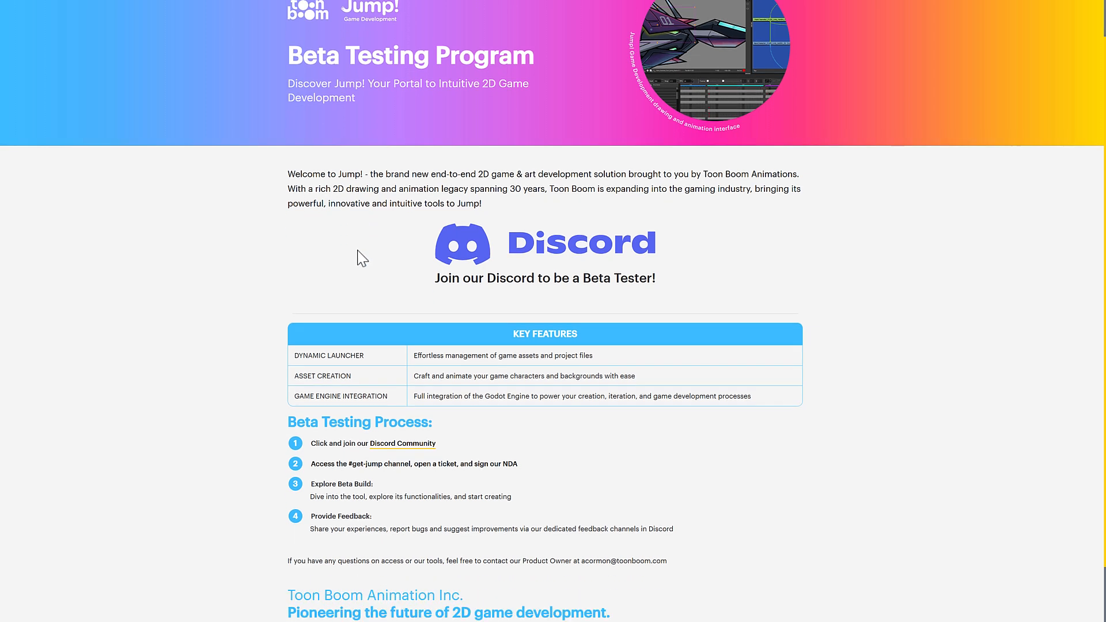
scroll("down", 3)
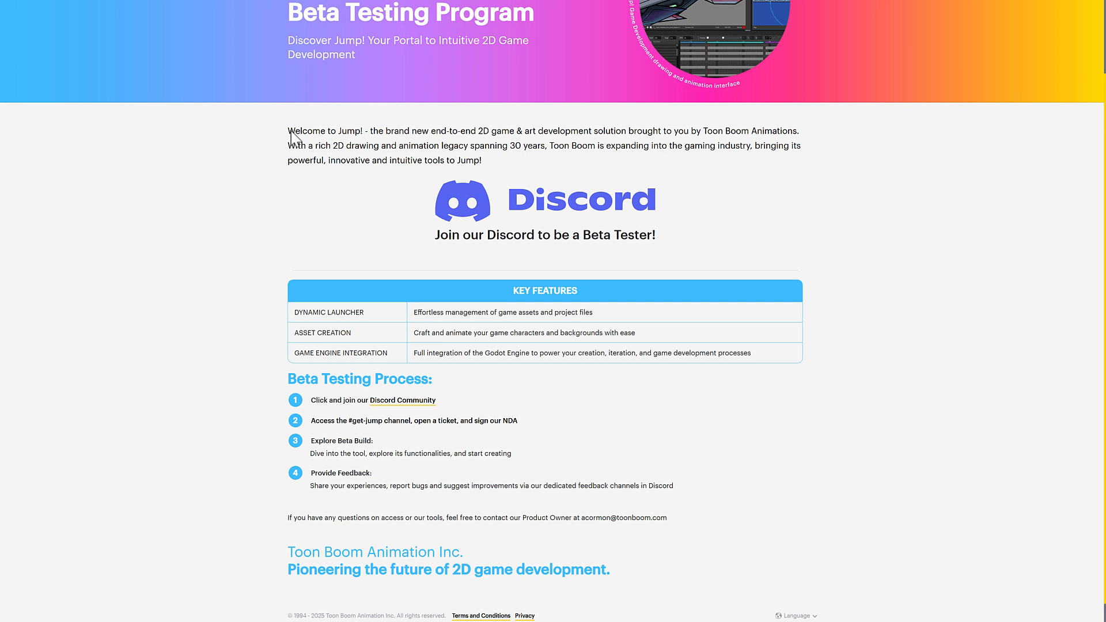
mouse_move(450, 138)
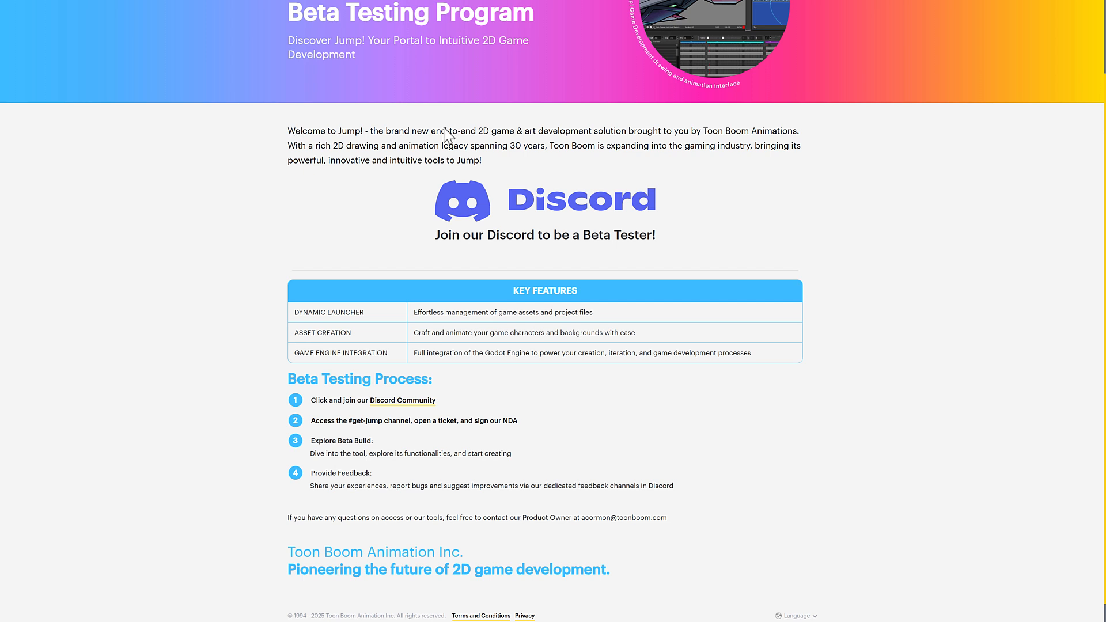
scroll("down", 3)
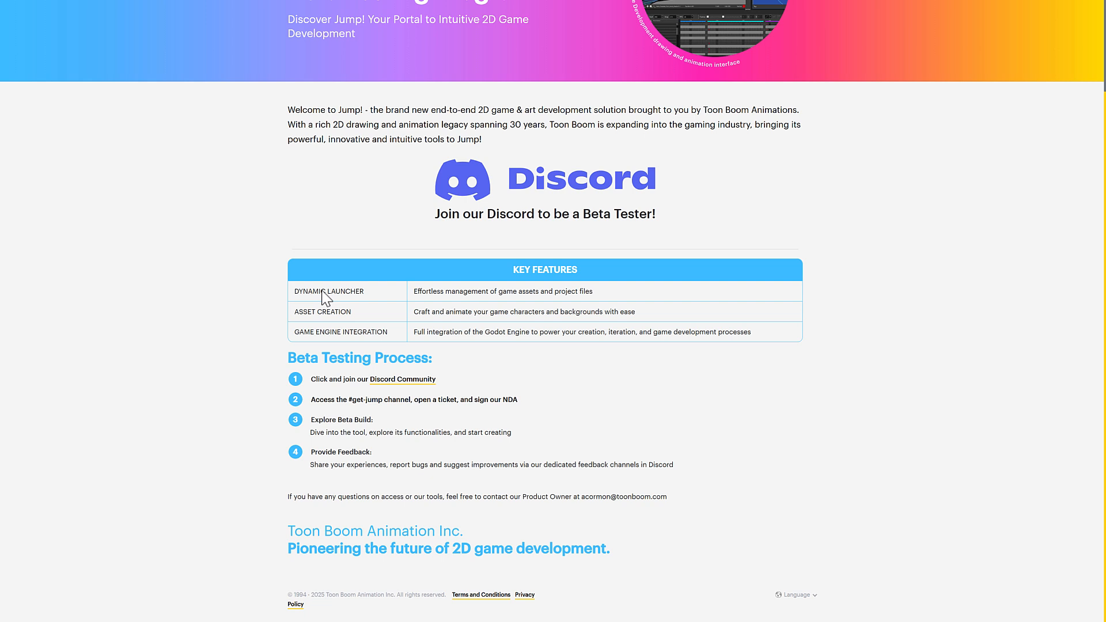
mouse_move(447, 300)
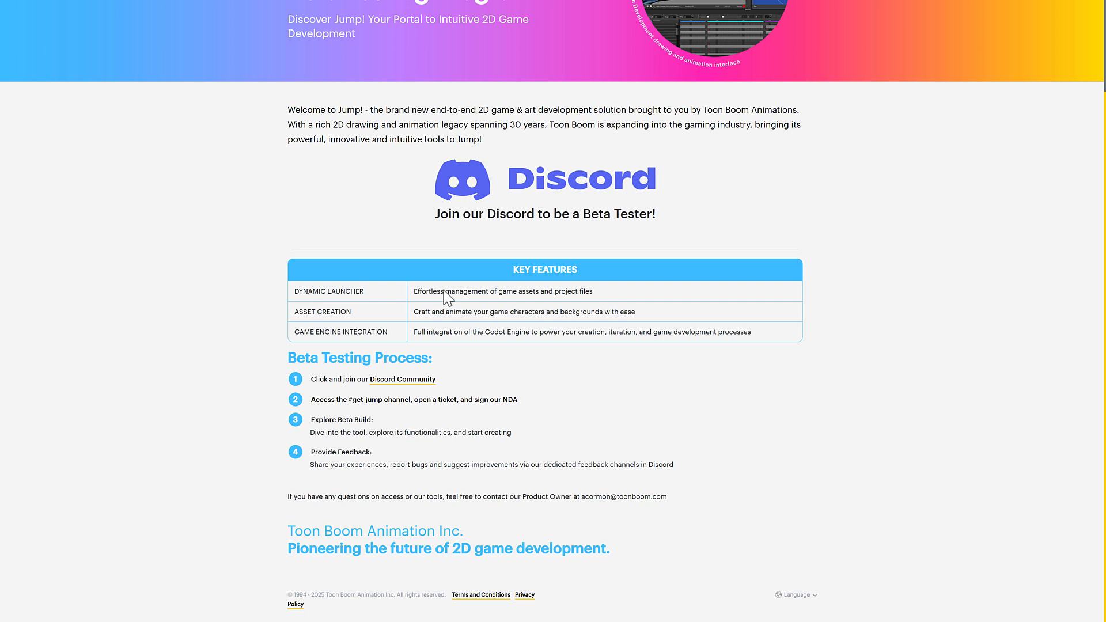
mouse_move(291, 315)
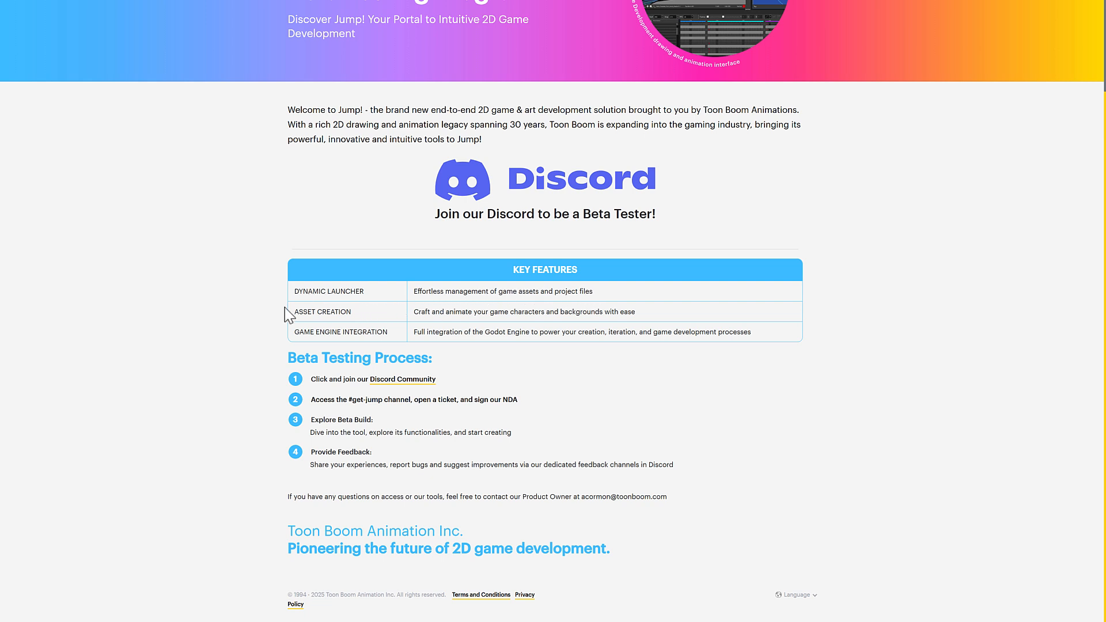
mouse_move(505, 320)
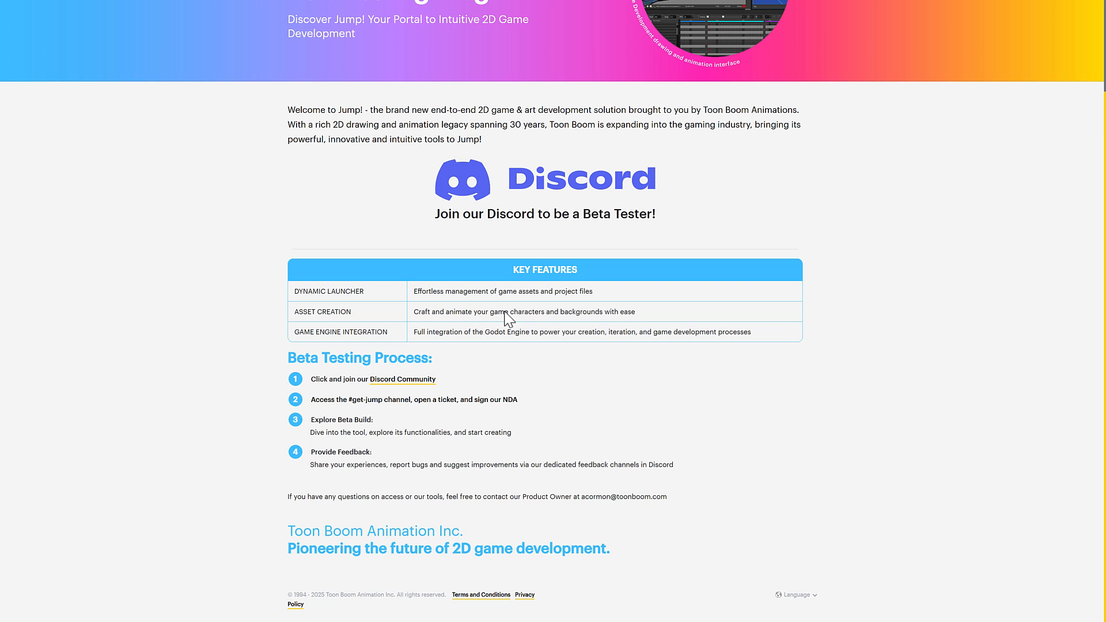
mouse_move(403, 325)
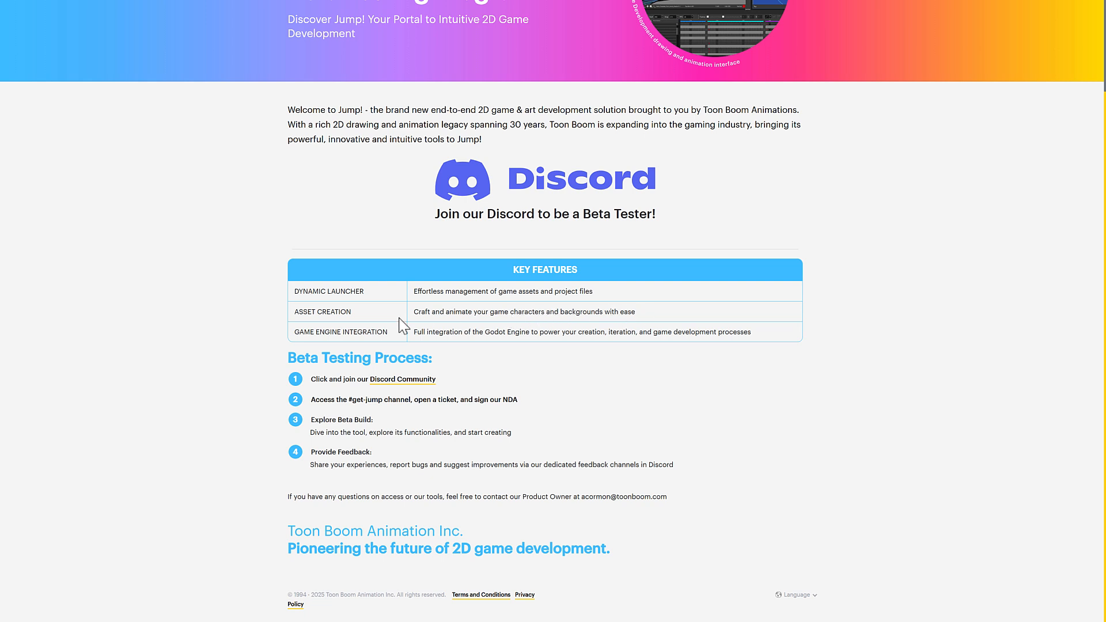
double_click(341, 332)
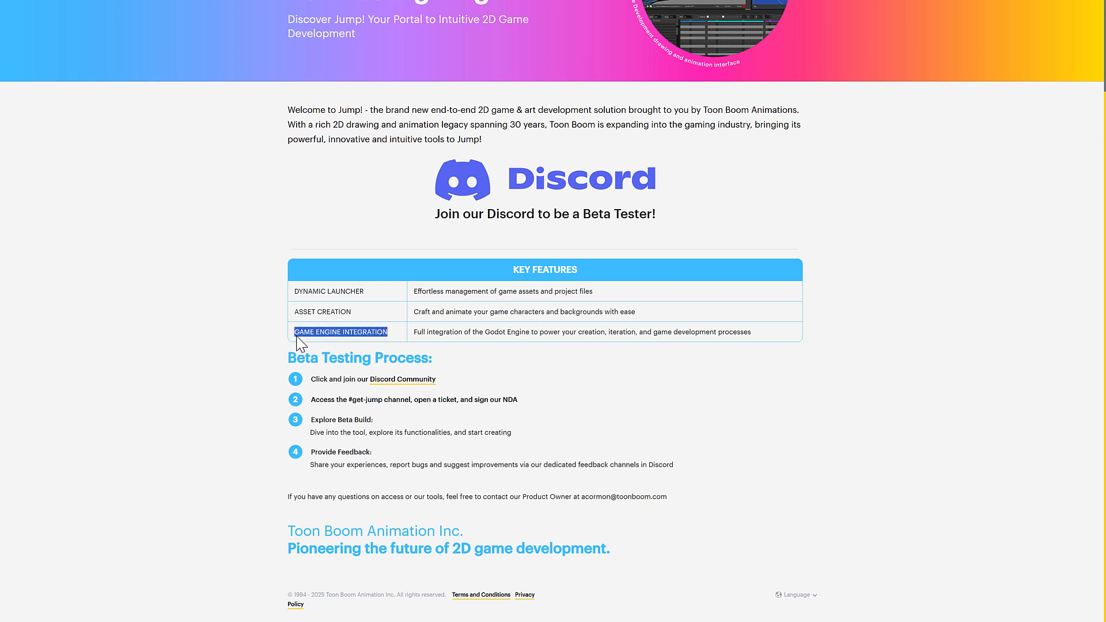
left_click(341, 332)
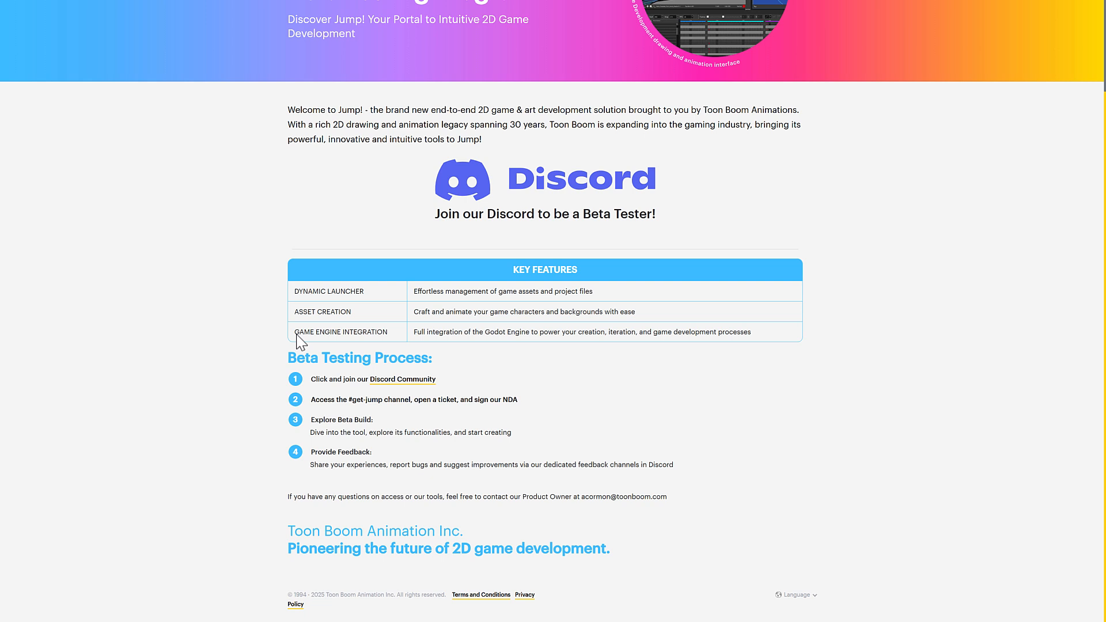
mouse_move(776, 350)
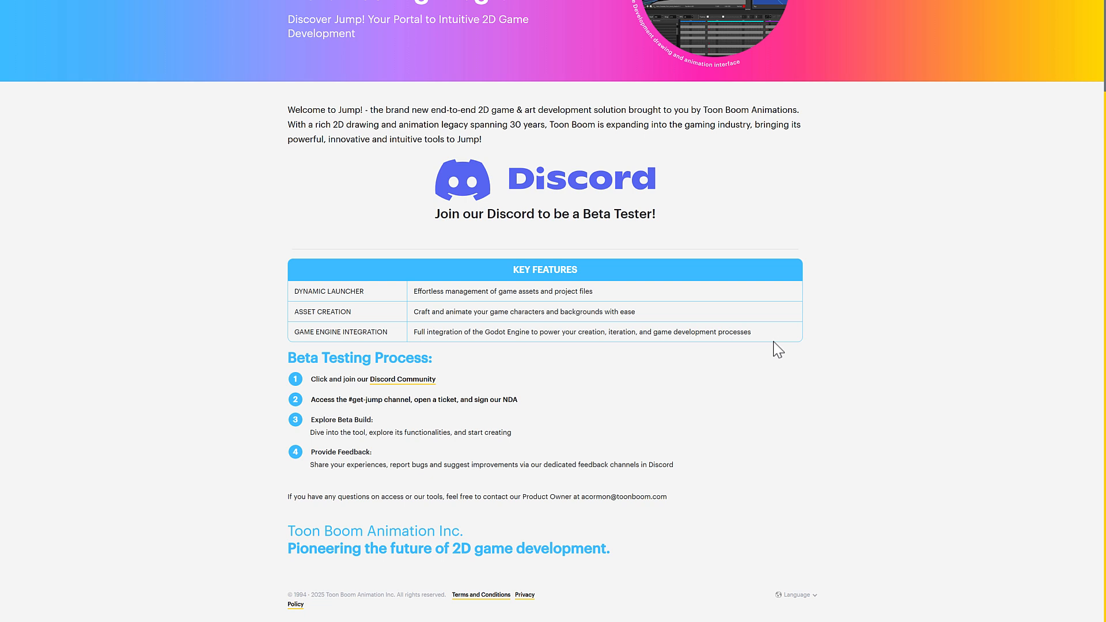
mouse_move(366, 407)
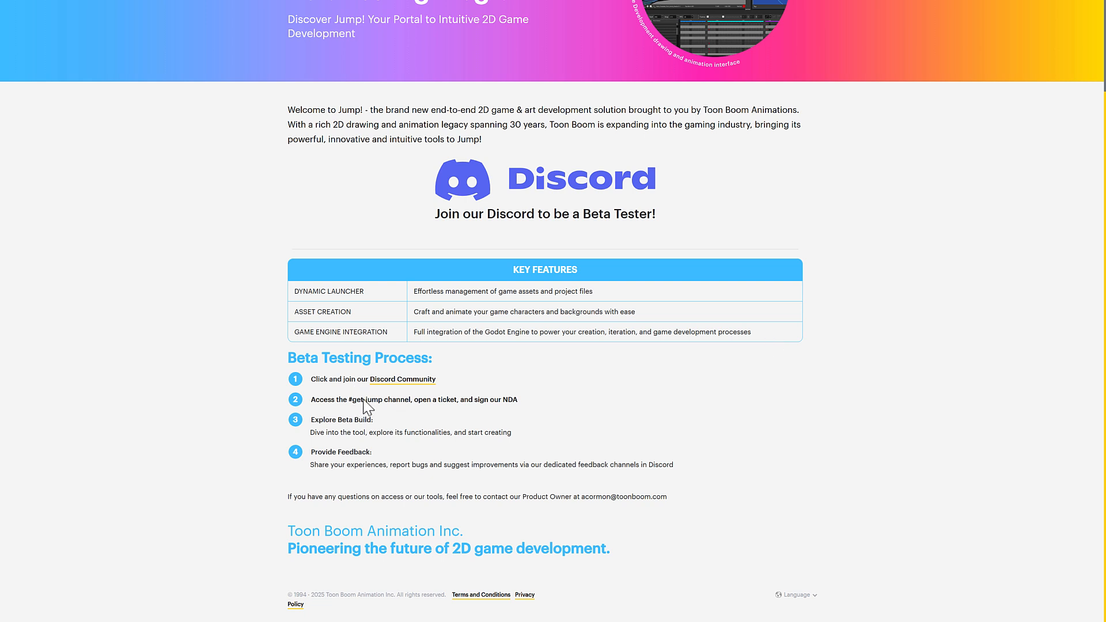
mouse_move(391, 381)
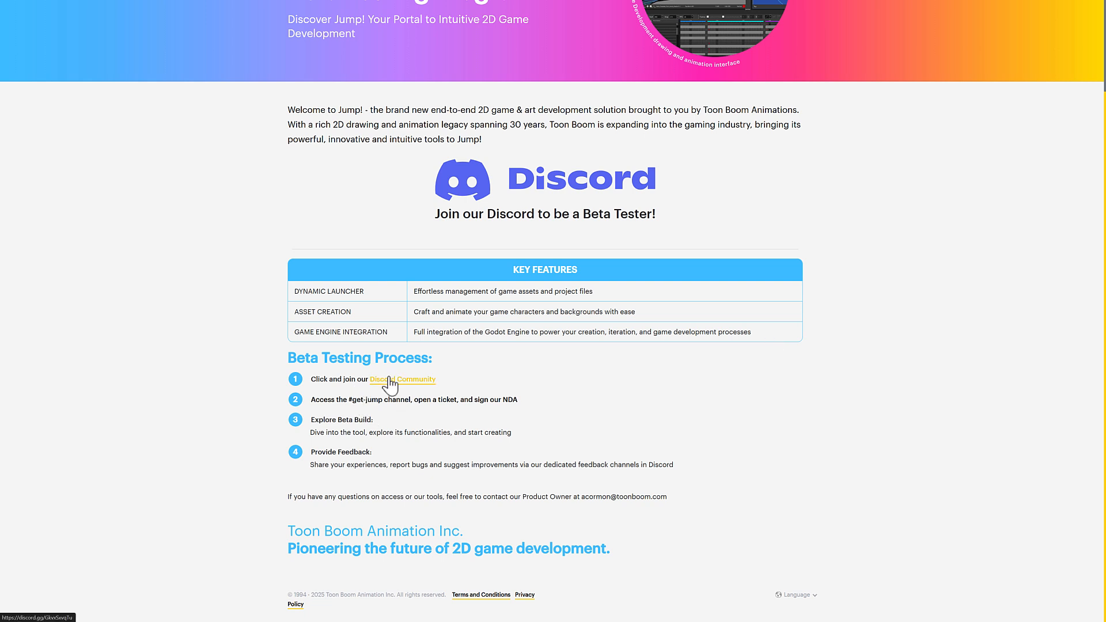
mouse_move(484, 411)
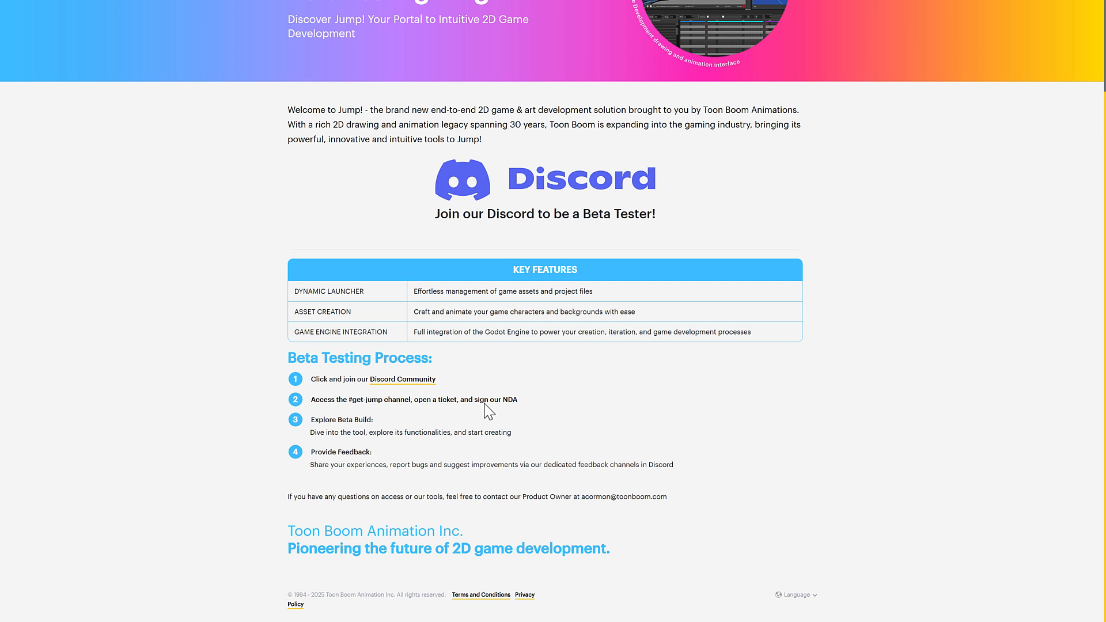
mouse_move(353, 455)
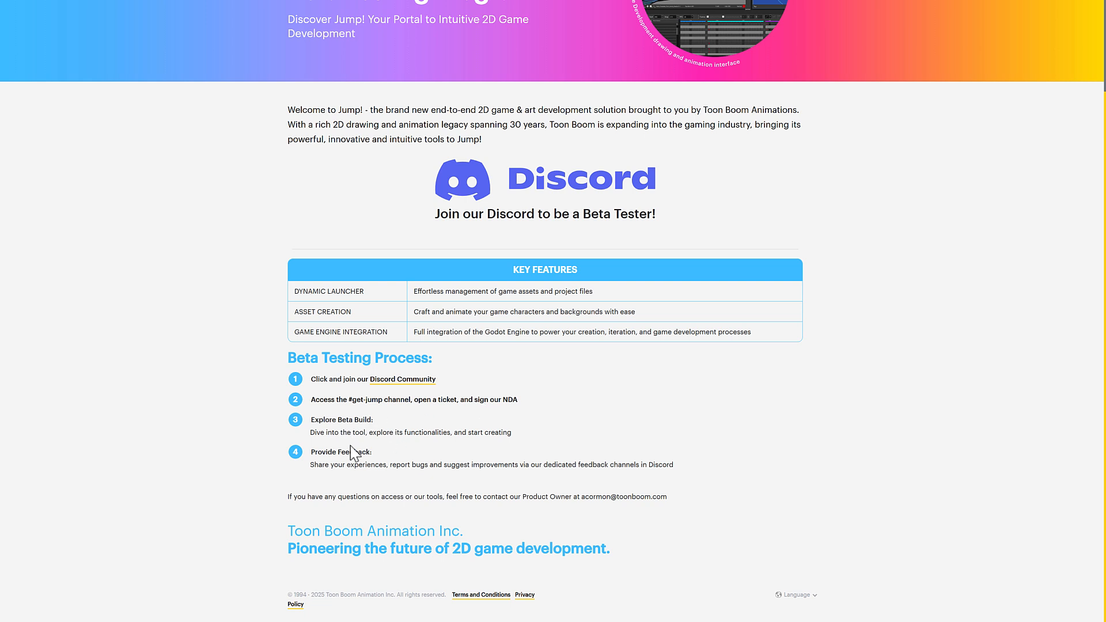
mouse_move(544, 429)
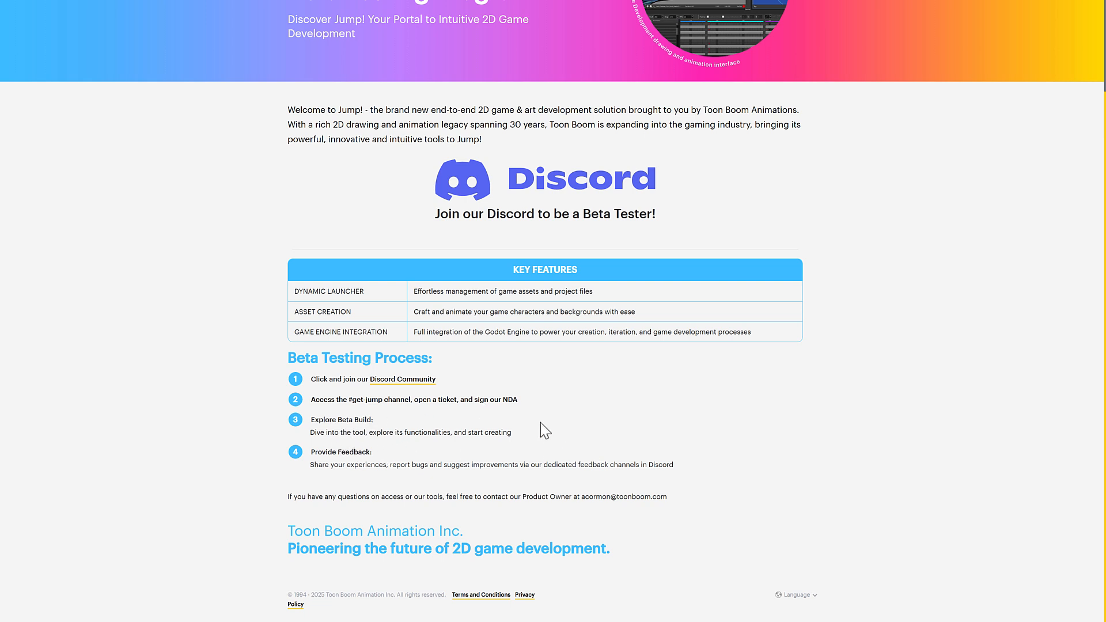
mouse_move(671, 430)
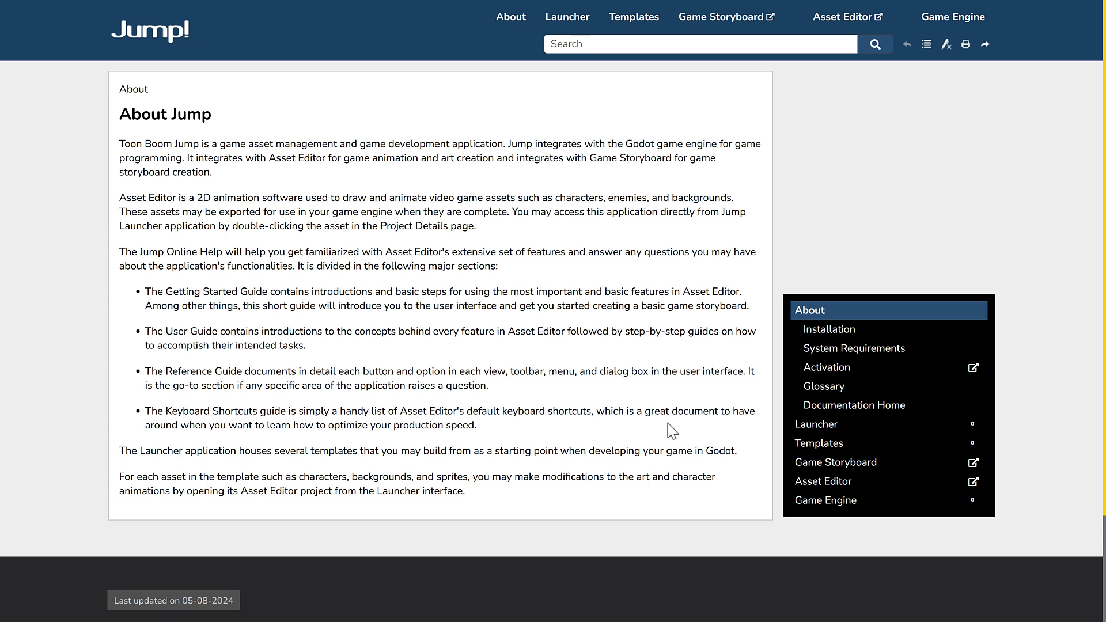
mouse_move(361, 574)
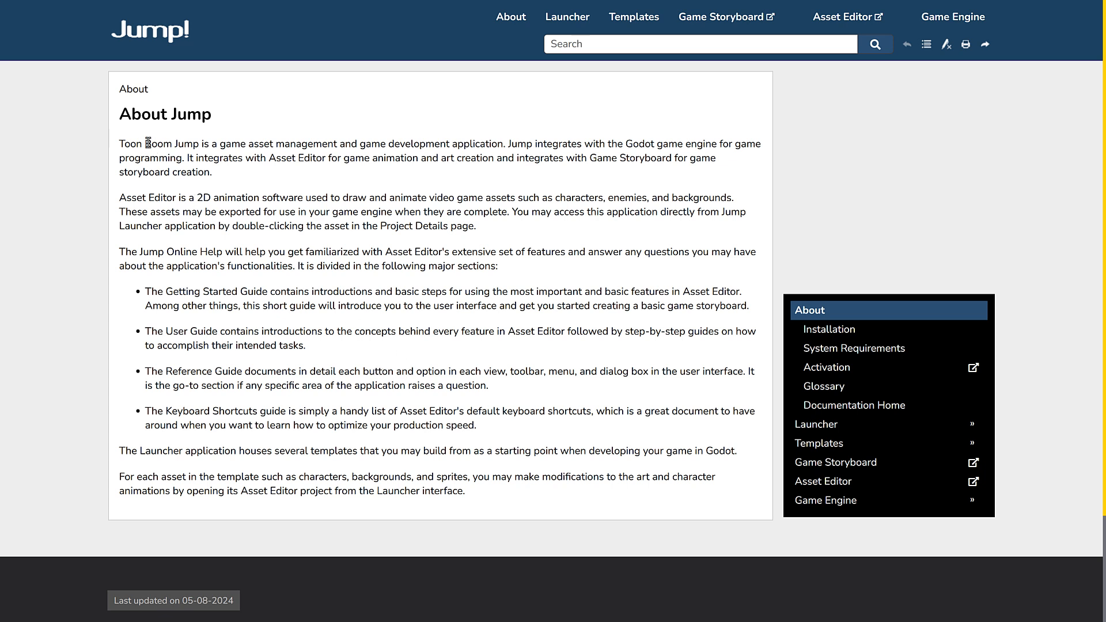
left_click_drag(140, 144, 468, 144)
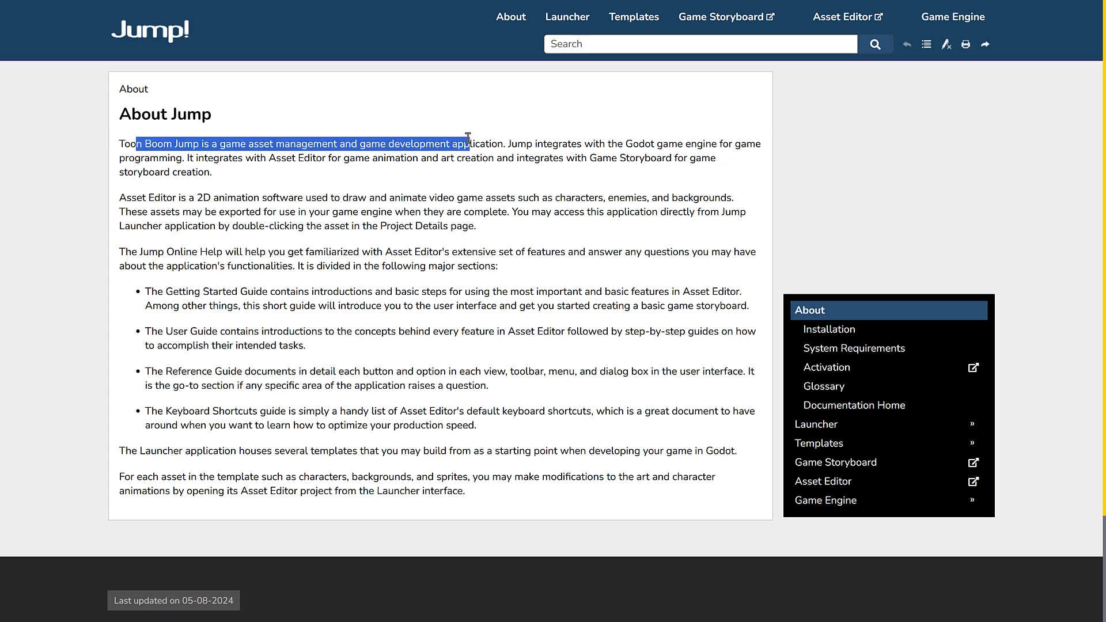
left_click_drag(468, 145, 634, 144)
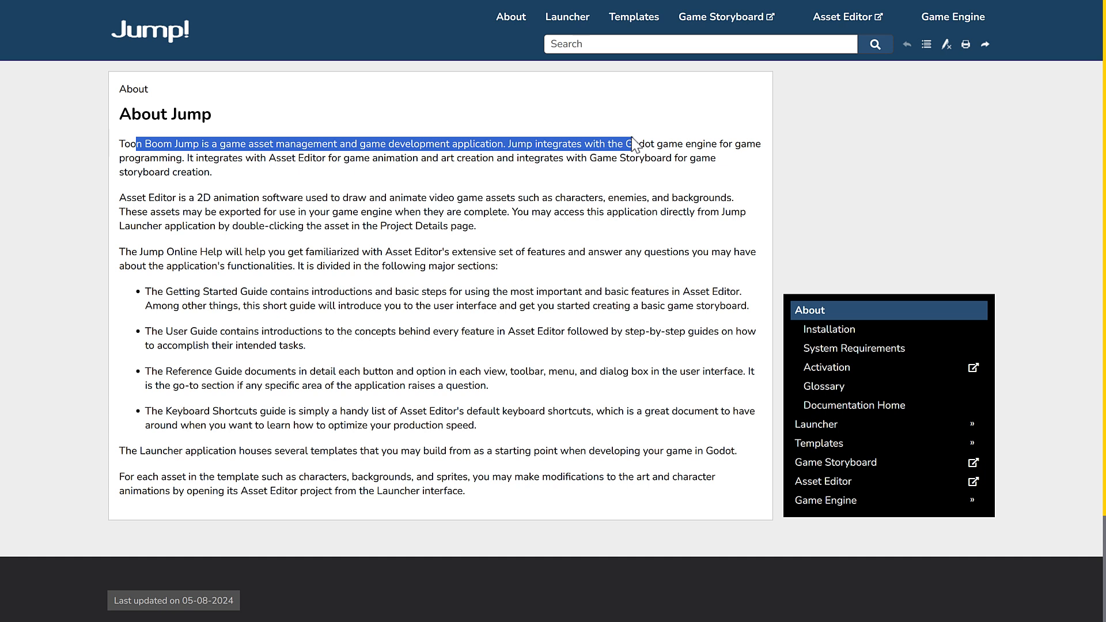
left_click_drag(633, 144, 734, 144)
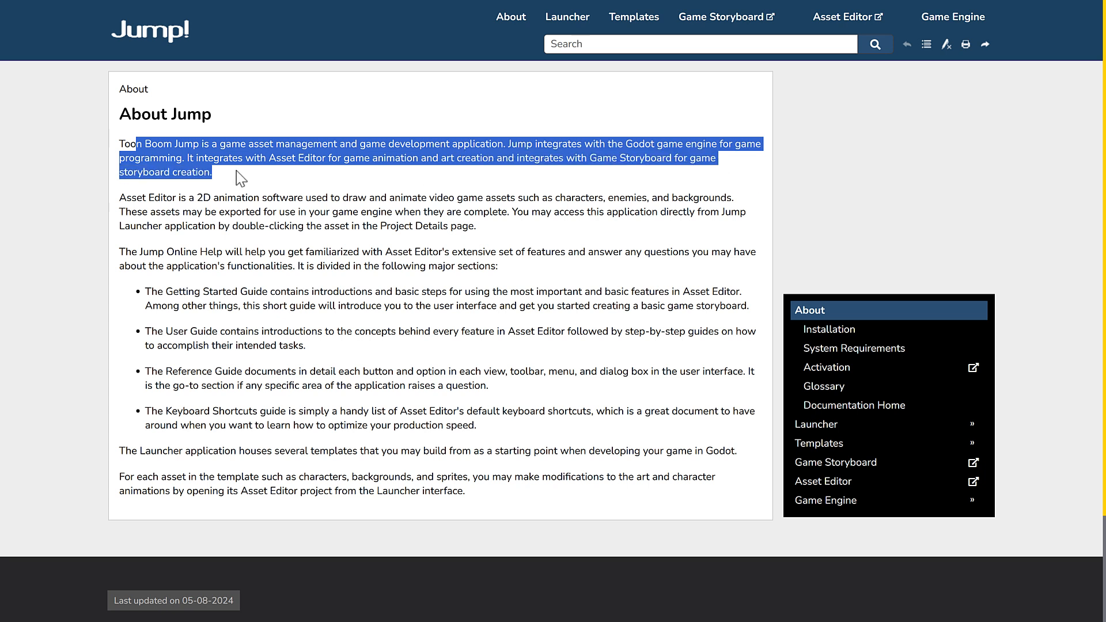
left_click_drag(119, 197, 296, 197)
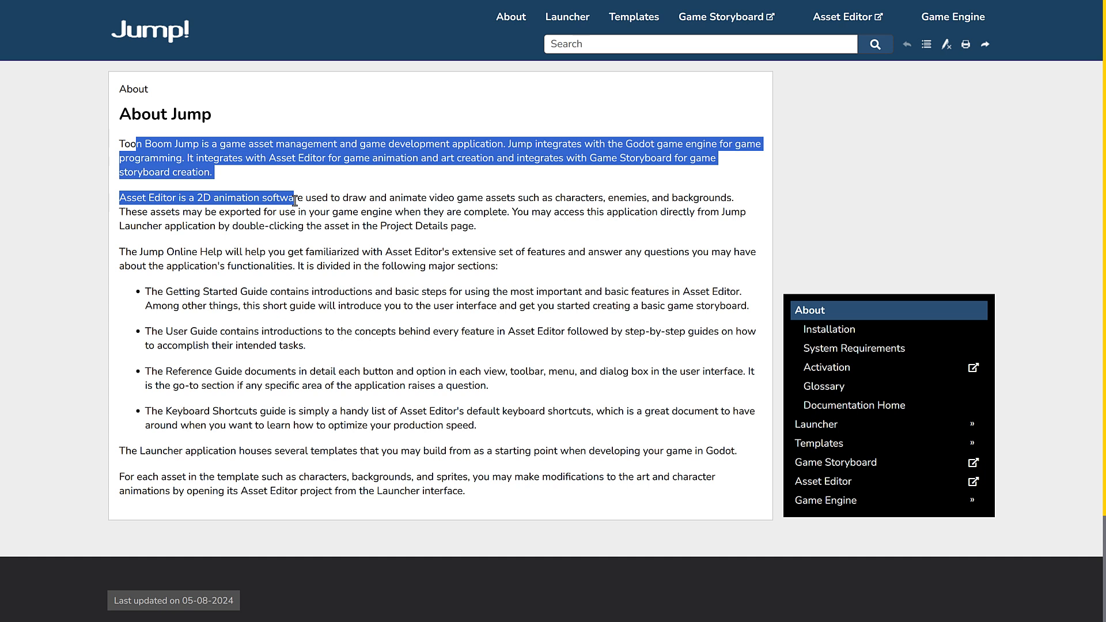
left_click_drag(293, 198, 469, 197)
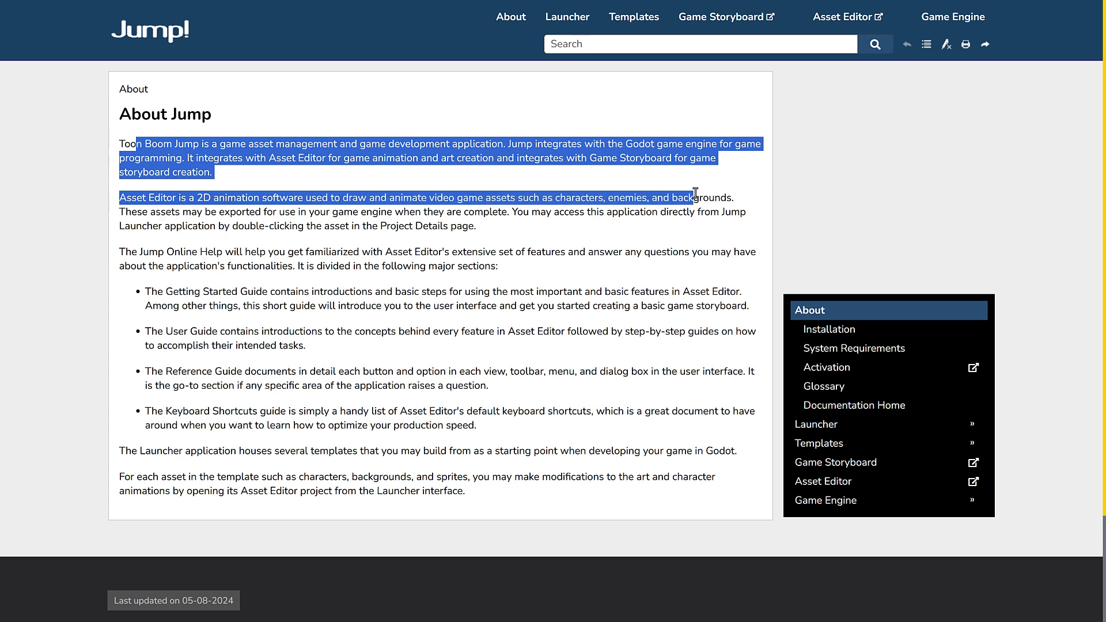
left_click_drag(695, 192, 286, 212)
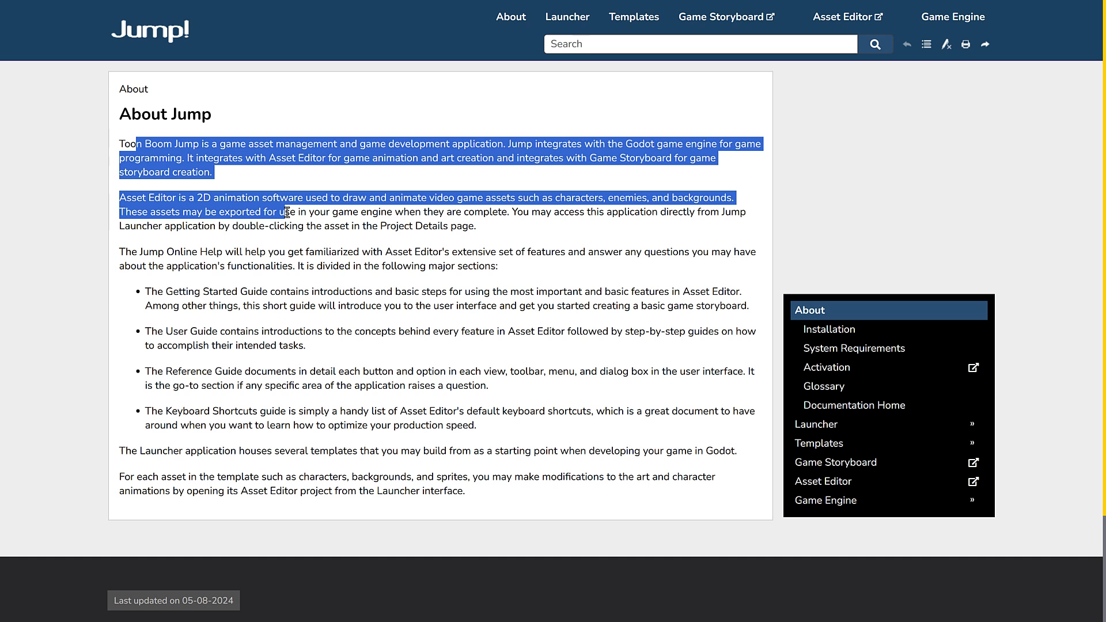
left_click_drag(287, 212, 485, 212)
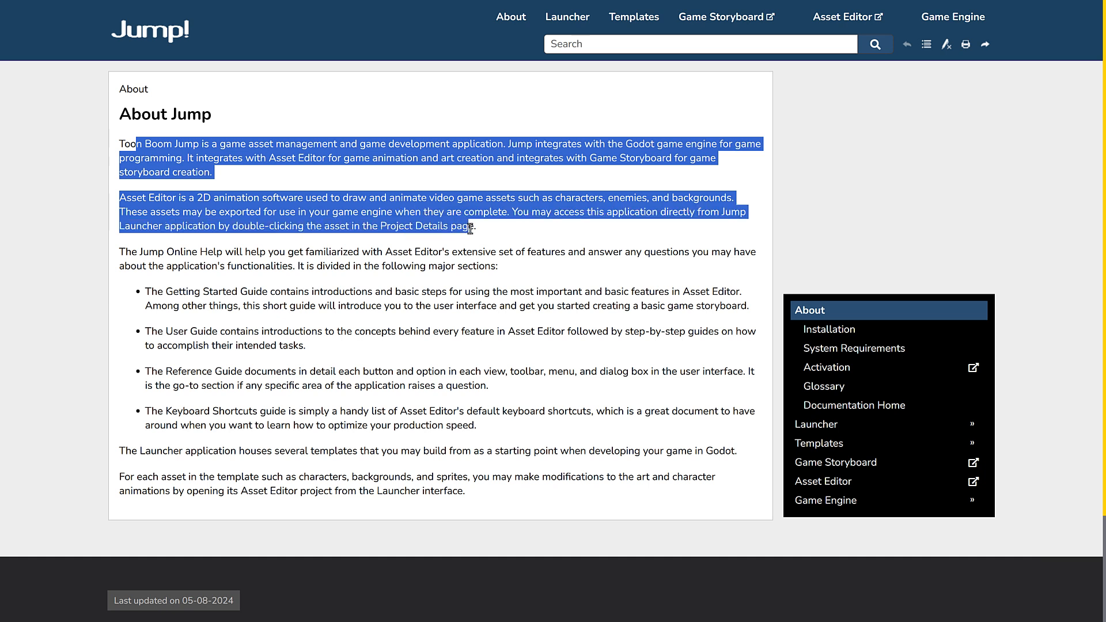
left_click_drag(474, 226, 354, 252)
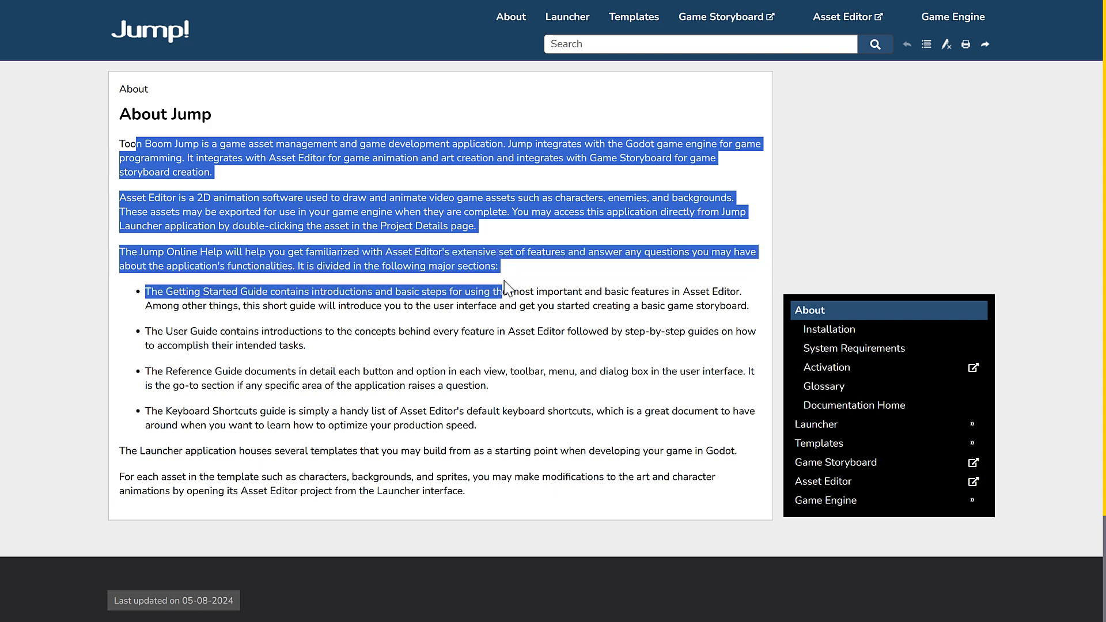
left_click_drag(505, 287, 440, 385)
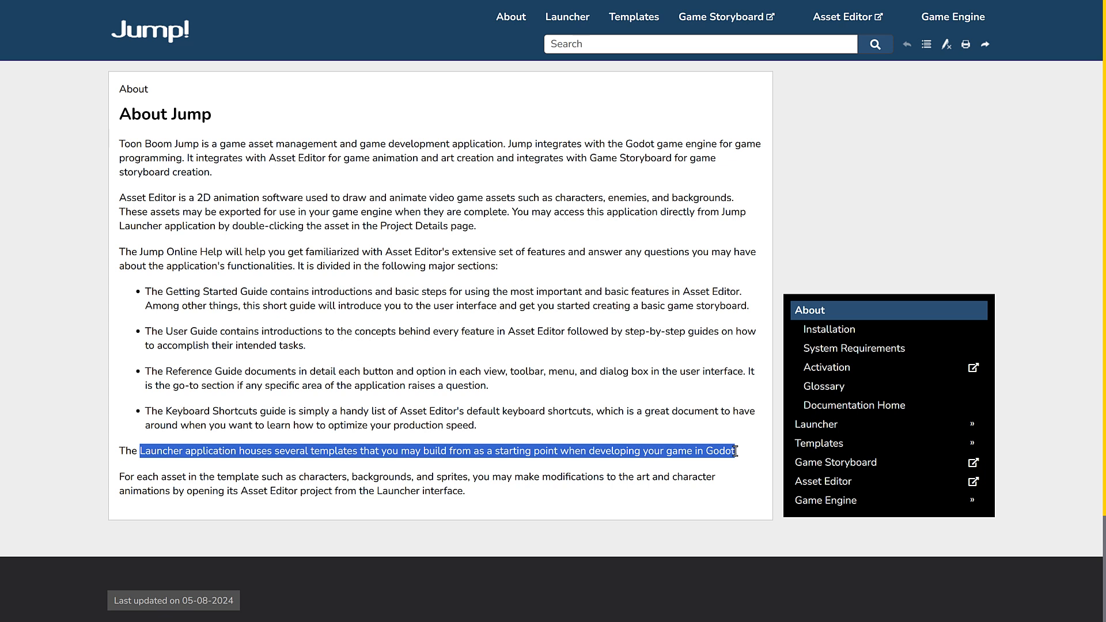
left_click_drag(739, 450, 225, 477)
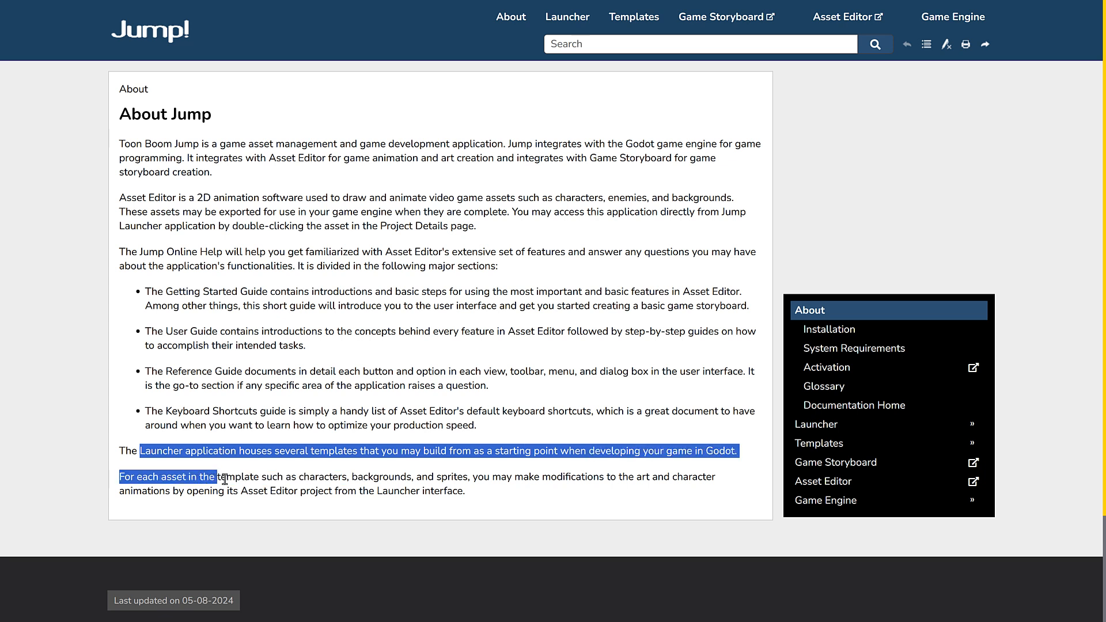
left_click_drag(223, 477, 464, 477)
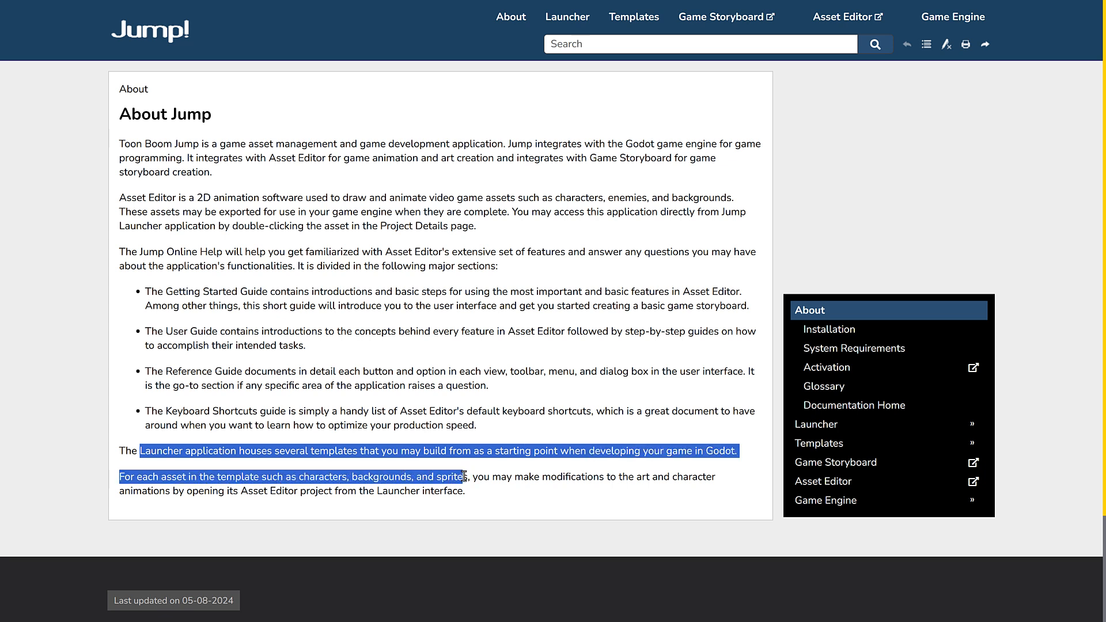
left_click_drag(463, 476, 318, 491)
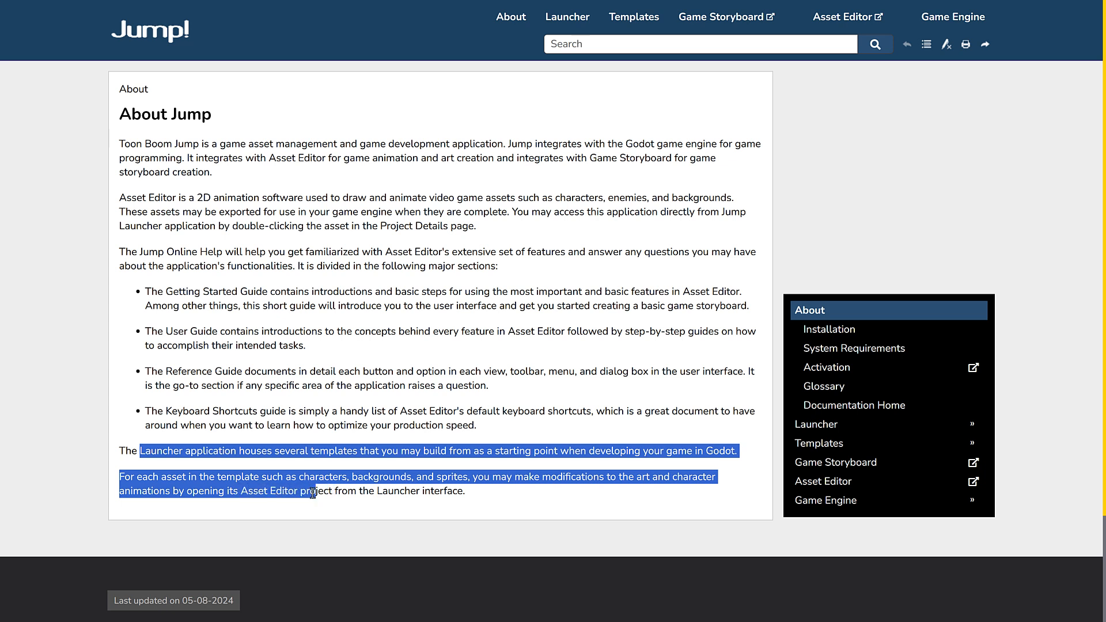
left_click(475, 516)
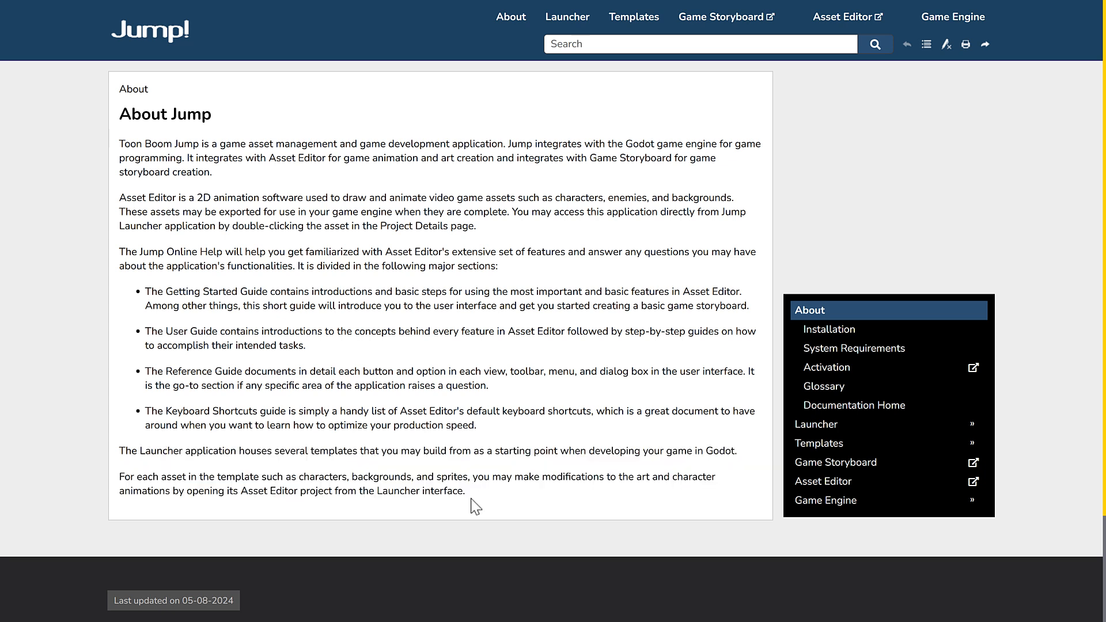
mouse_move(827, 468)
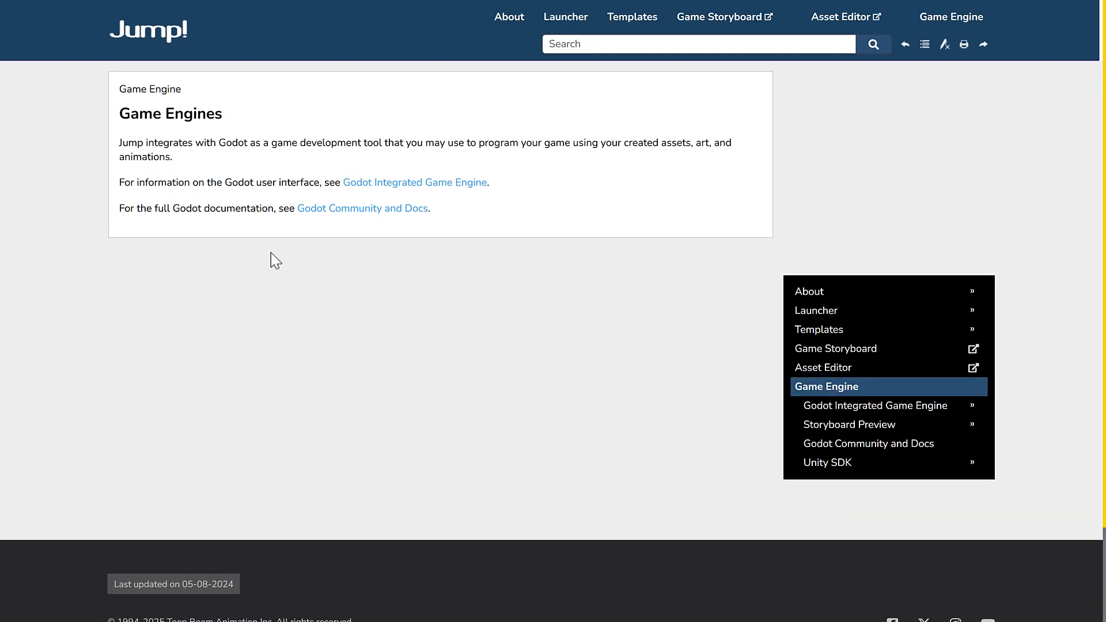
Highlight the Godot integration sentence and follow the Godot Integrated Game Engine link
left_click_drag(119, 143, 366, 143)
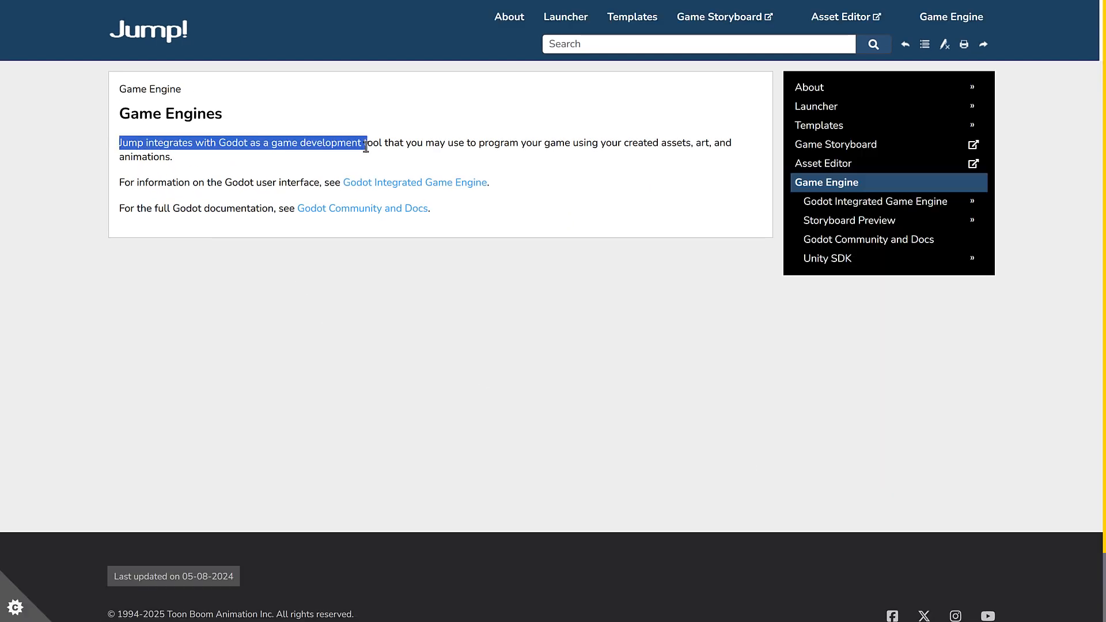
left_click_drag(367, 143, 508, 143)
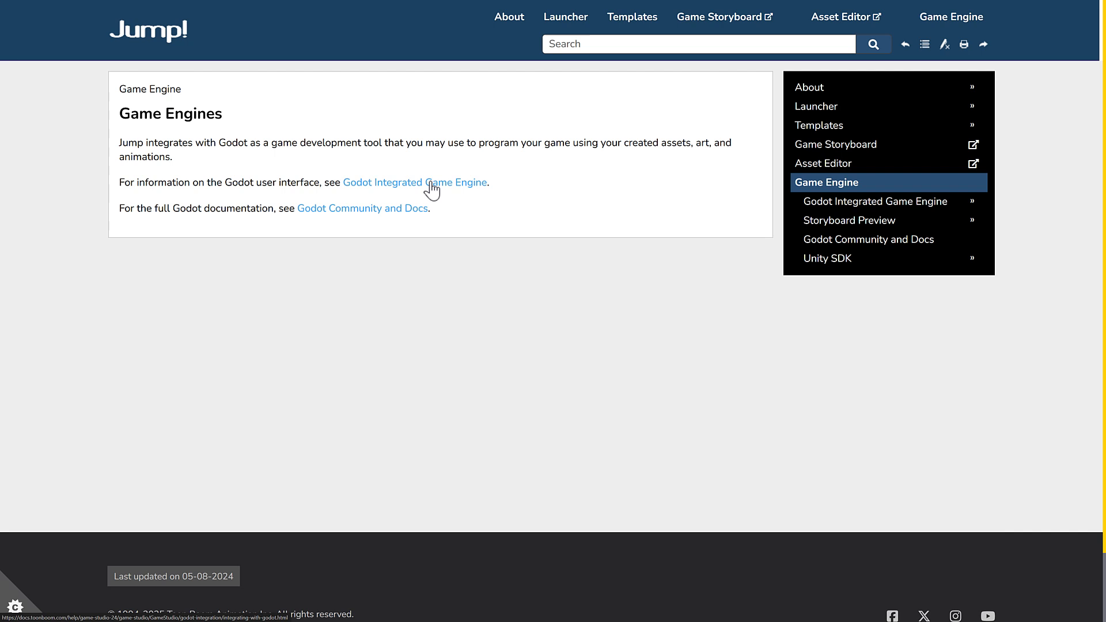
left_click(420, 183)
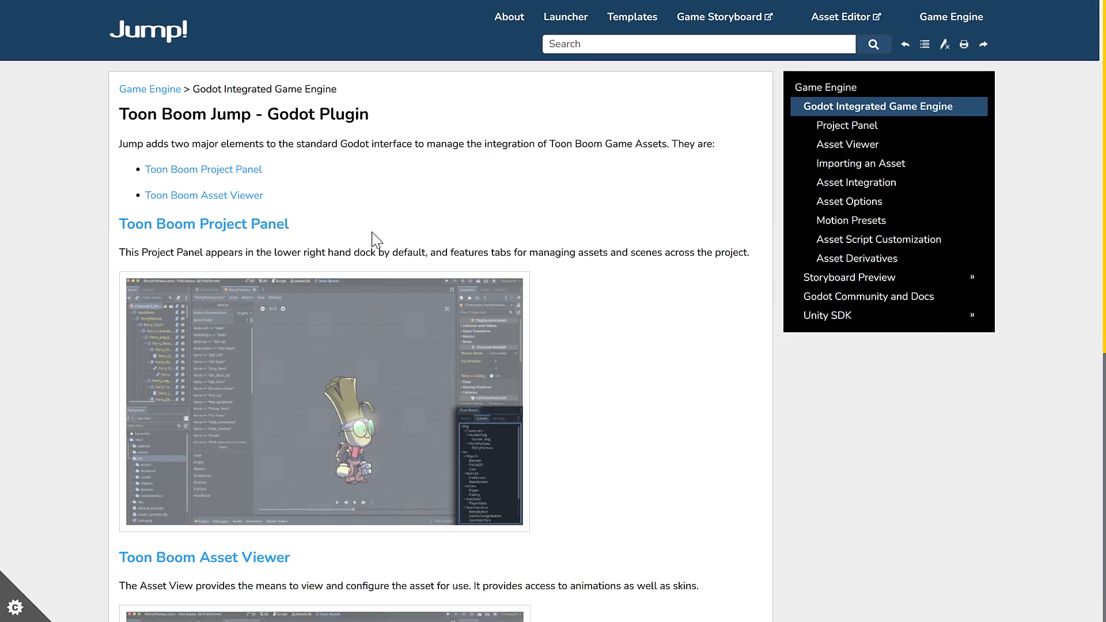
mouse_move(343, 376)
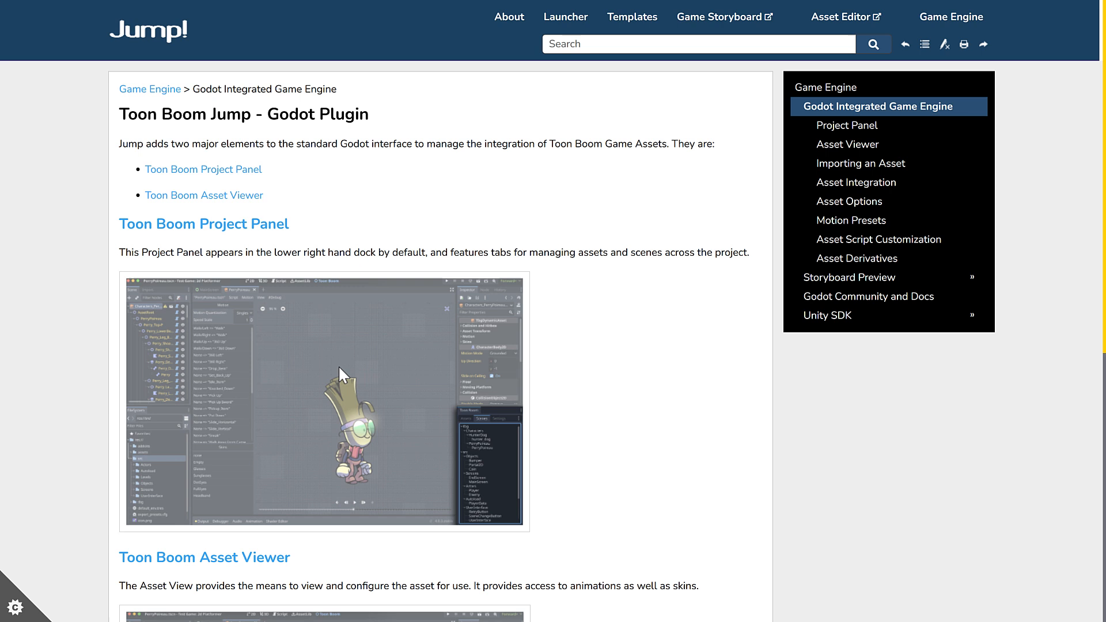
mouse_move(440, 342)
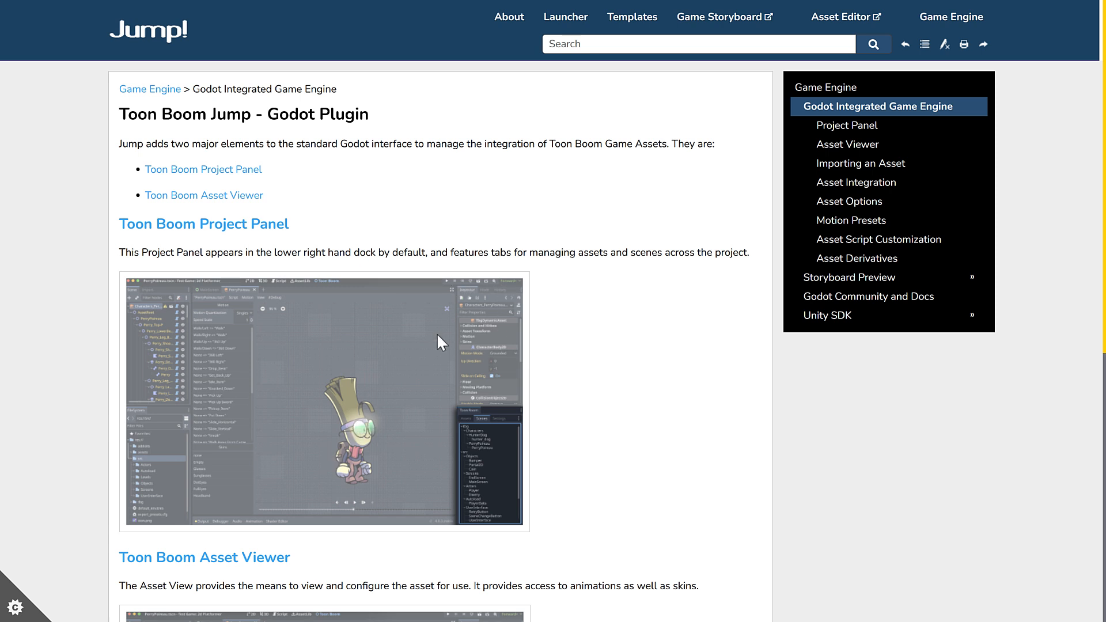
mouse_move(203, 249)
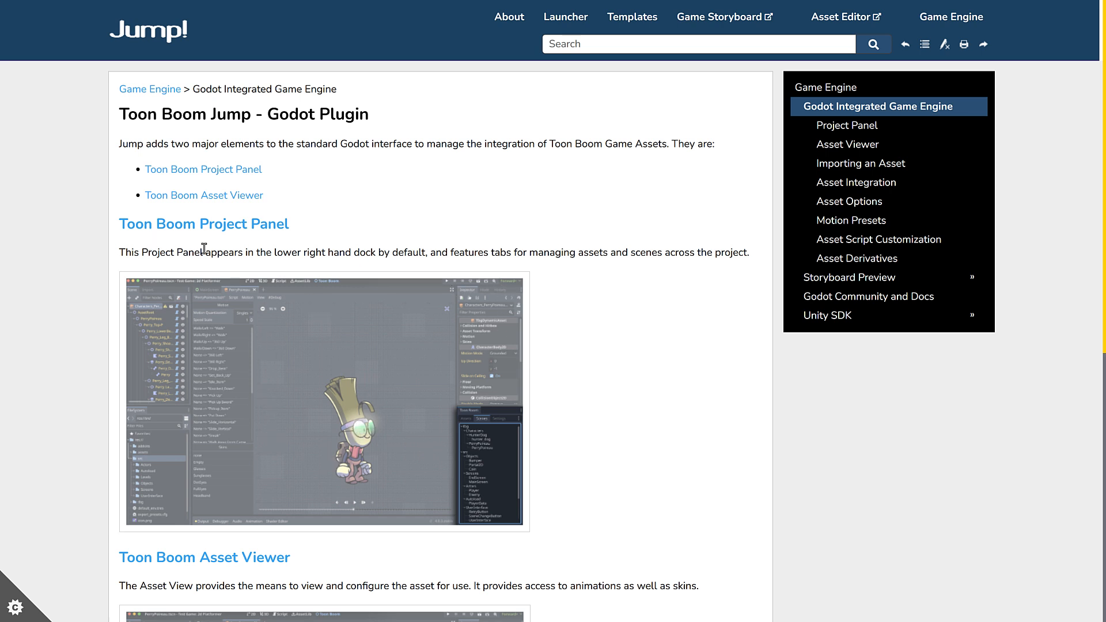
mouse_move(408, 397)
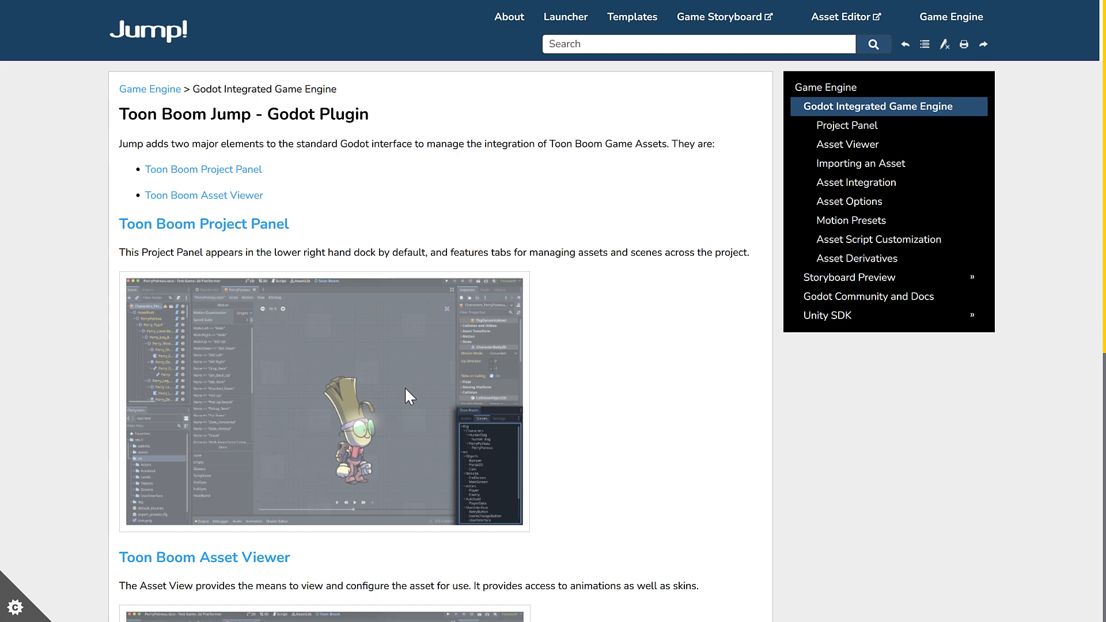
mouse_move(522, 482)
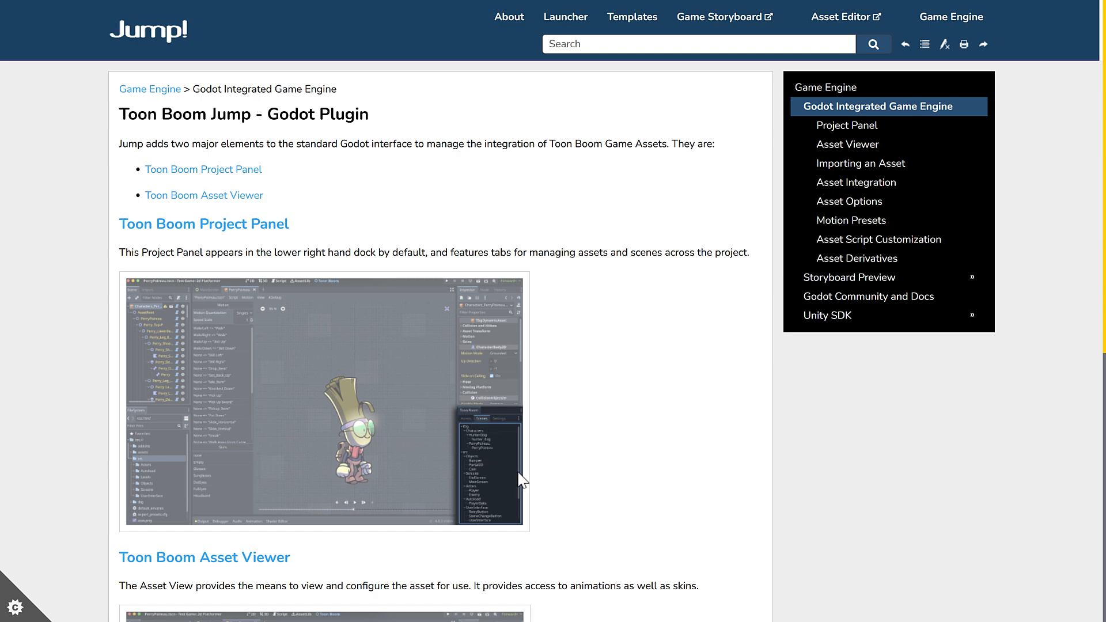
Read down the Godot Plugin overview, then the Asset Options page
scroll("down", 3)
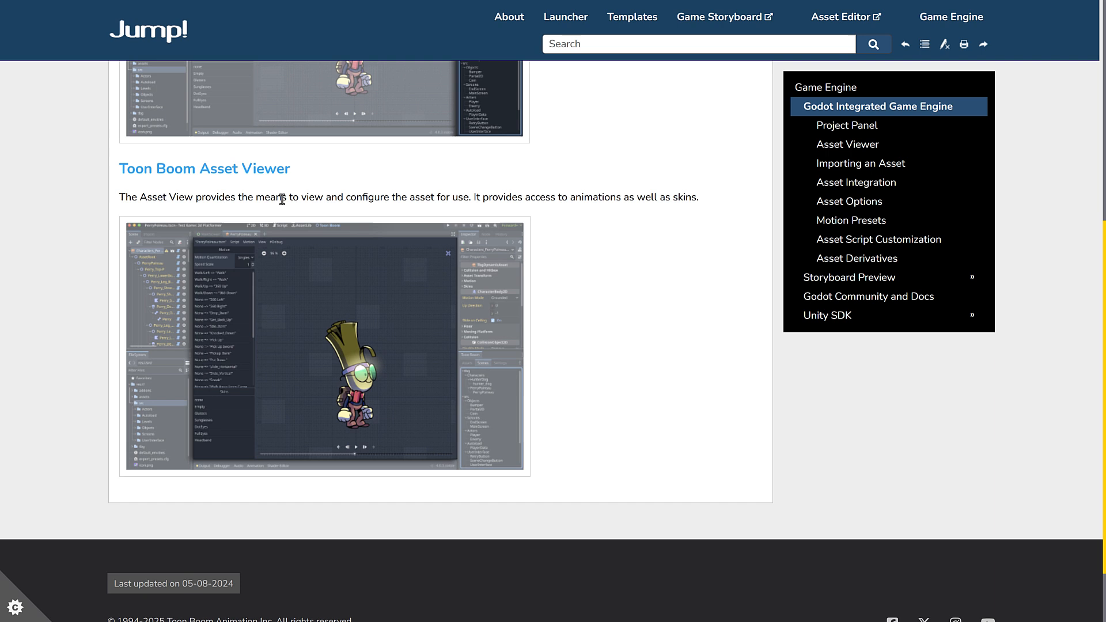
mouse_move(486, 197)
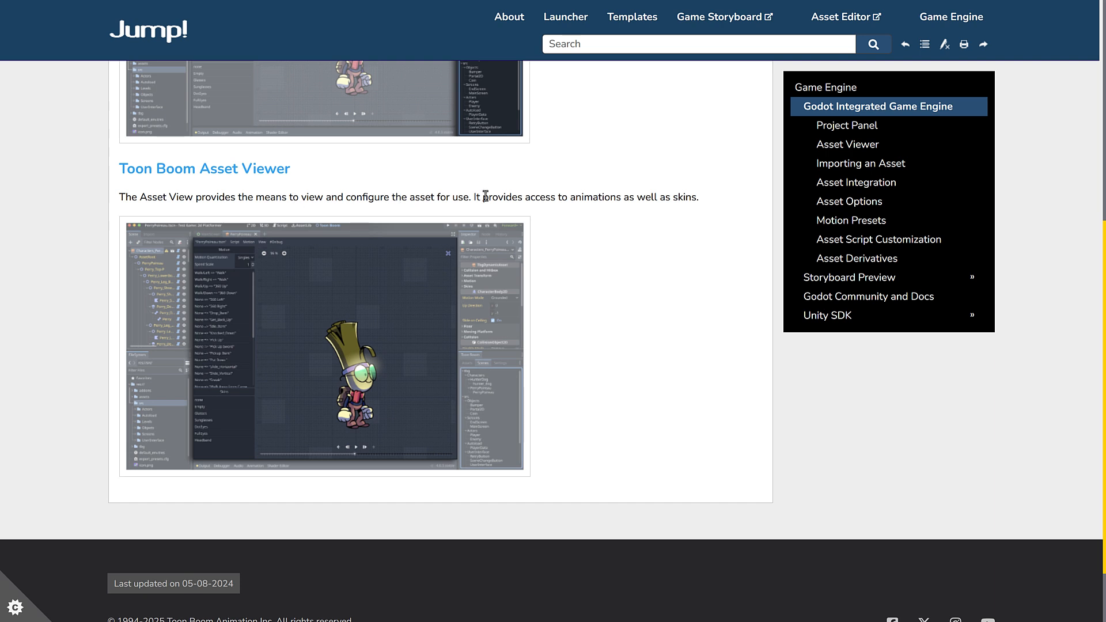
mouse_move(619, 203)
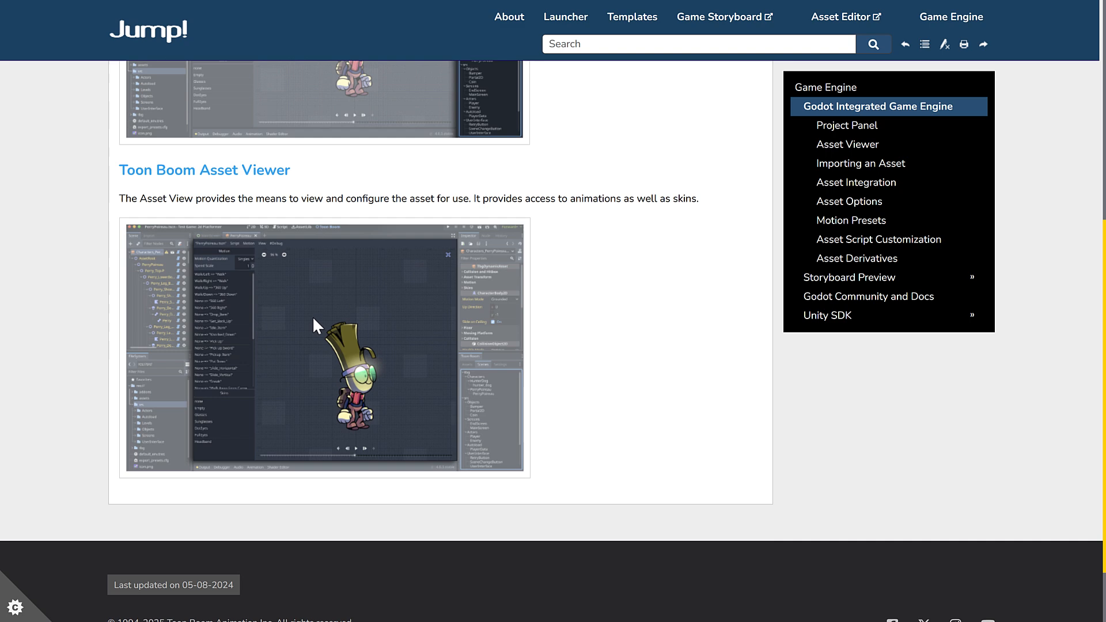
mouse_move(382, 316)
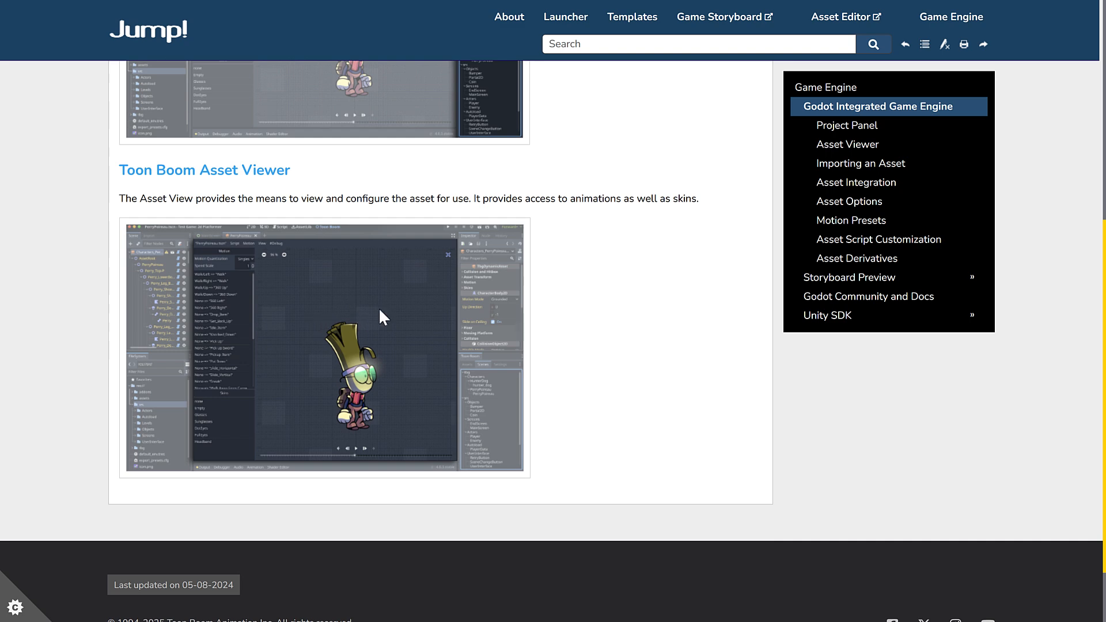
mouse_move(855, 242)
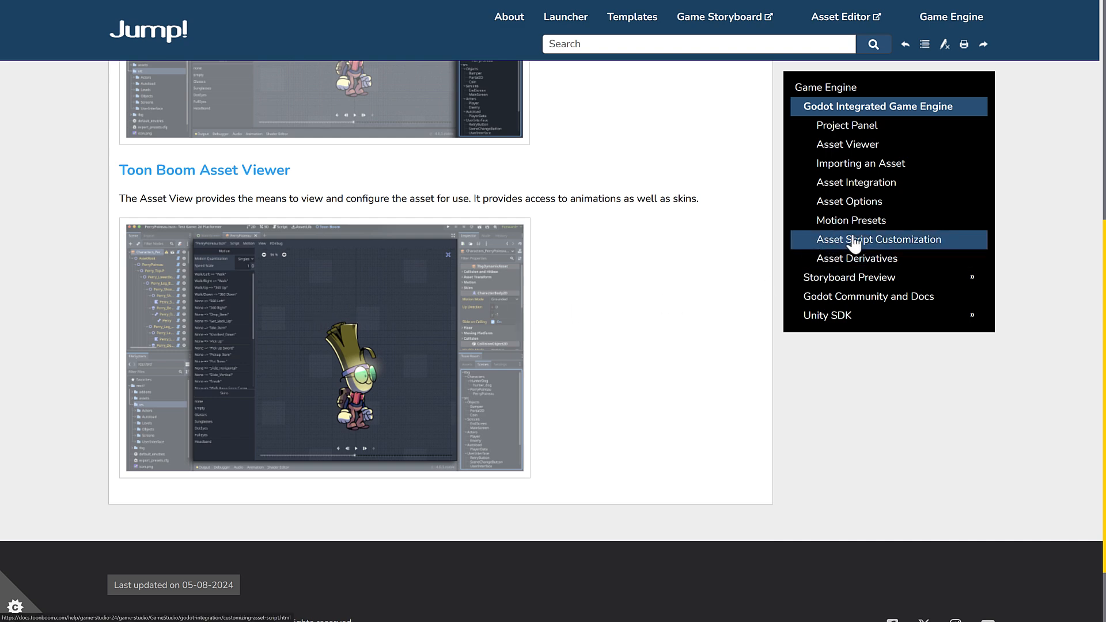
left_click(880, 240)
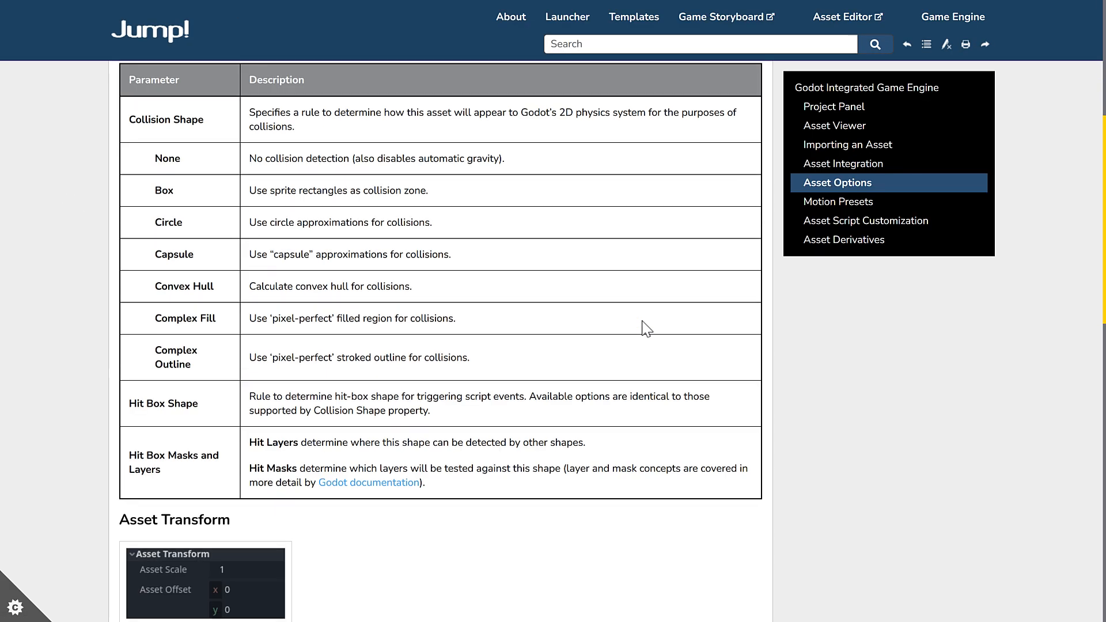
scroll("down", 3)
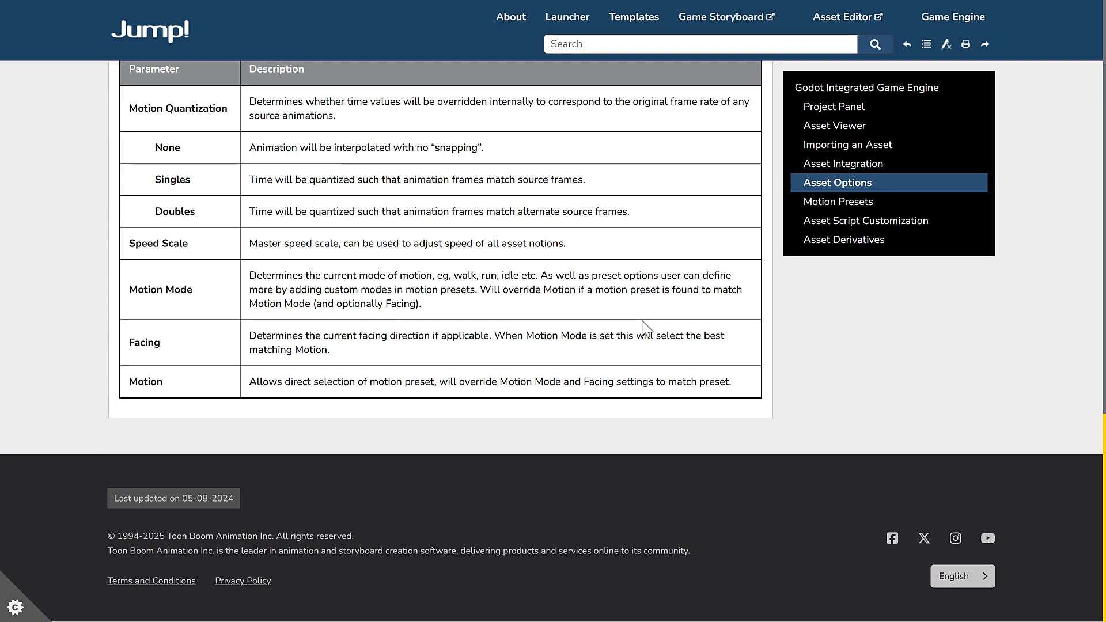
Read through the Asset Viewer page and move on to Importing an Asset
left_click(834, 126)
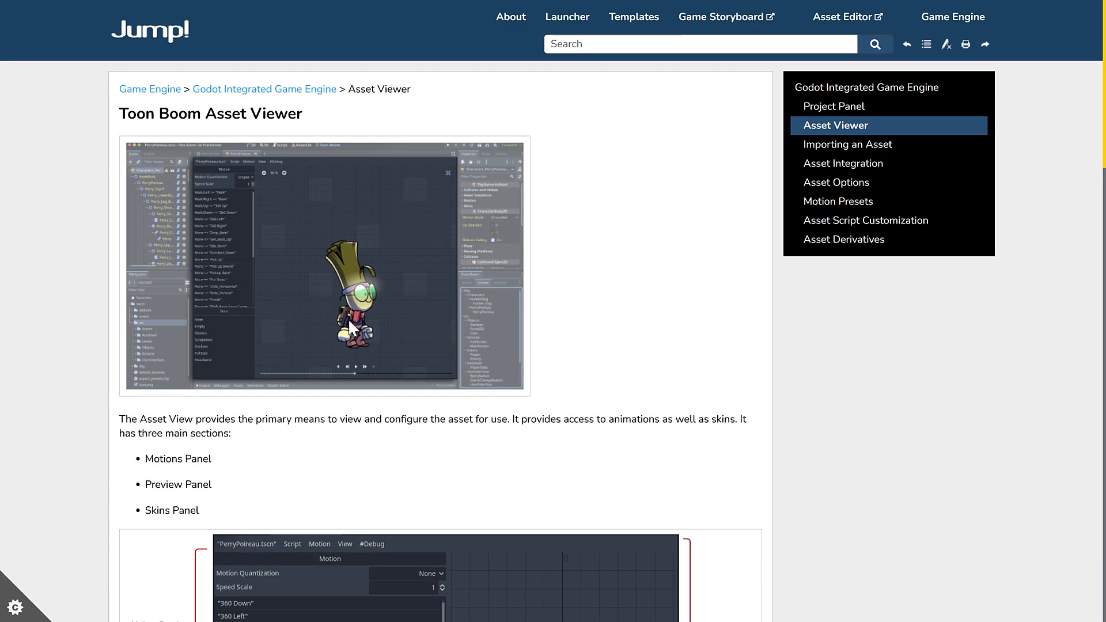
scroll("down", 3)
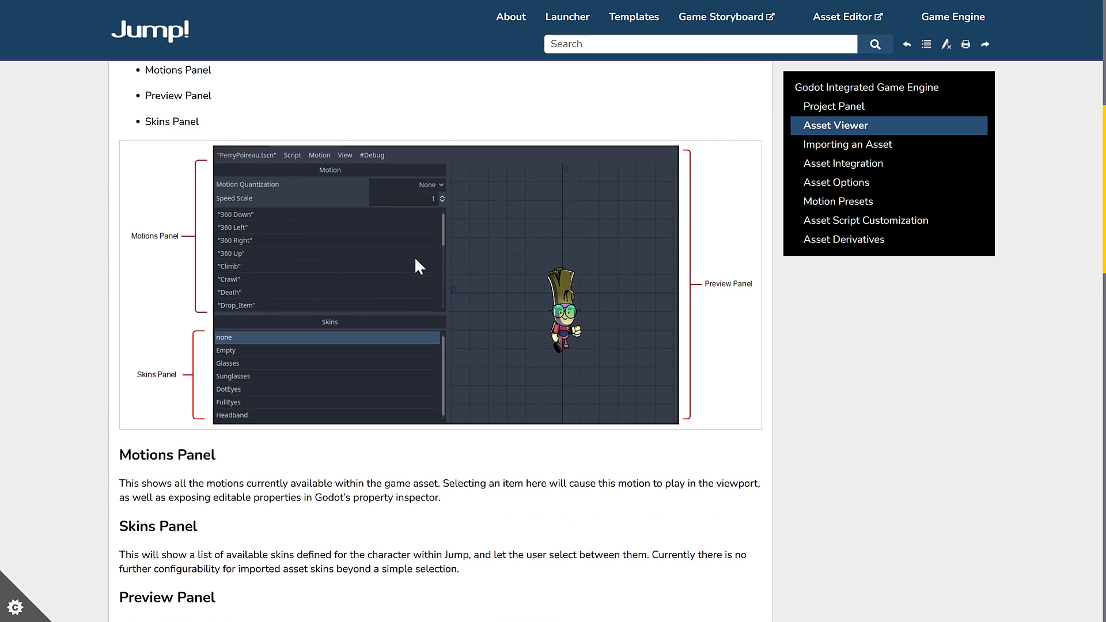
scroll("down", 3)
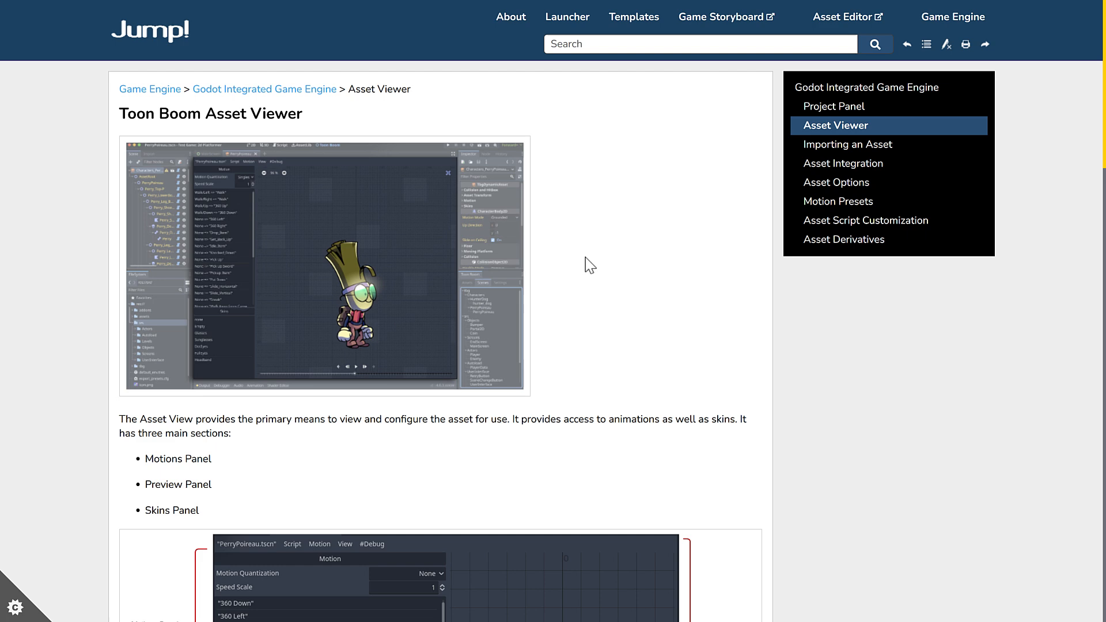
left_click(848, 144)
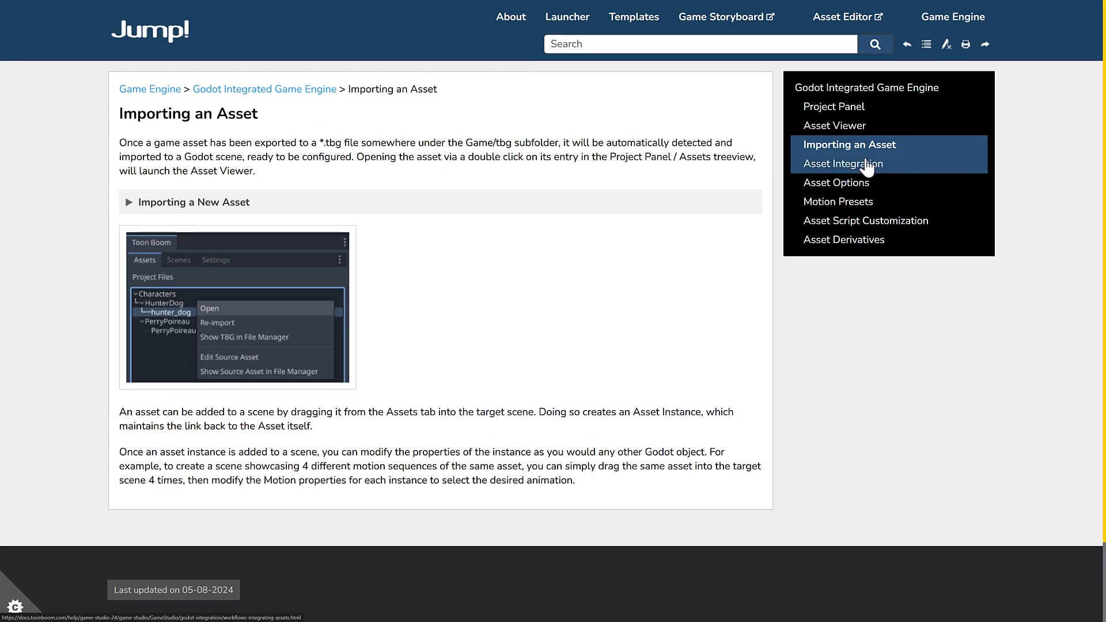
Step through the Asset Integration, Asset Options and Motion Presets sidebar pages
left_click(844, 164)
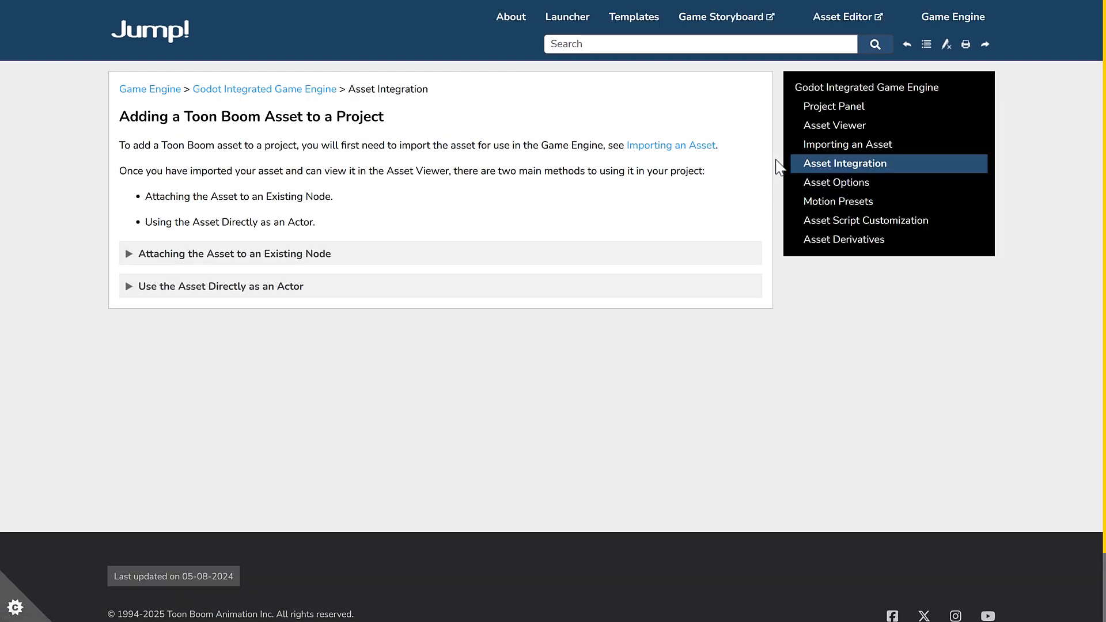
left_click(837, 182)
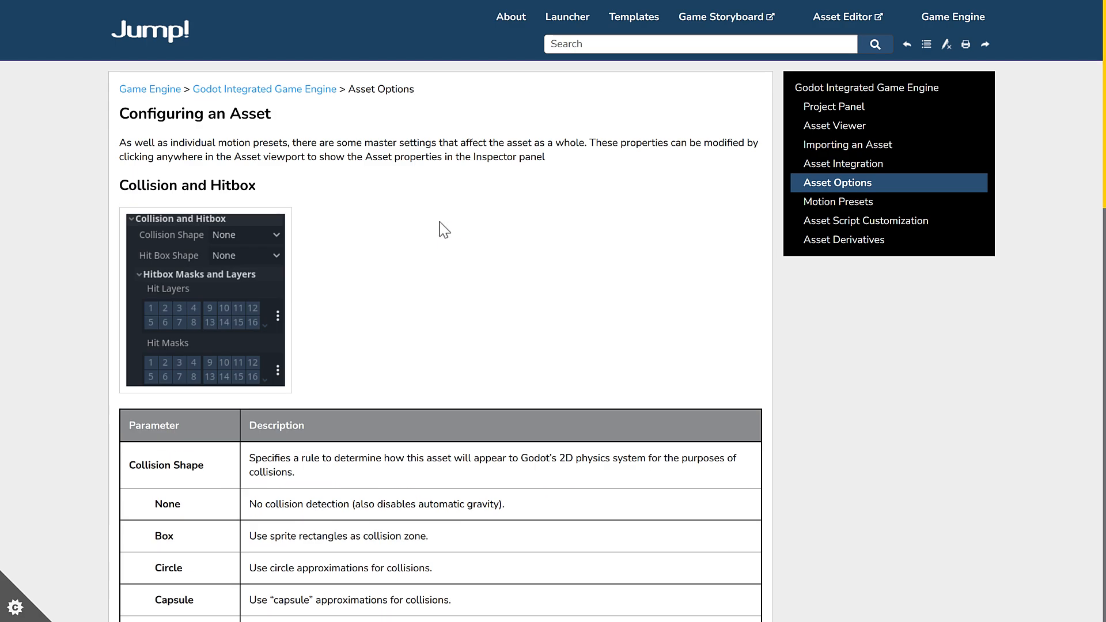
left_click(839, 202)
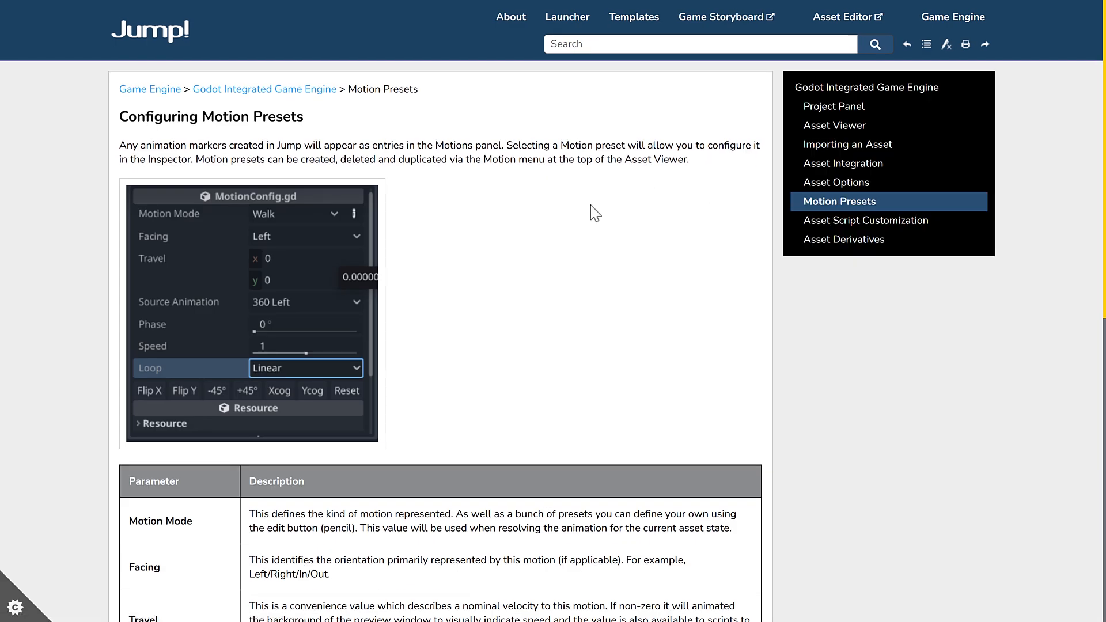
scroll("down", 3)
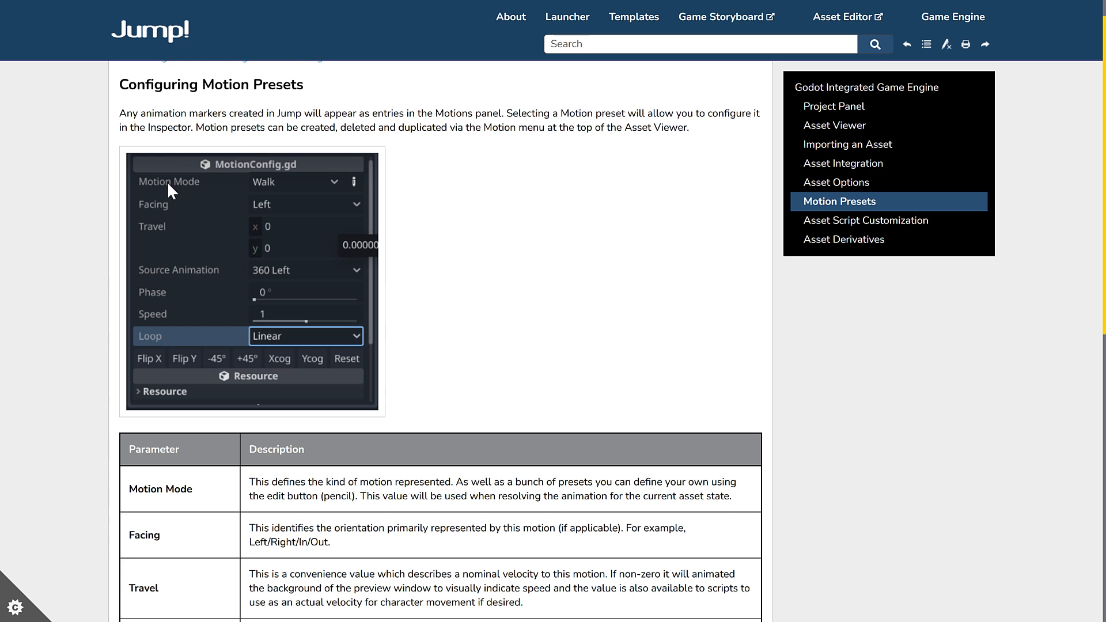
mouse_move(326, 151)
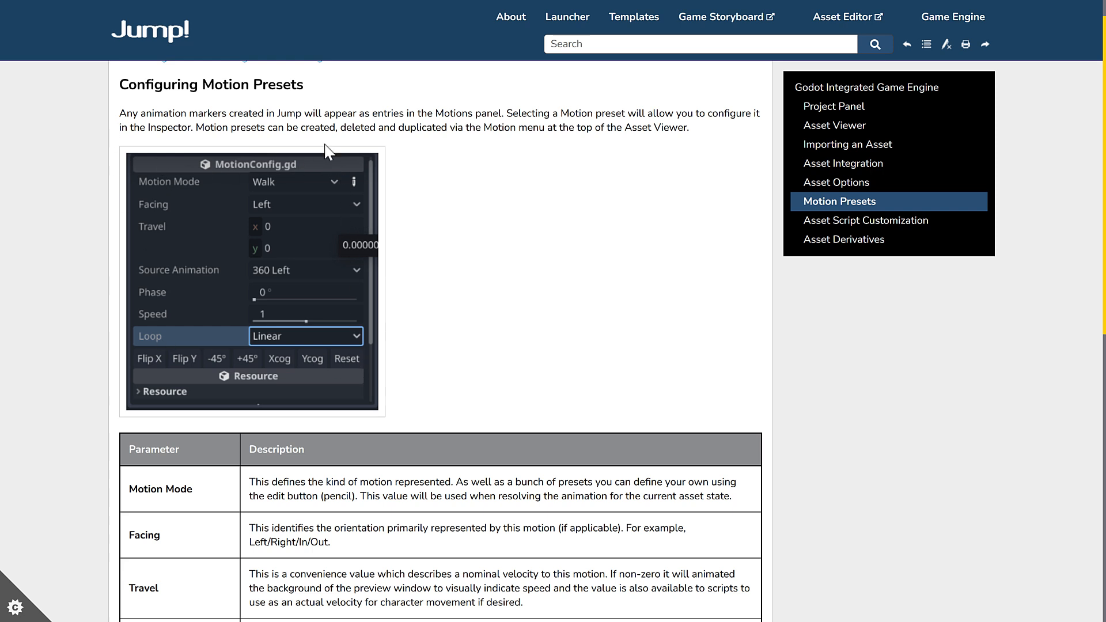
mouse_move(354, 329)
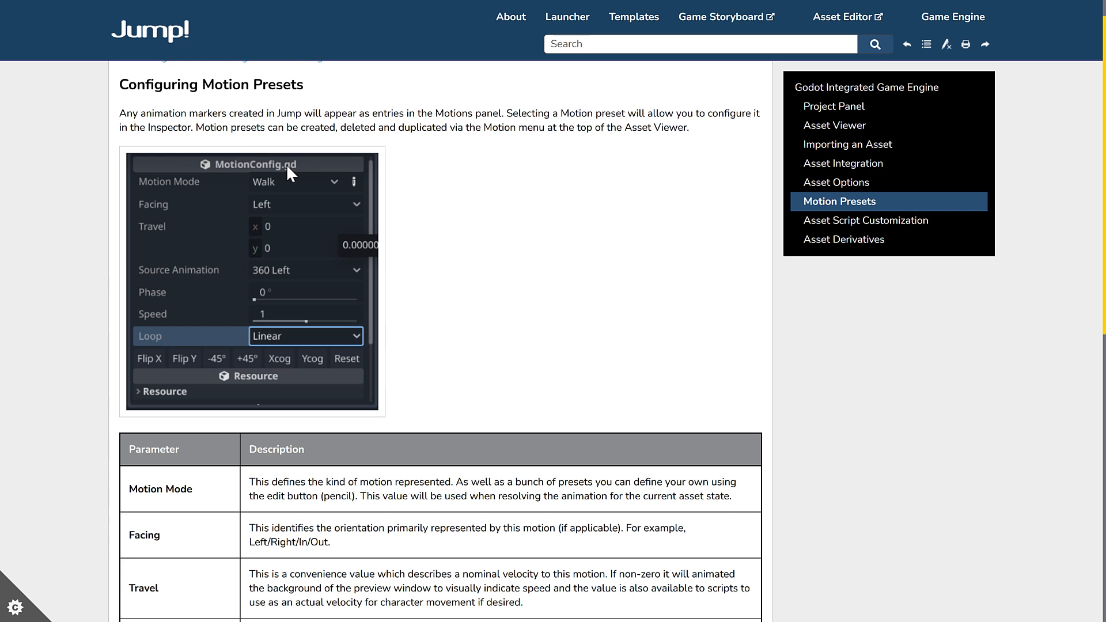
mouse_move(284, 166)
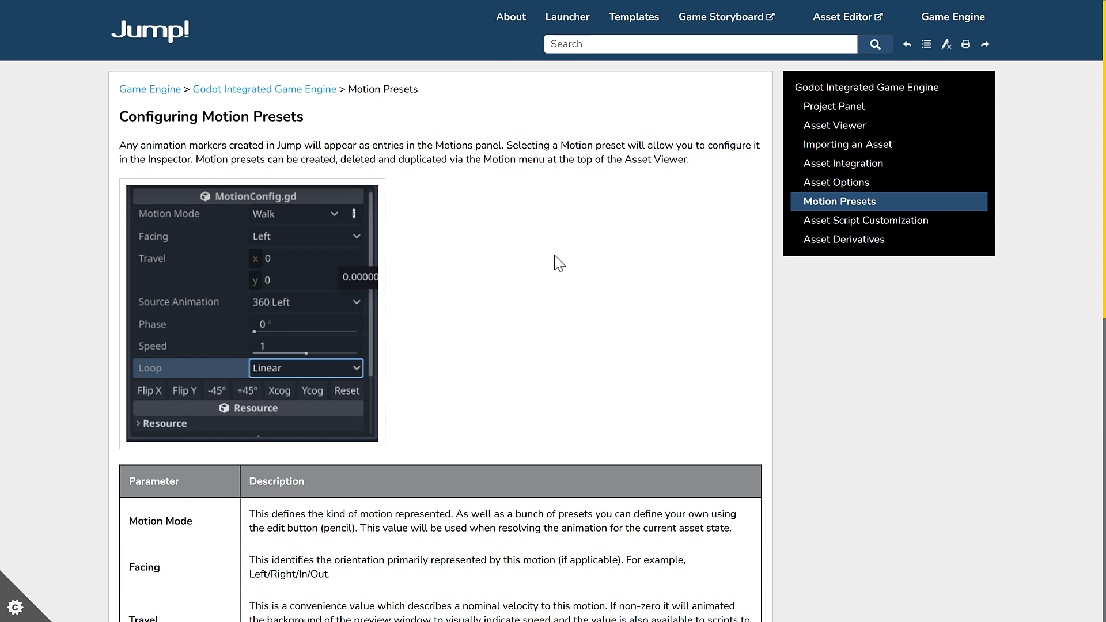
mouse_move(164, 39)
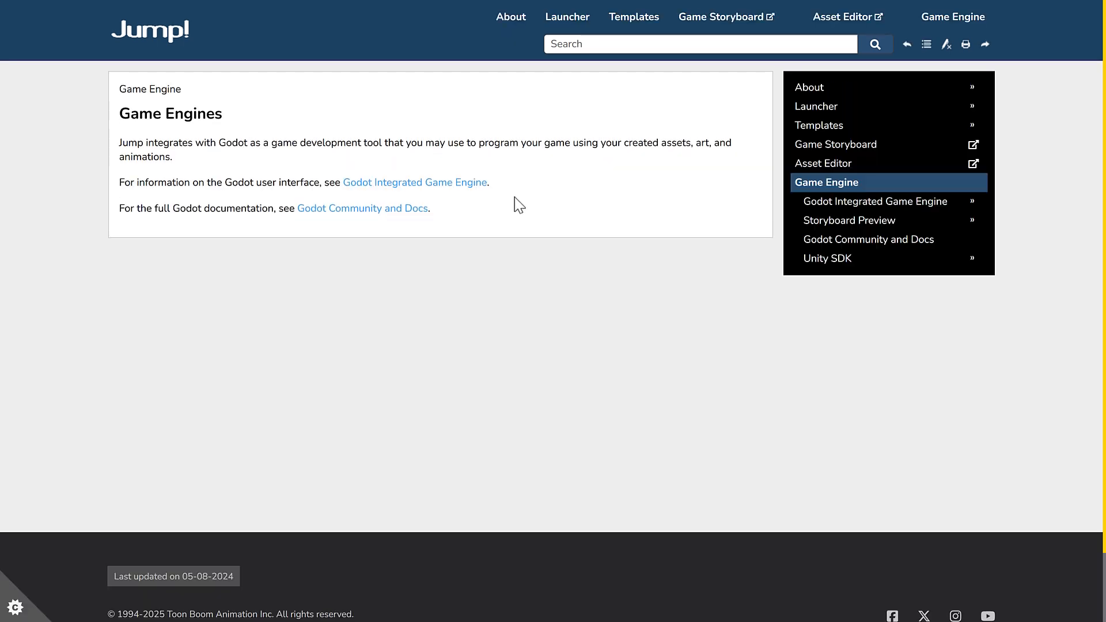
Navigate via About Jump to Game Storyboard, Getting Started and the Jumps page, then back to the Jump! Beta page
left_click(509, 16)
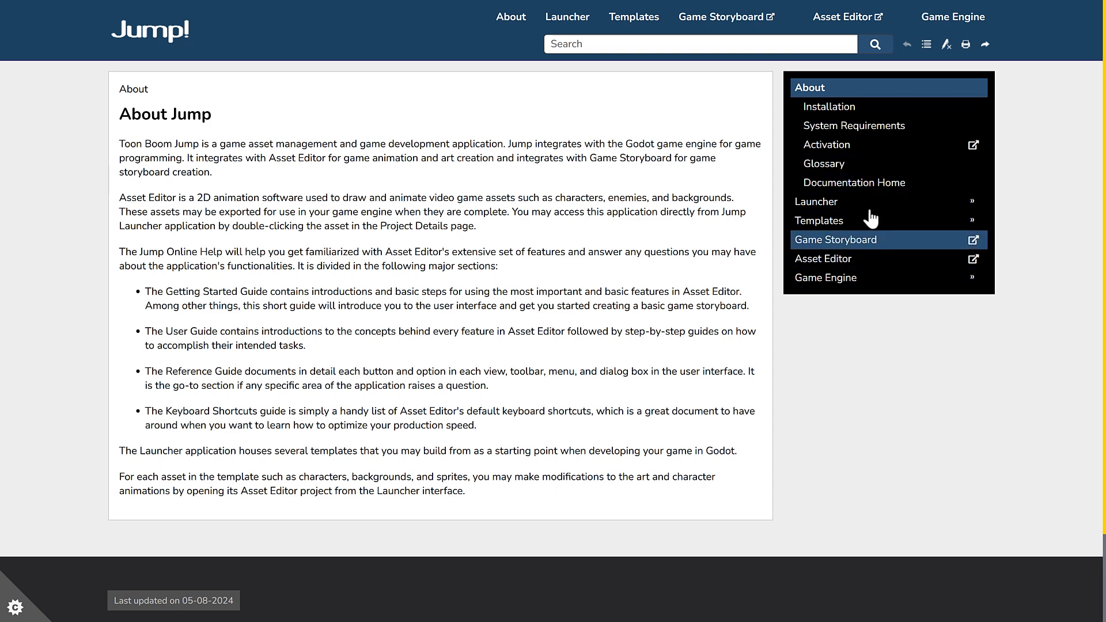
mouse_move(836, 249)
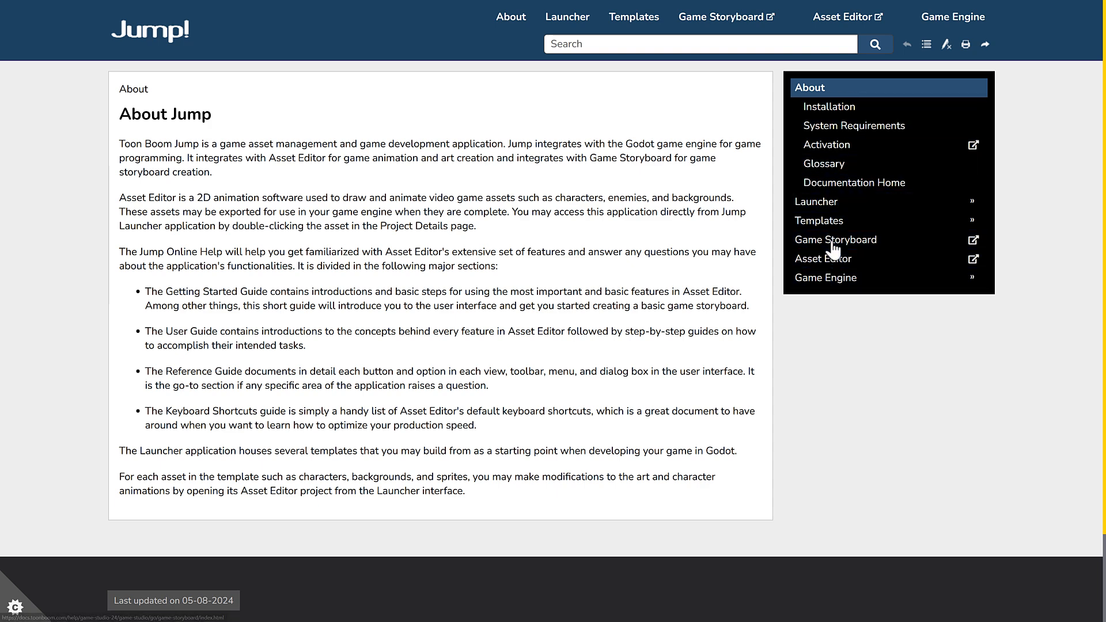
left_click(836, 240)
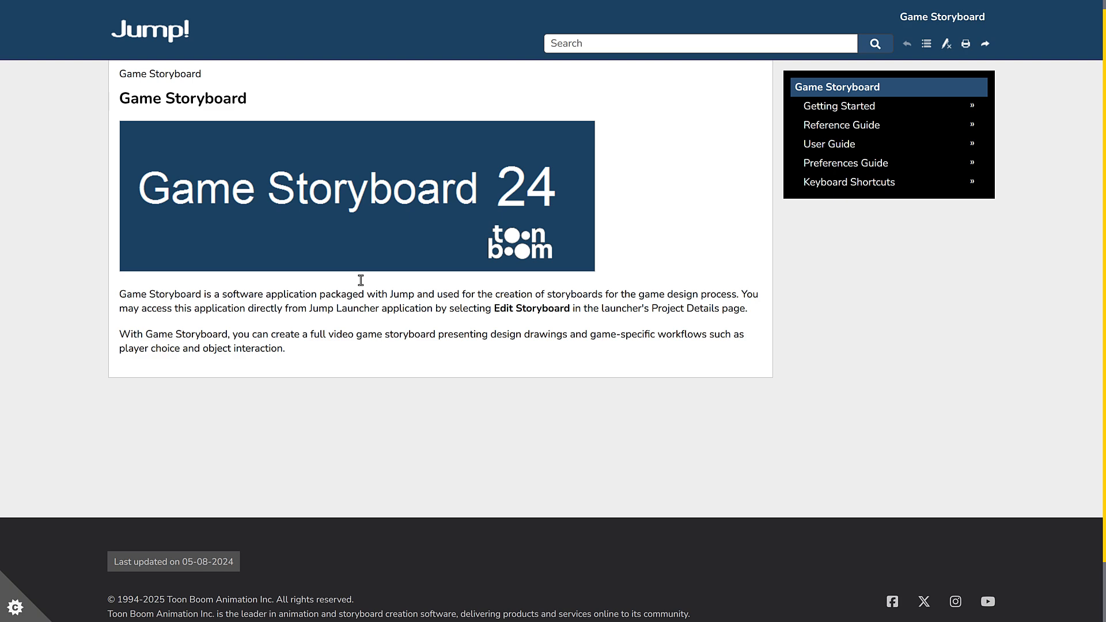
left_click(840, 106)
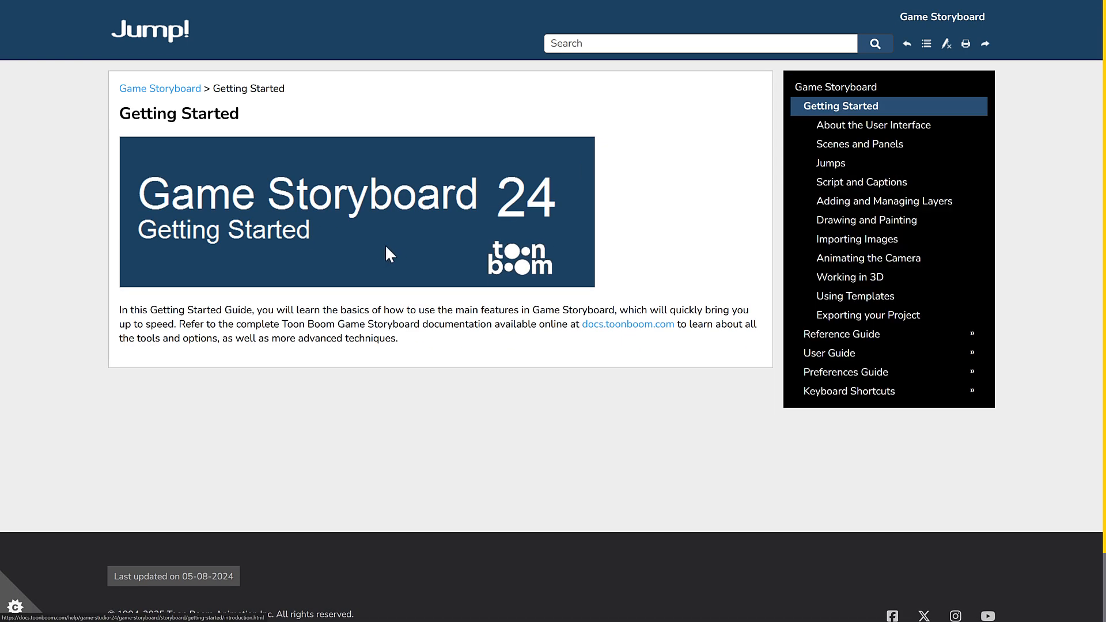
left_click(831, 164)
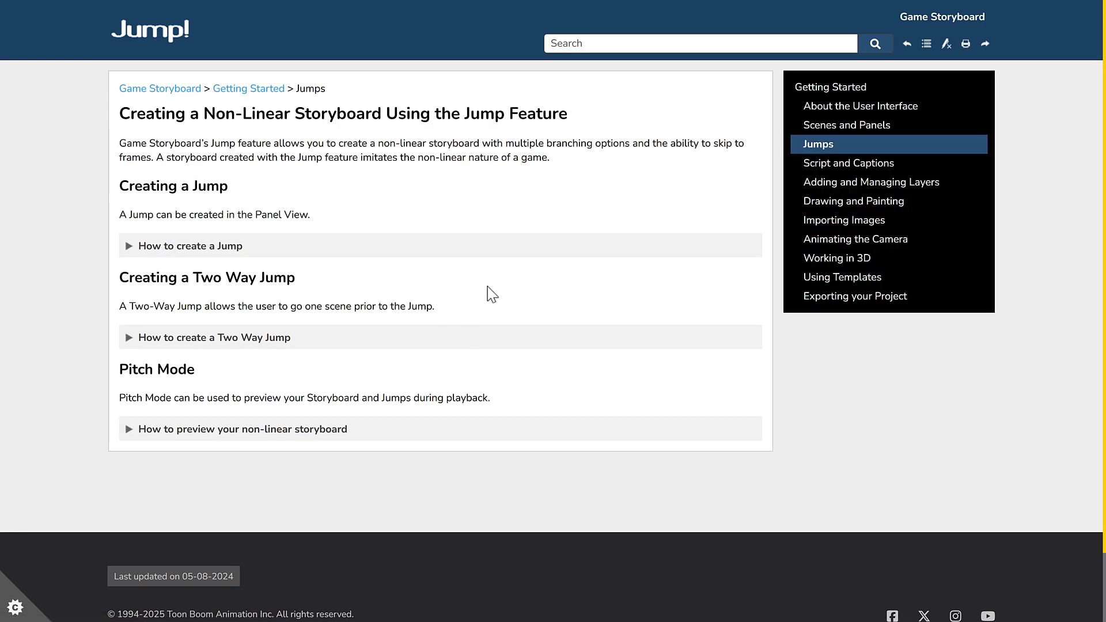
left_click(160, 88)
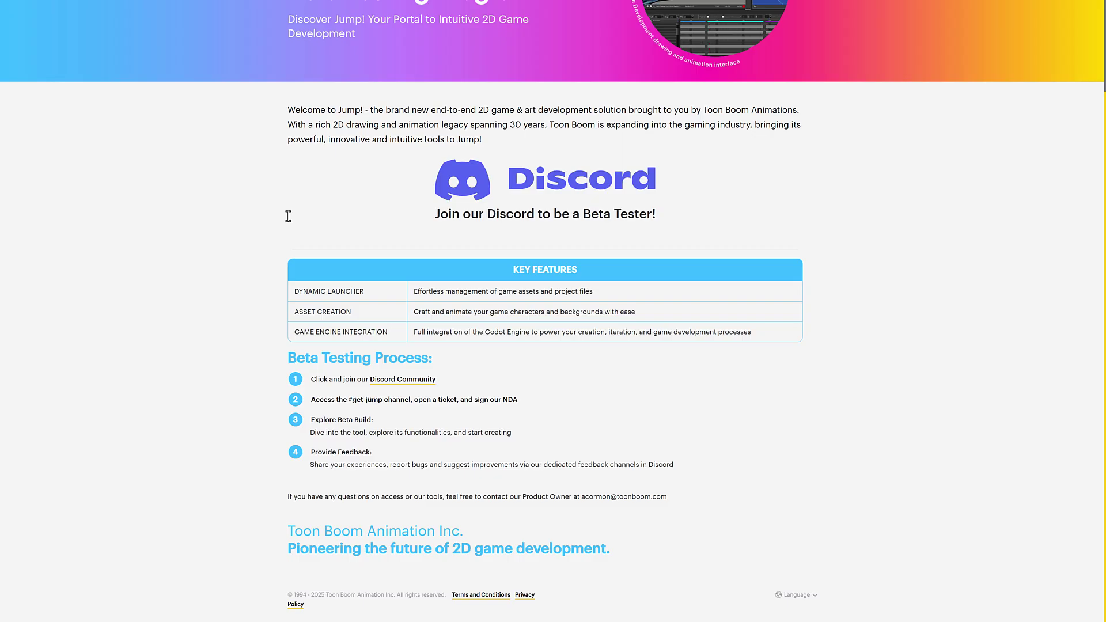
mouse_move(491, 411)
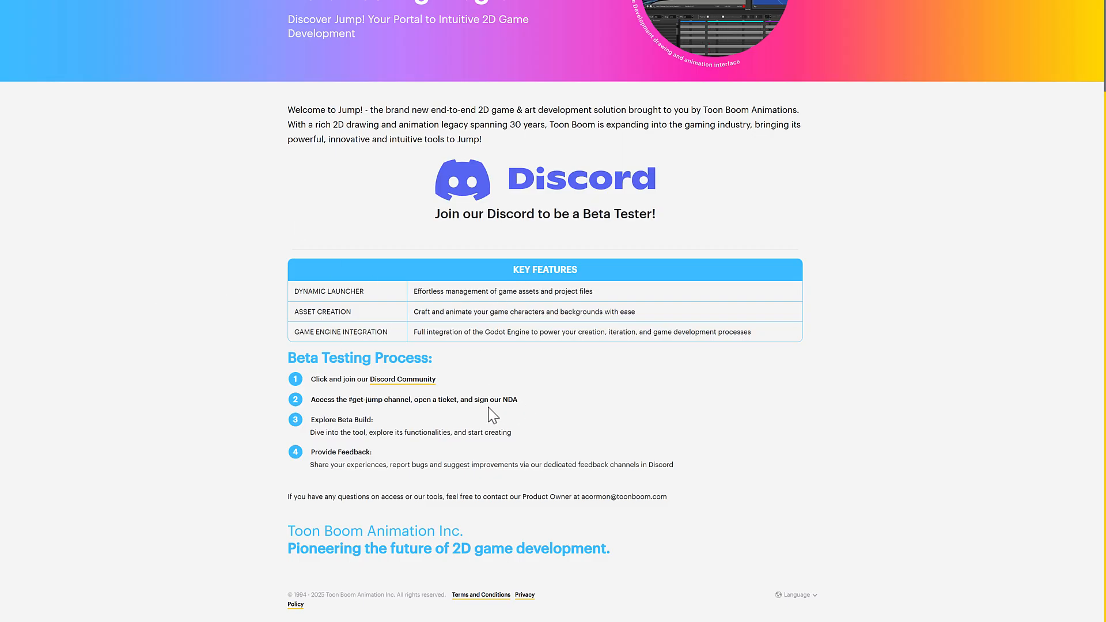
mouse_move(456, 410)
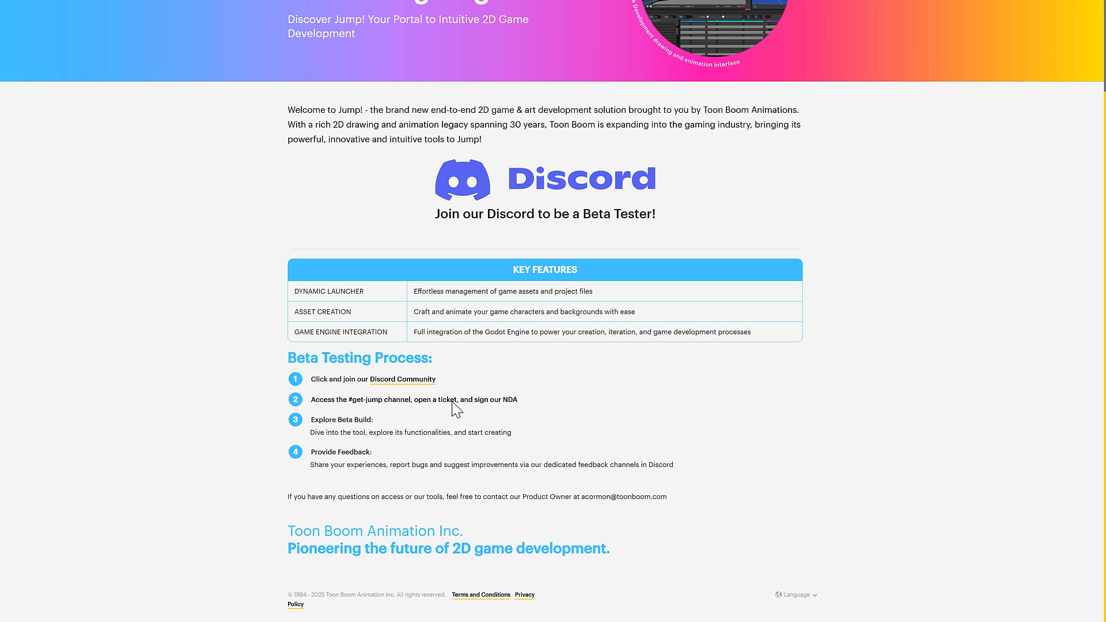
mouse_move(653, 431)
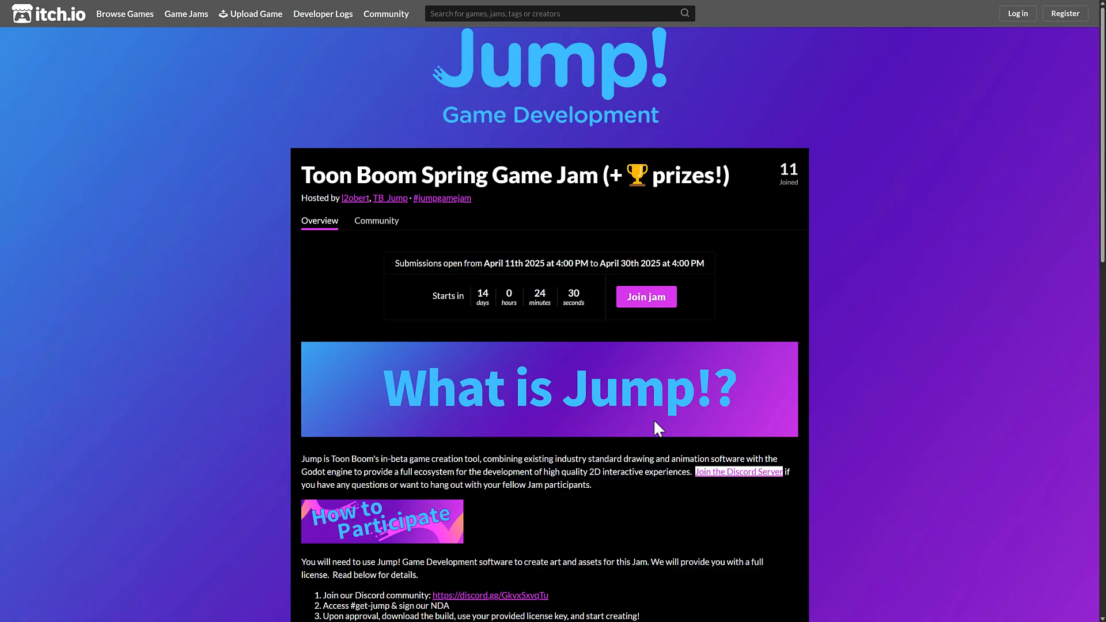
mouse_move(531, 97)
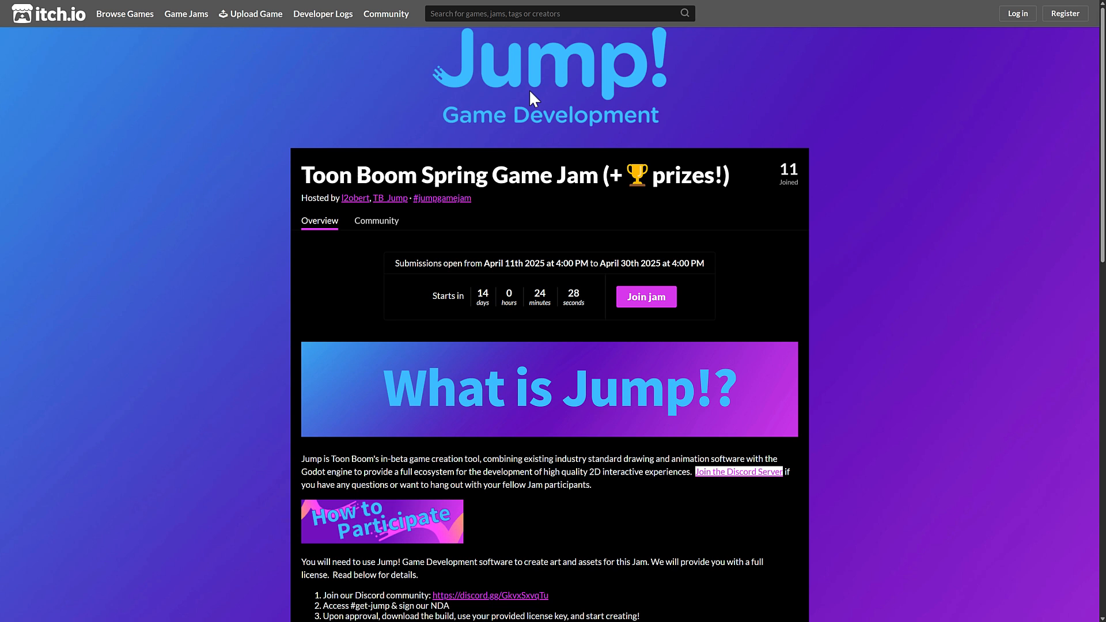
mouse_move(461, 182)
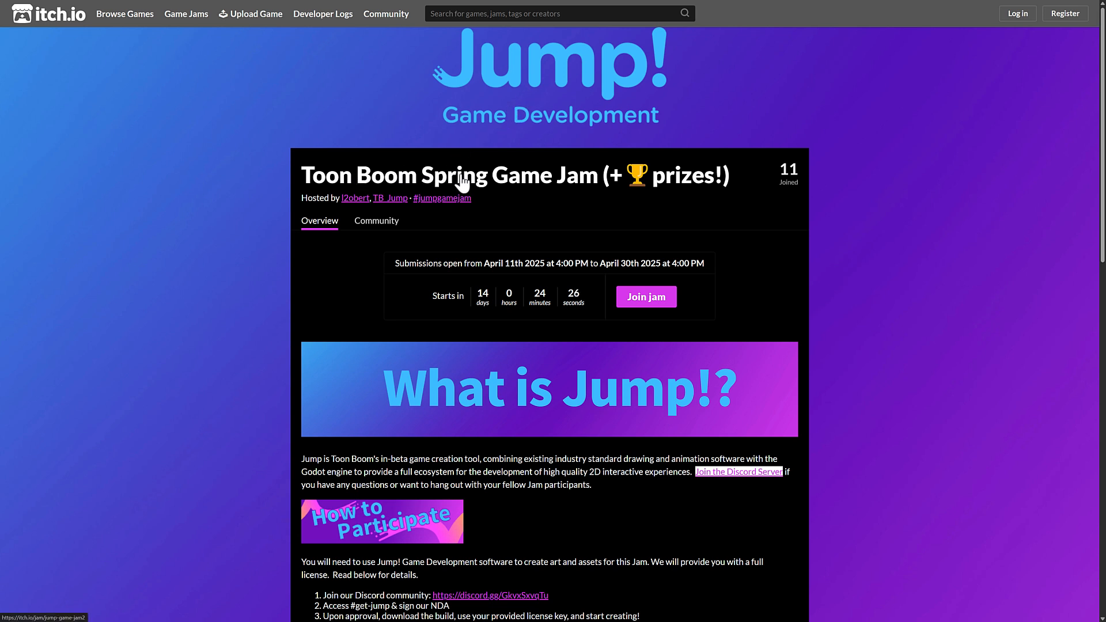
mouse_move(517, 270)
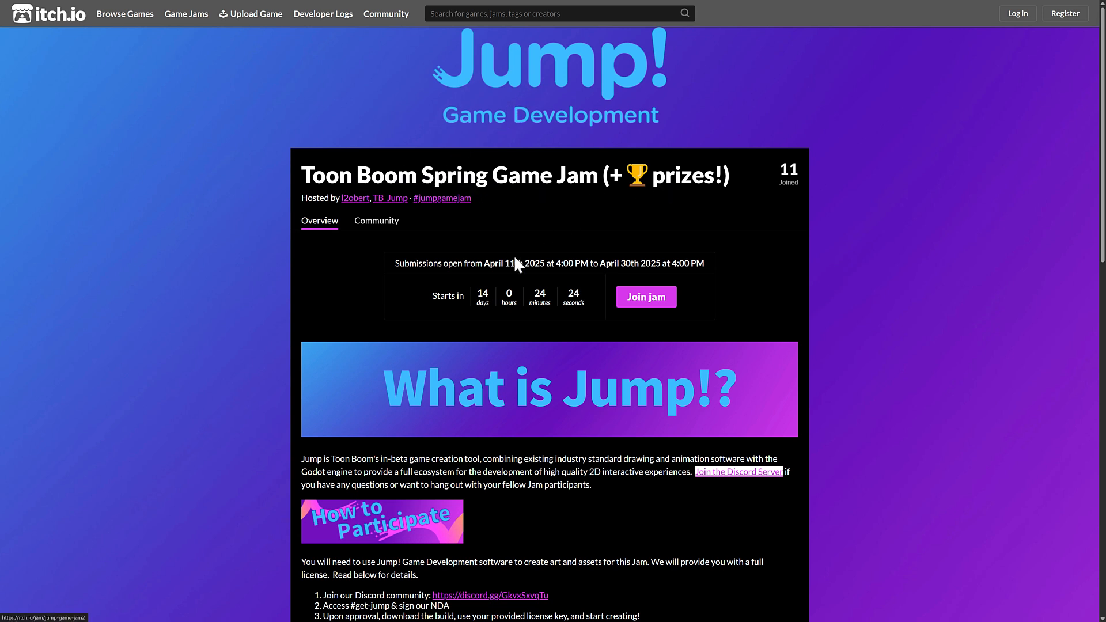
mouse_move(493, 310)
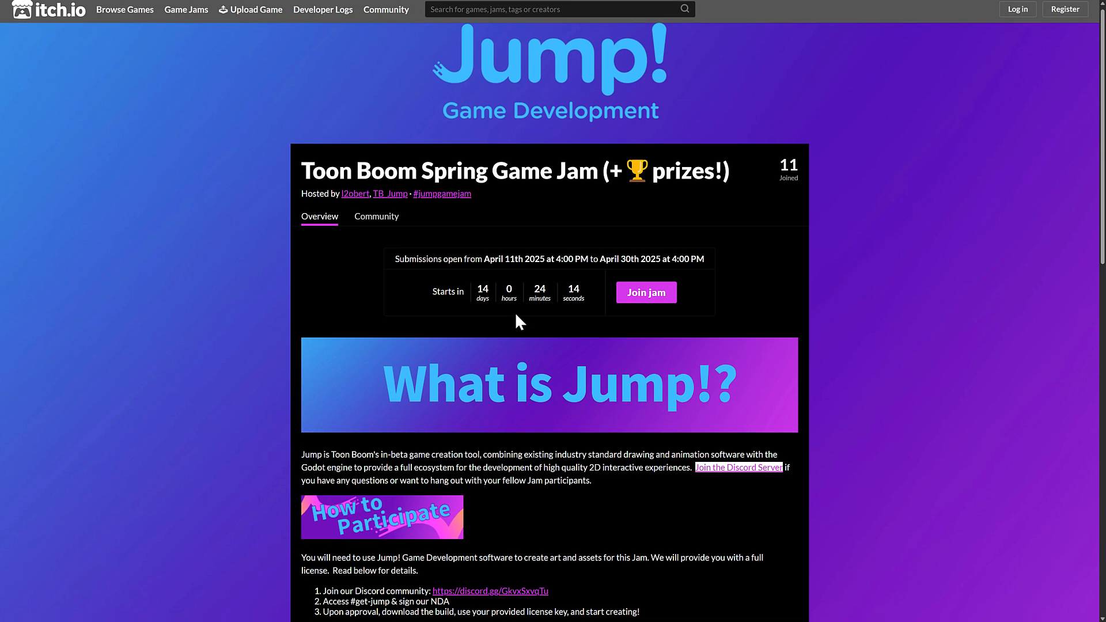
Scroll the Toon Boom Spring Game Jam page to the How to Participate, Theme and Ratings sections
scroll("down", 3)
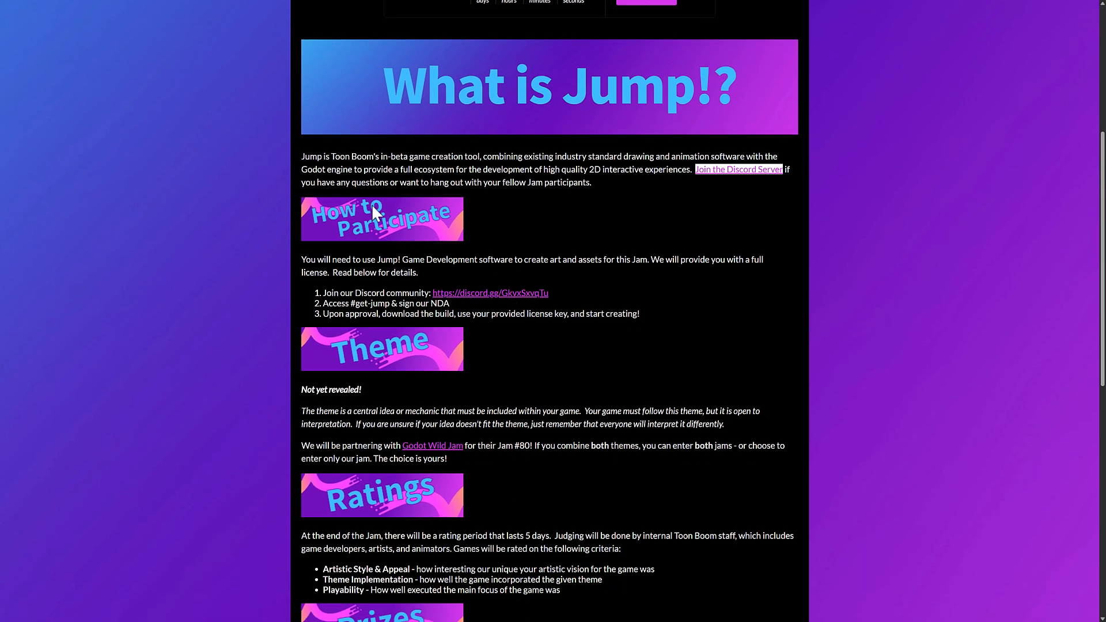
mouse_move(625, 182)
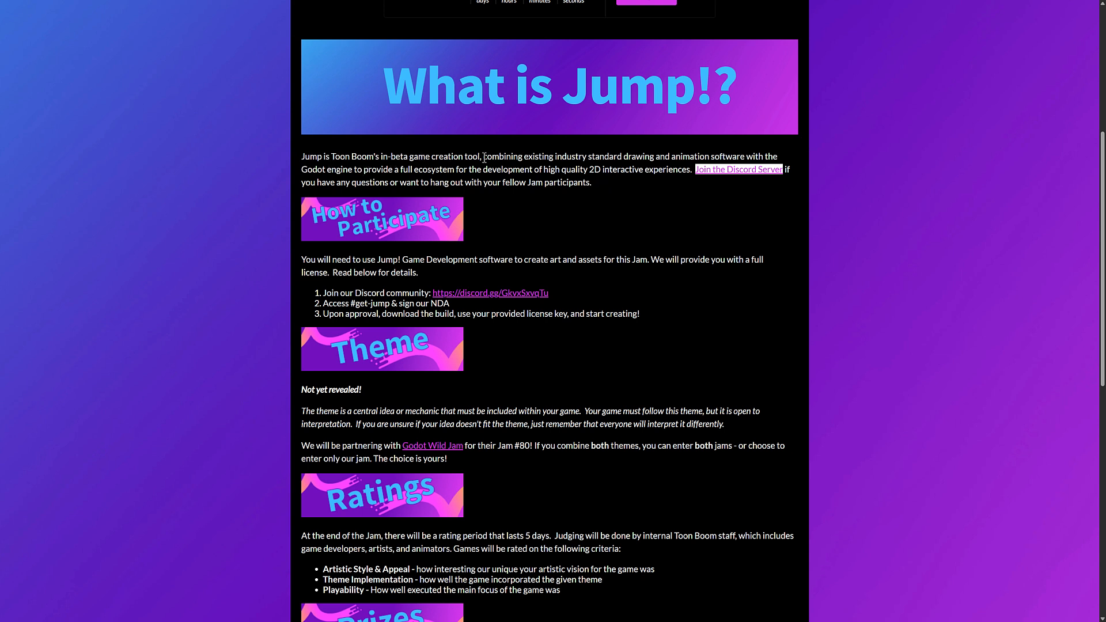
mouse_move(646, 157)
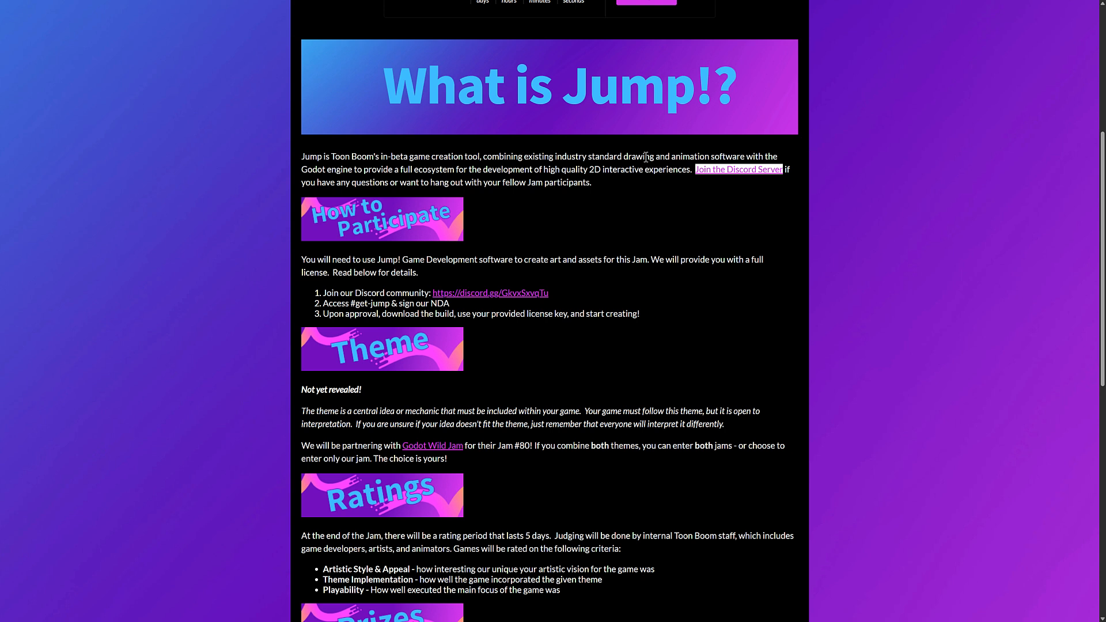
mouse_move(339, 184)
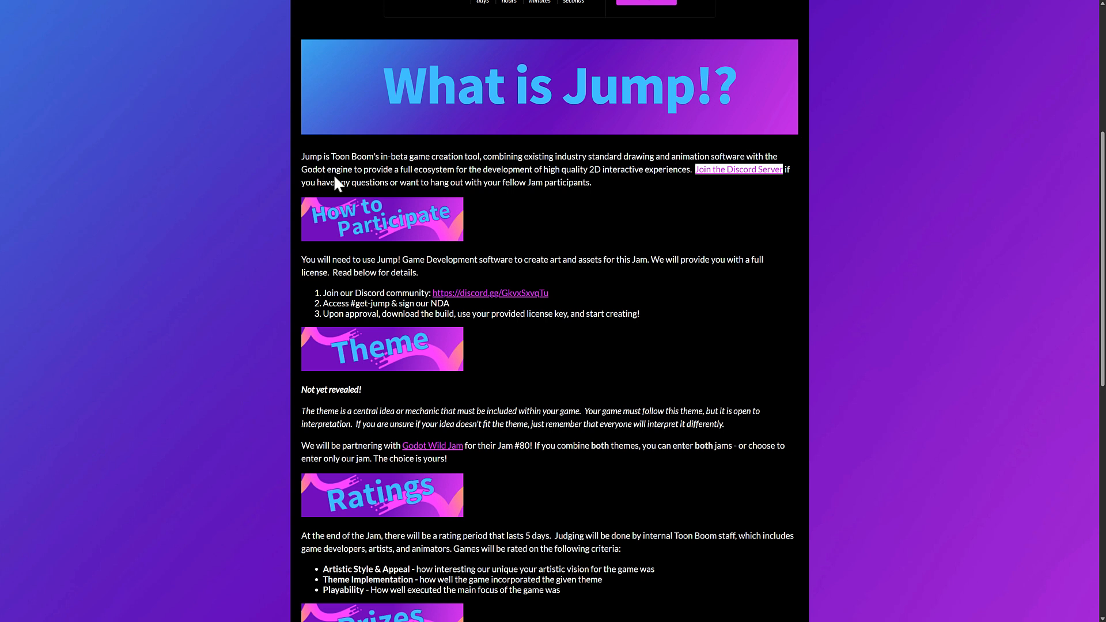
mouse_move(480, 179)
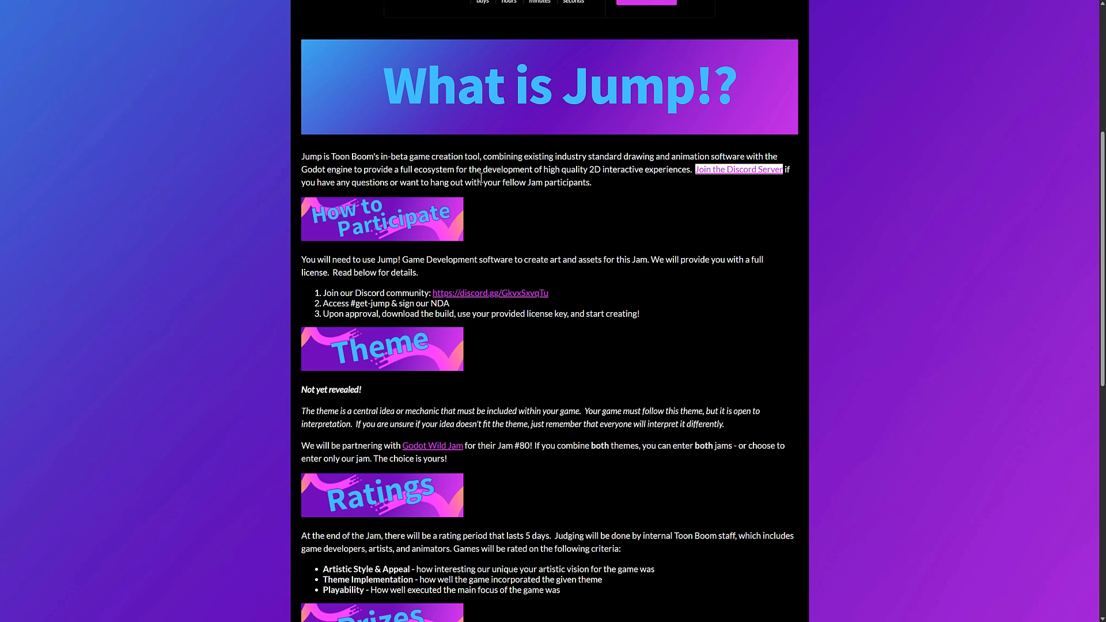
mouse_move(632, 184)
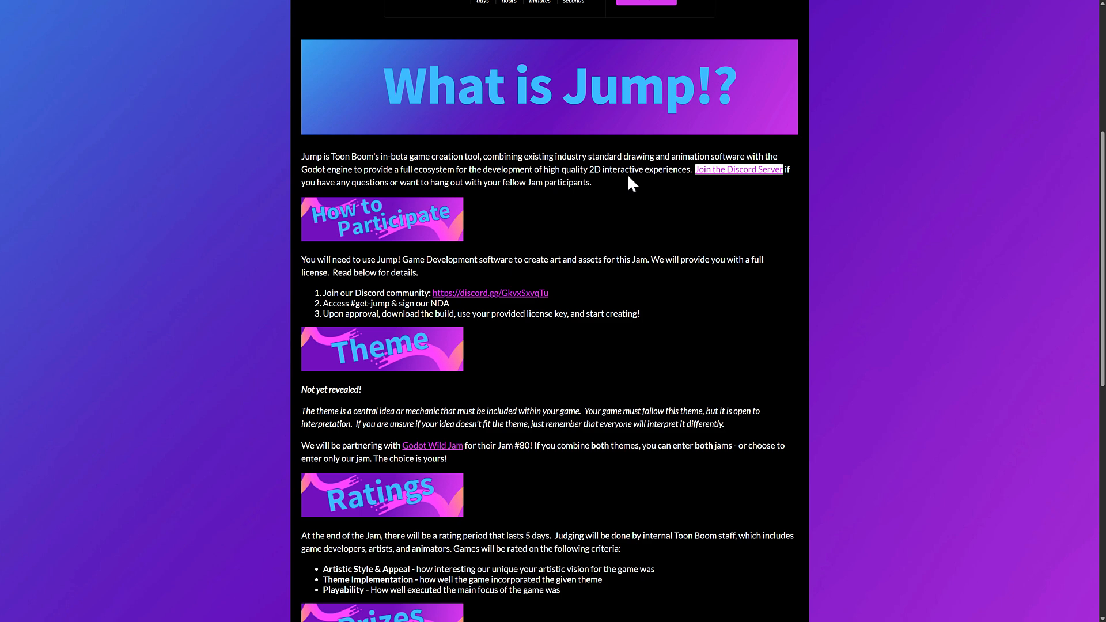
scroll("down", 3)
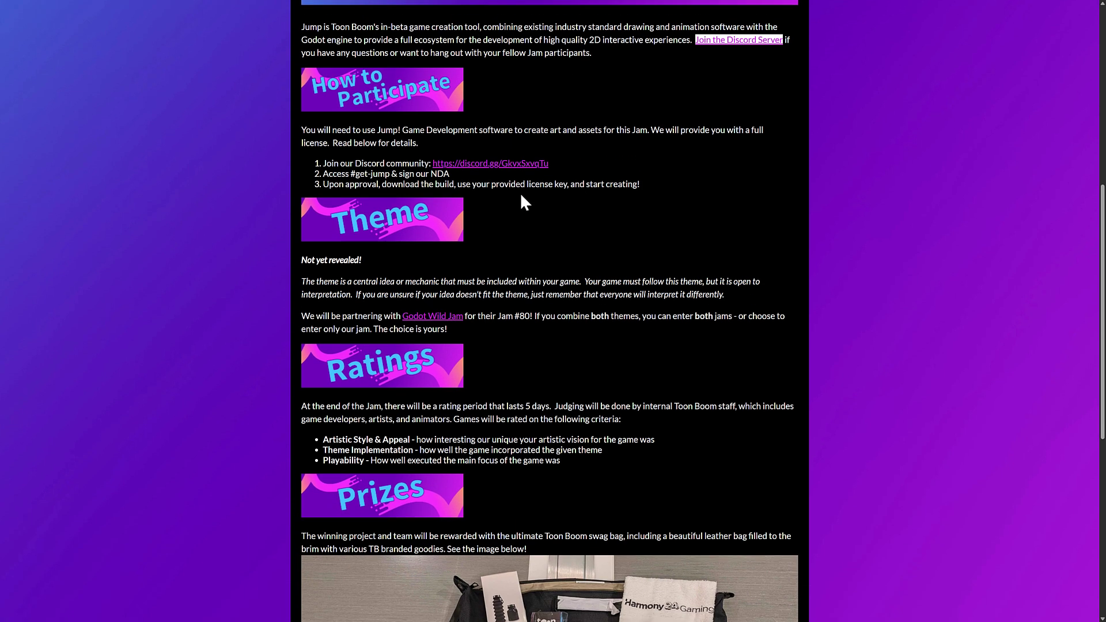
scroll("down", 3)
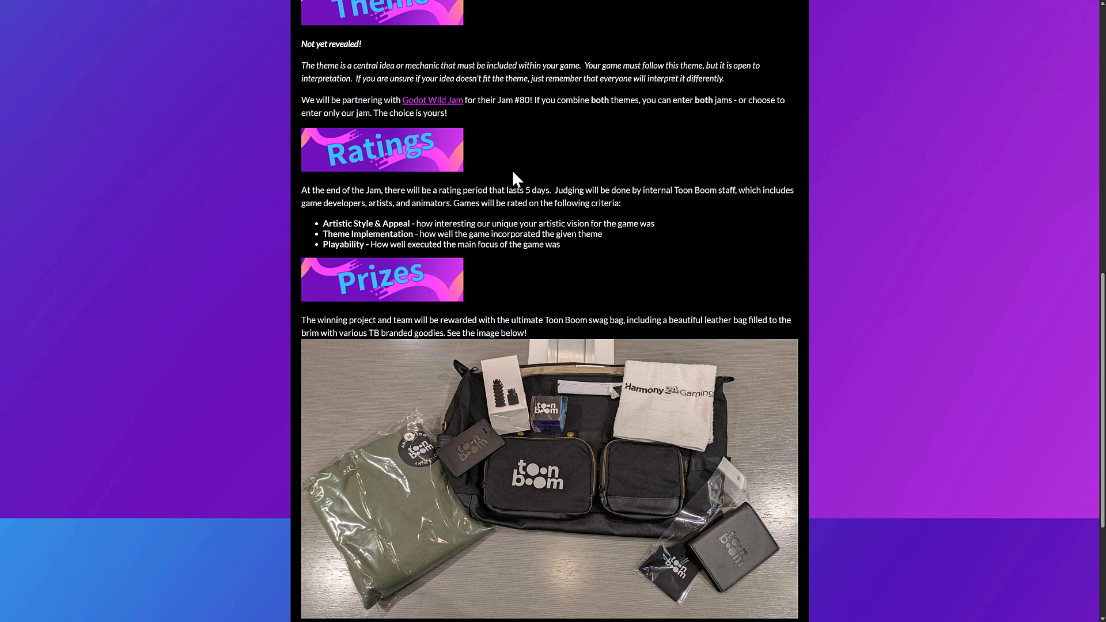
scroll("down", 3)
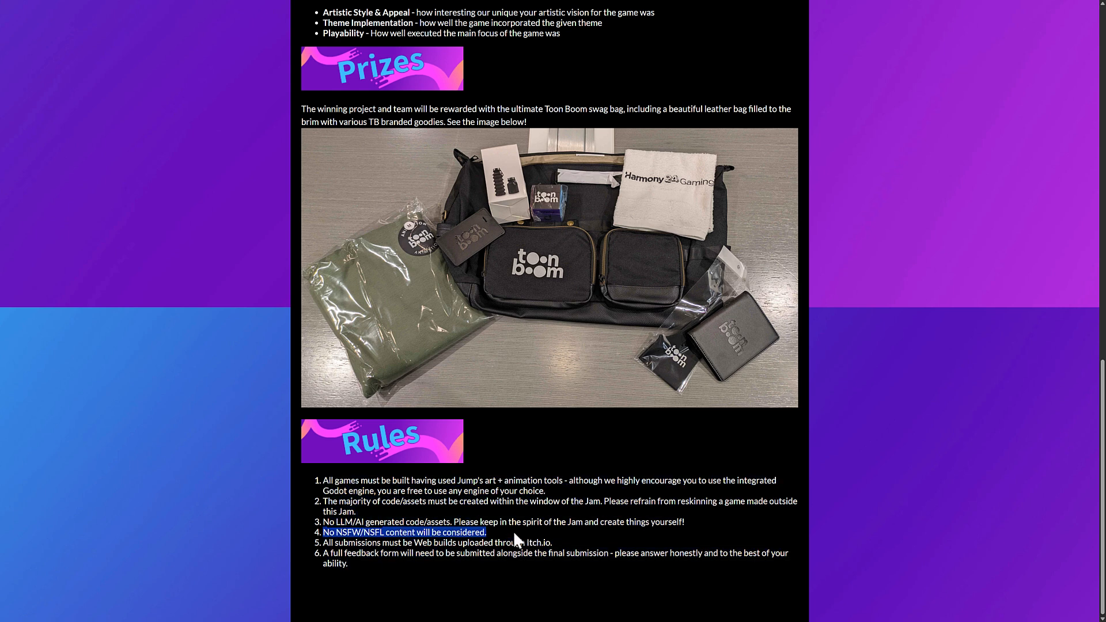
mouse_move(435, 484)
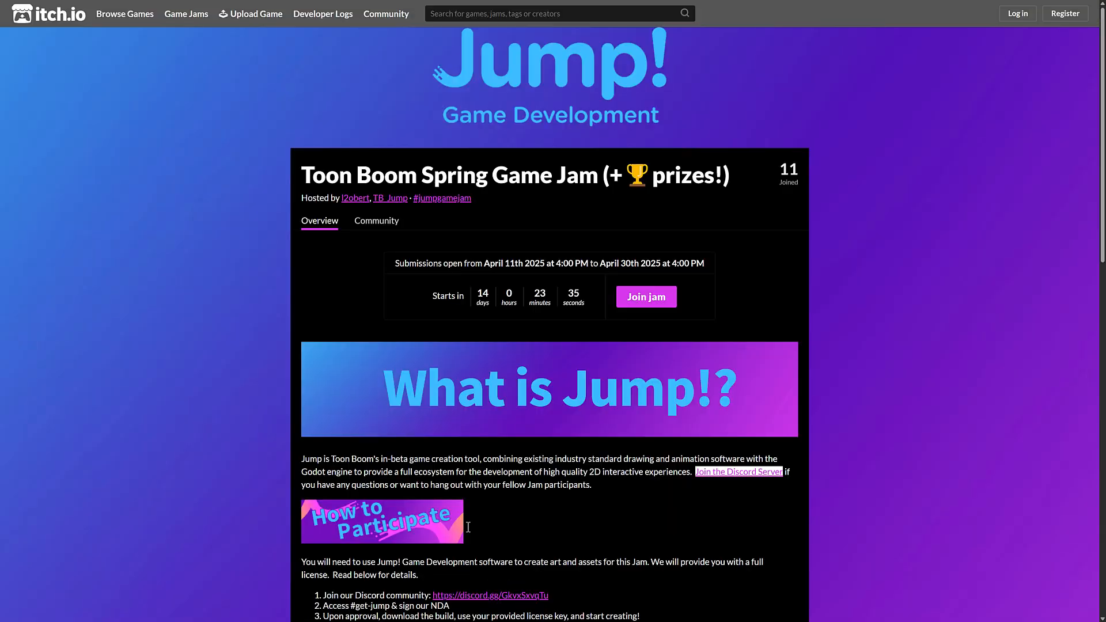
mouse_move(513, 520)
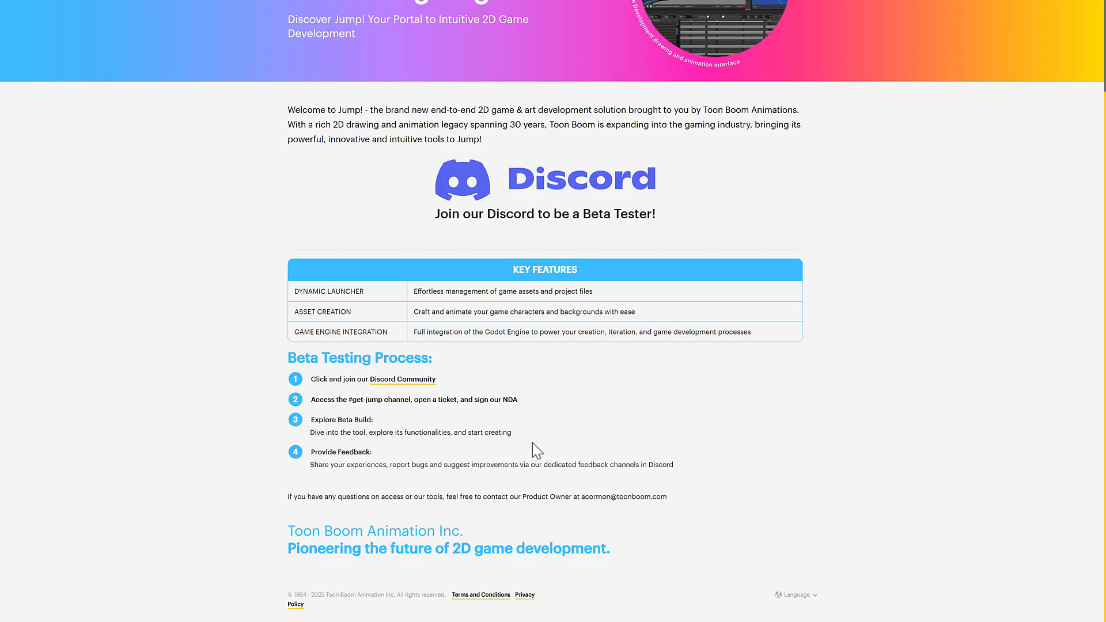
Scroll back up the Jump beta tester page to the Discord invitation
scroll("up", 3)
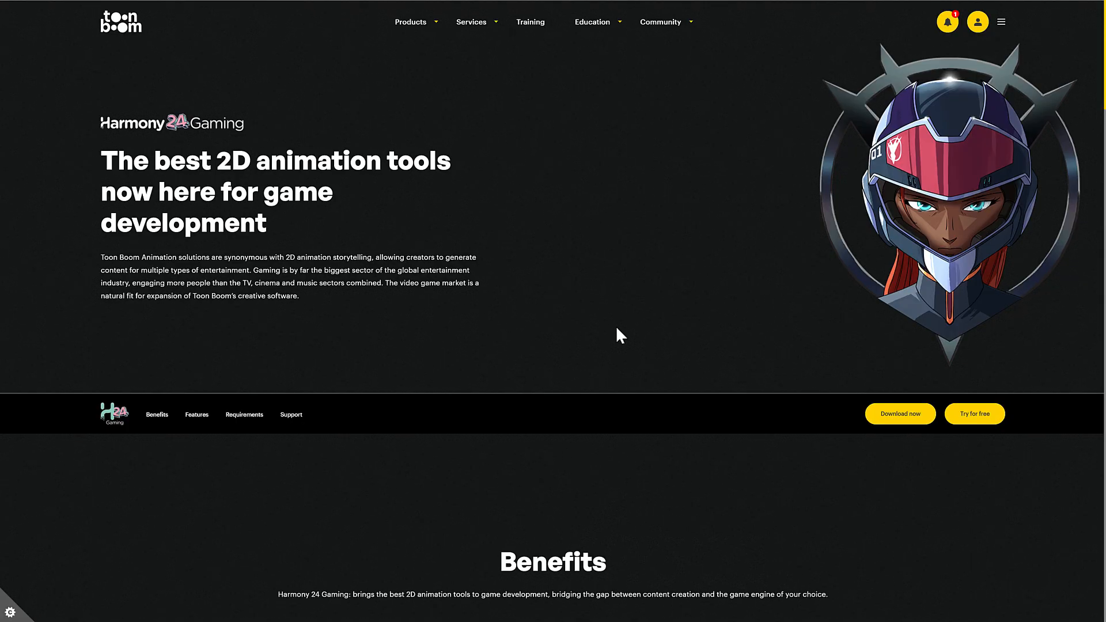
mouse_move(692, 302)
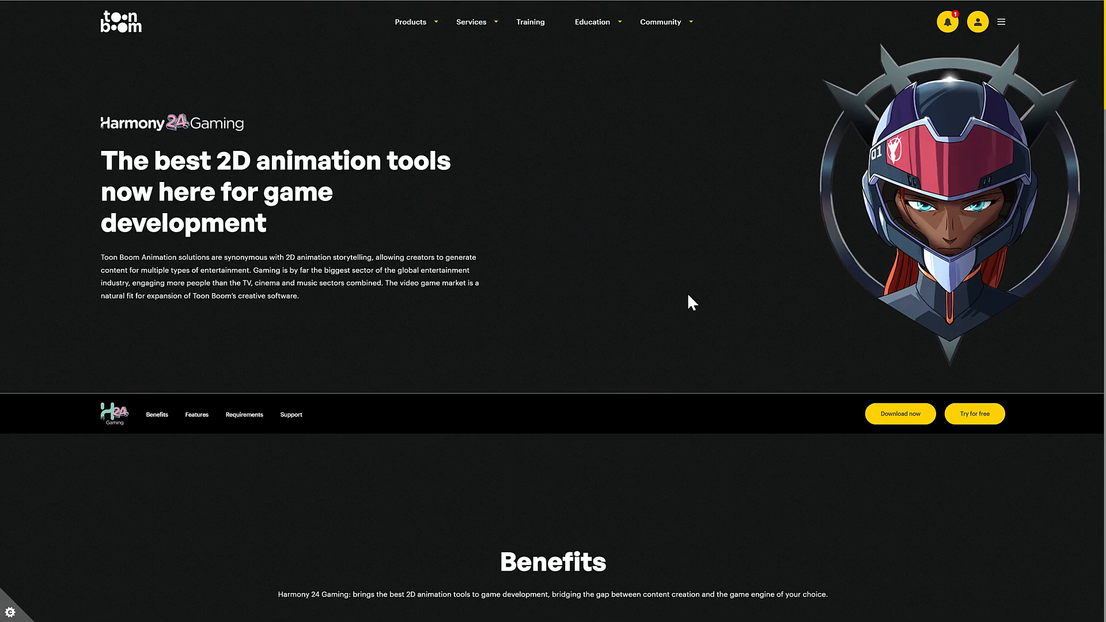